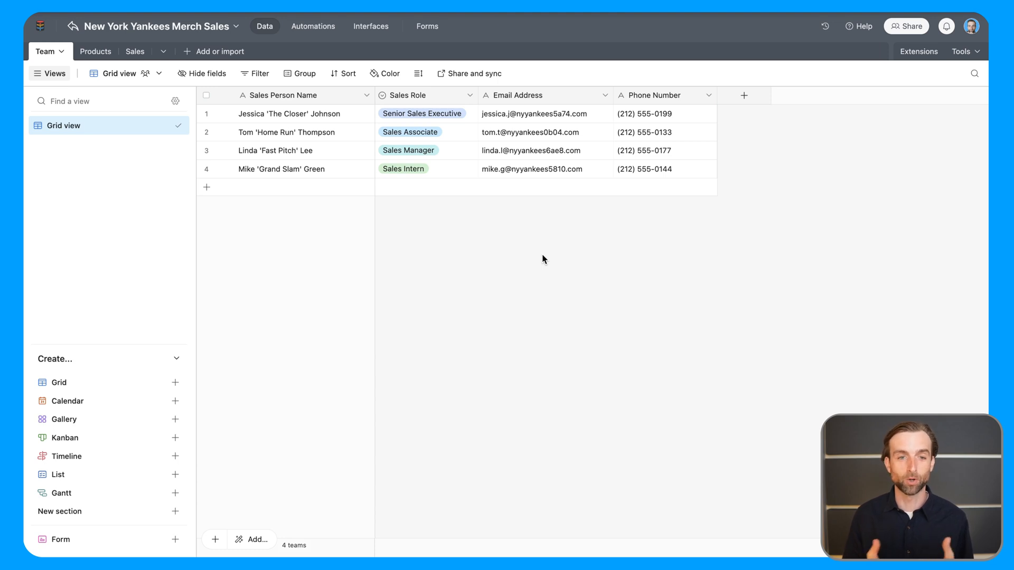
mouse_move(534, 264)
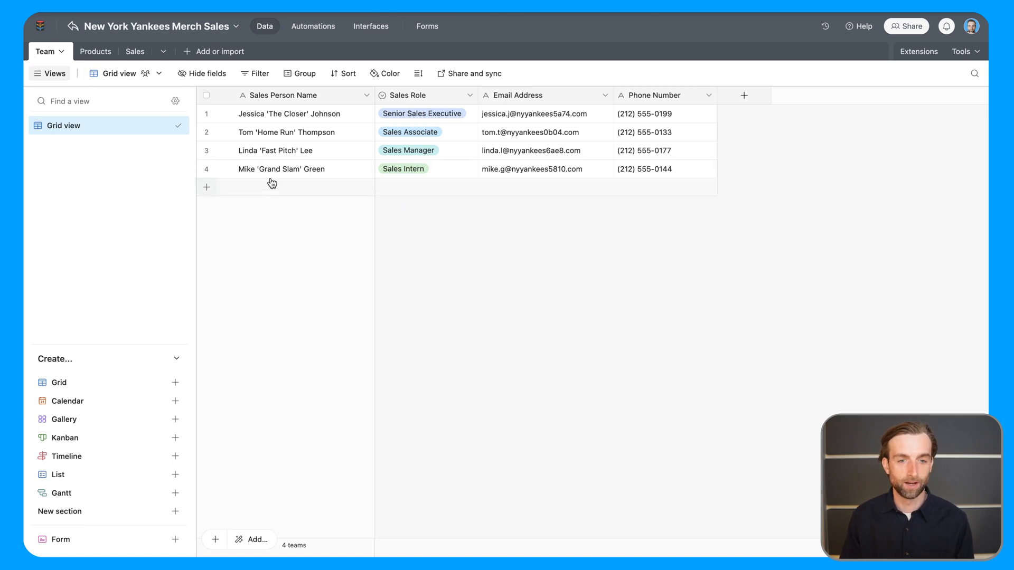
mouse_move(407, 243)
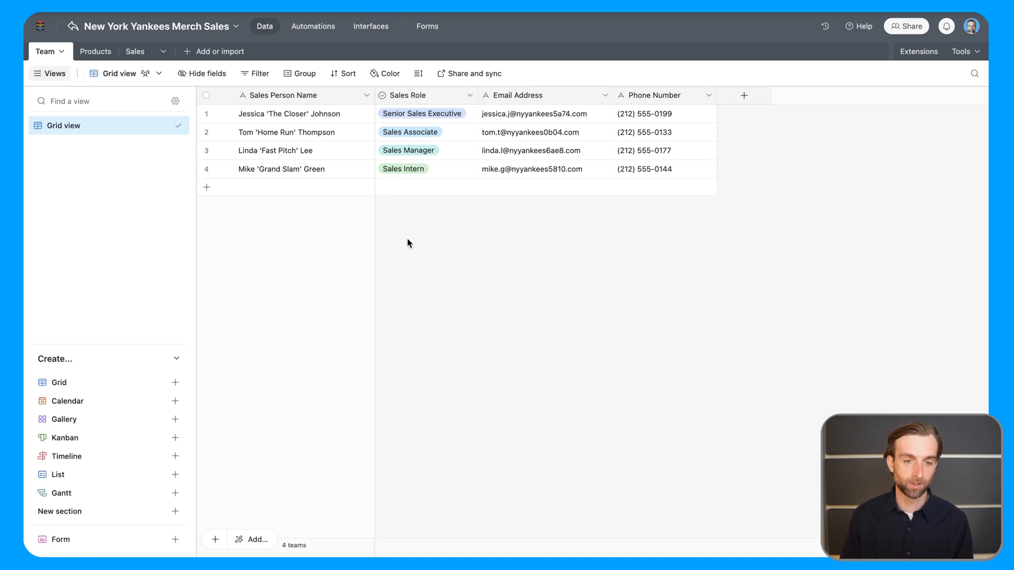
mouse_move(136, 73)
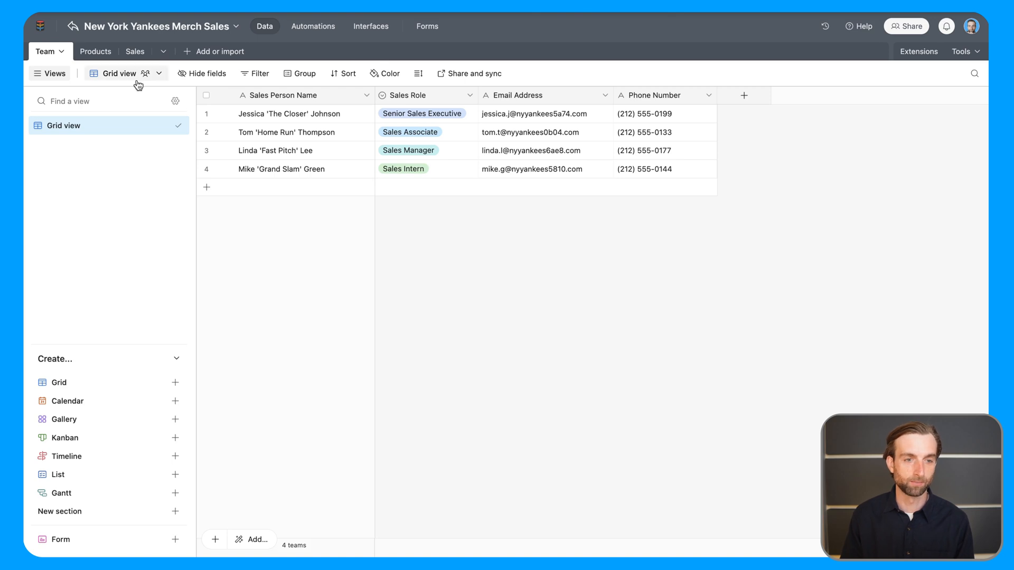
Review the Products, Sales and Team tables in turn, finishing on the Products table's five items
click(82, 50)
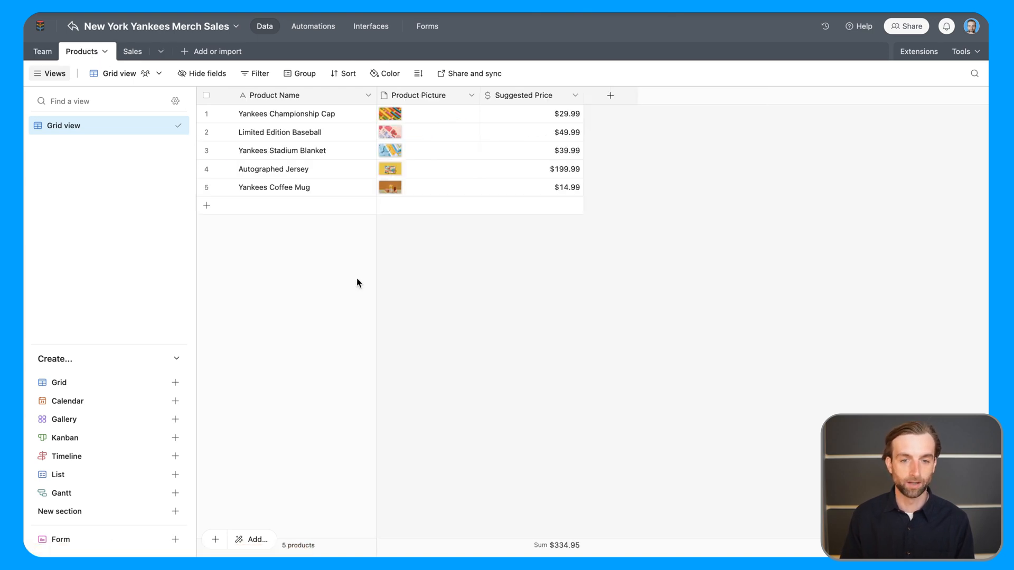
mouse_move(133, 51)
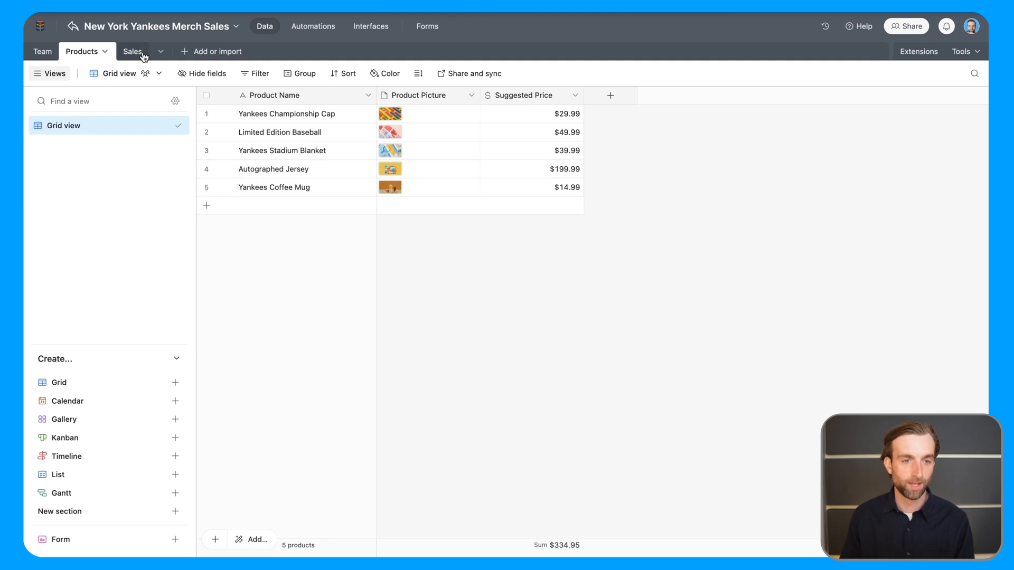
click(132, 50)
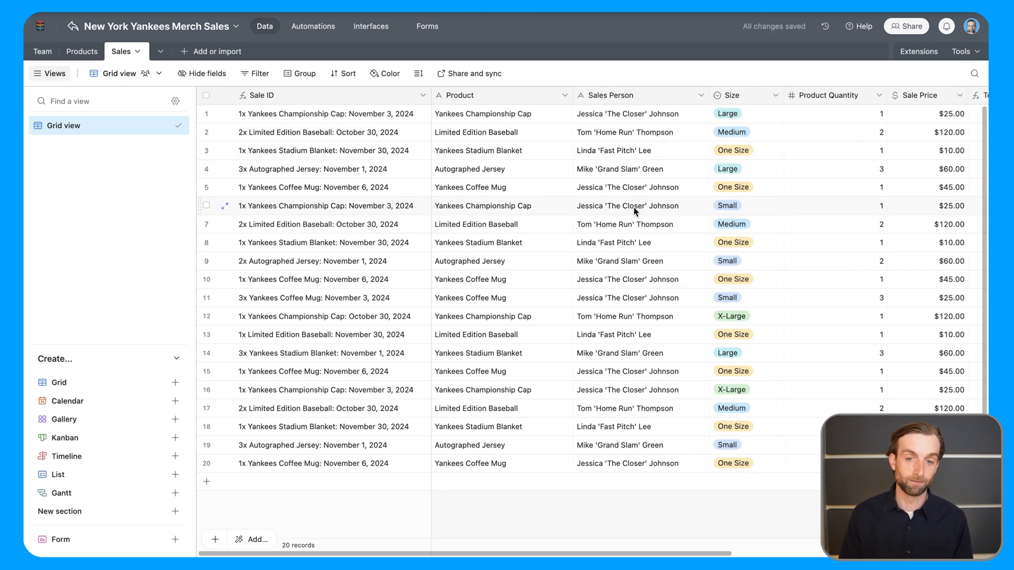
click(636, 113)
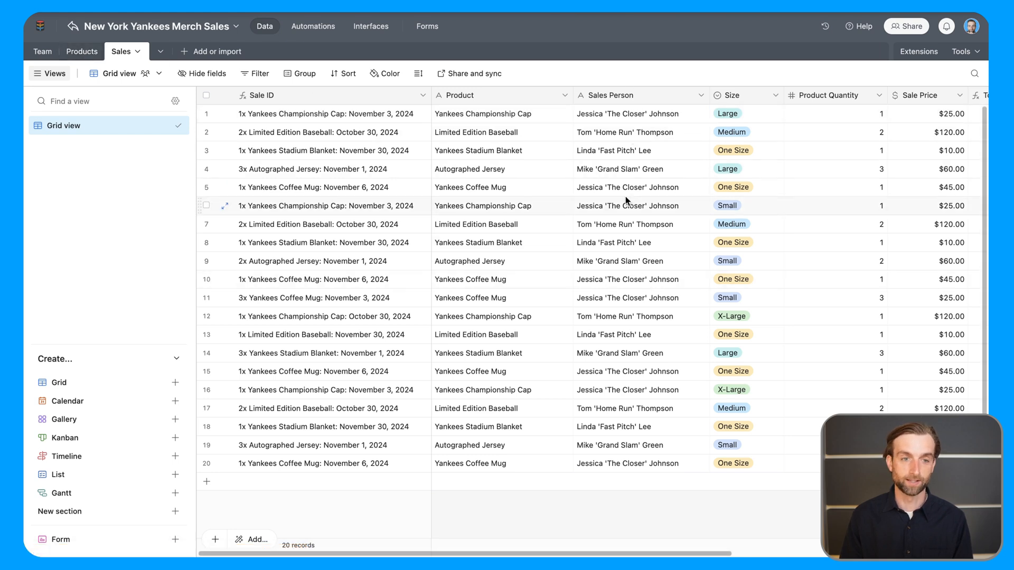
click(44, 51)
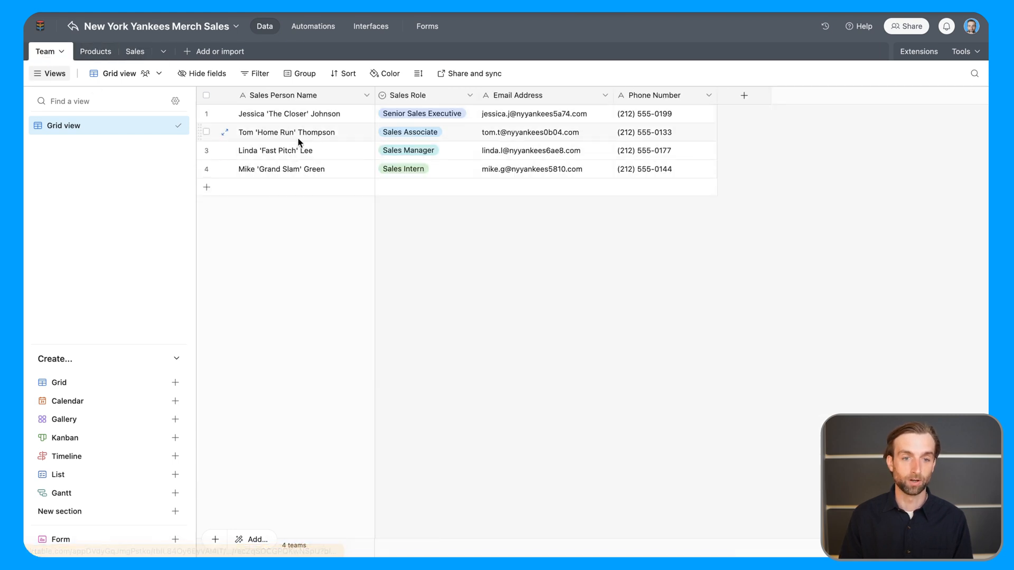
click(134, 51)
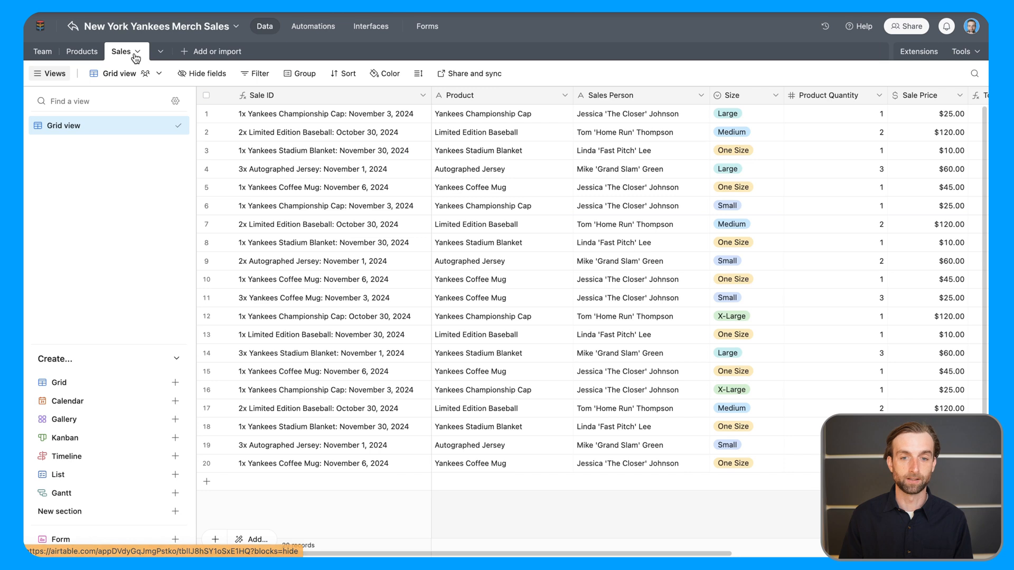
mouse_move(70, 25)
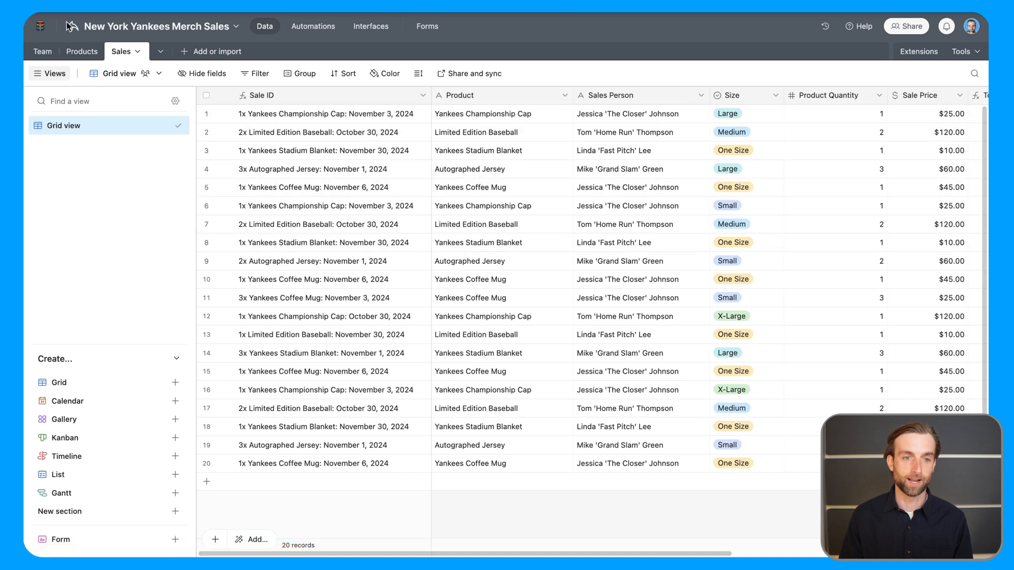
click(81, 51)
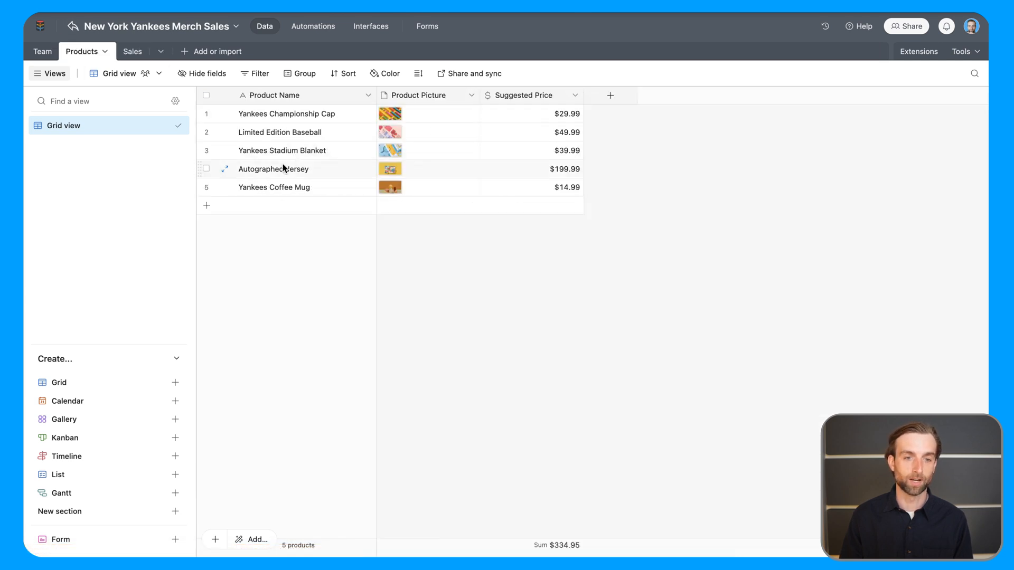
Change the Sales table's Product field to a link to Products allowing only one record
click(119, 51)
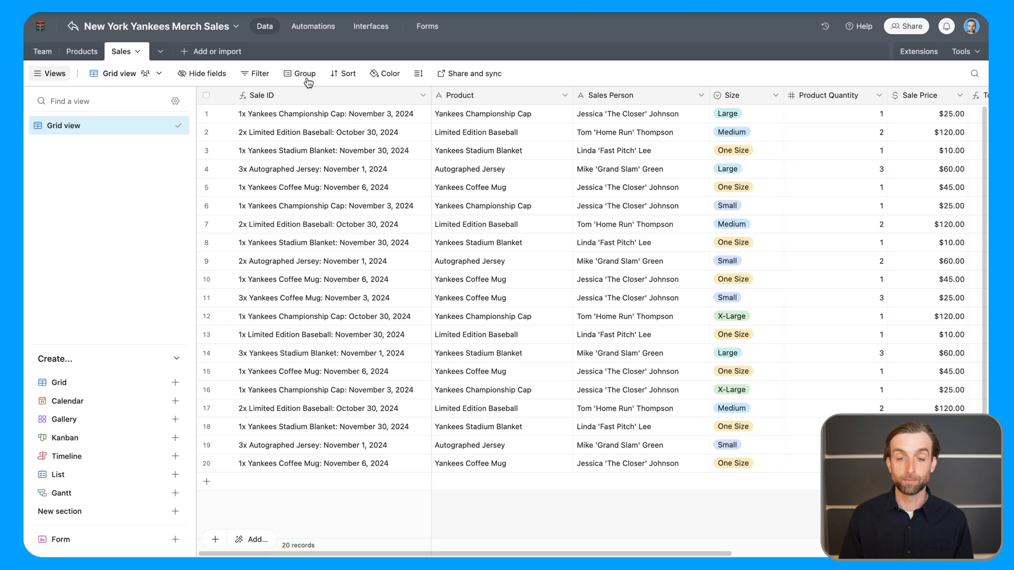
mouse_move(494, 95)
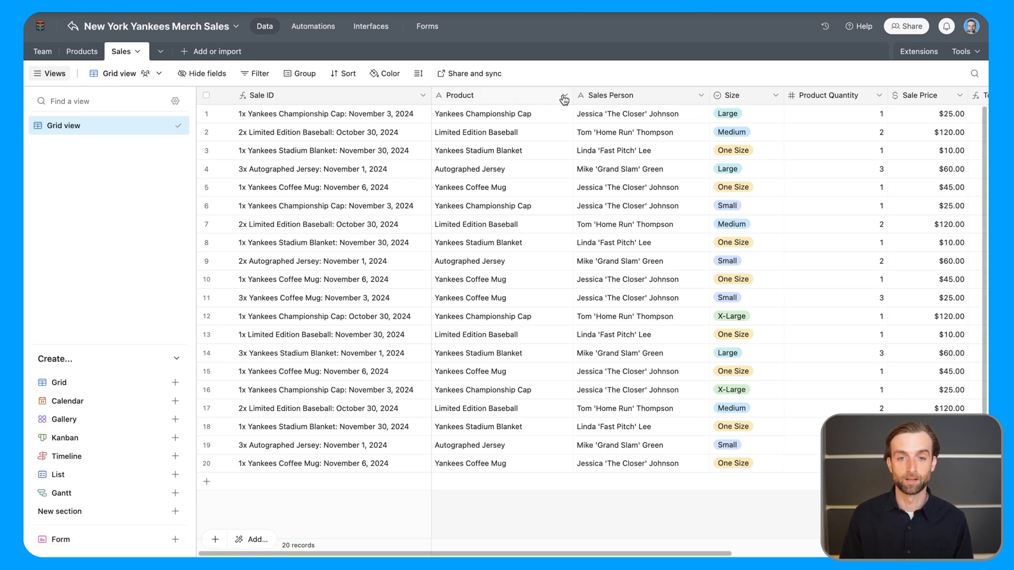
click(564, 95)
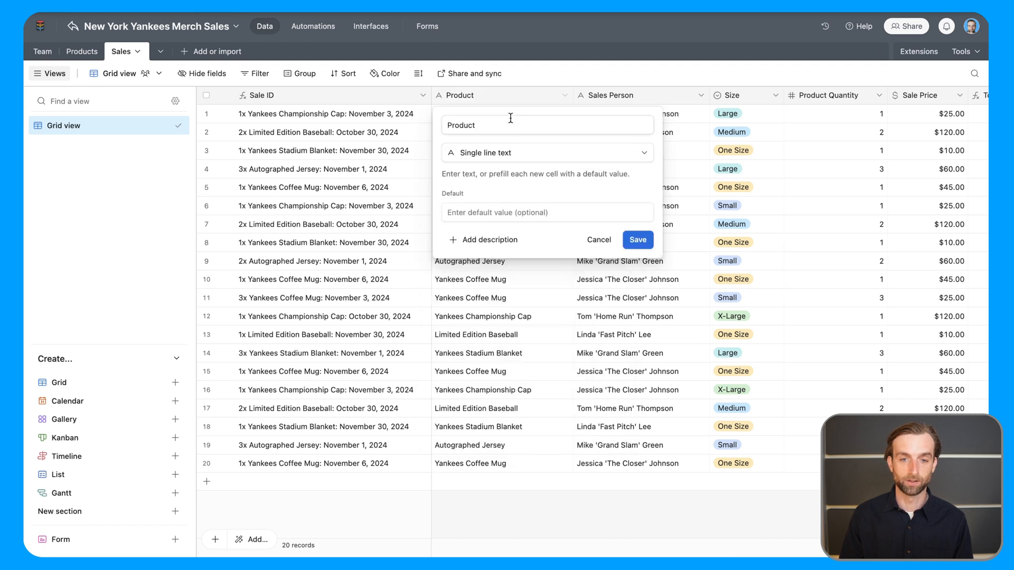
click(546, 152)
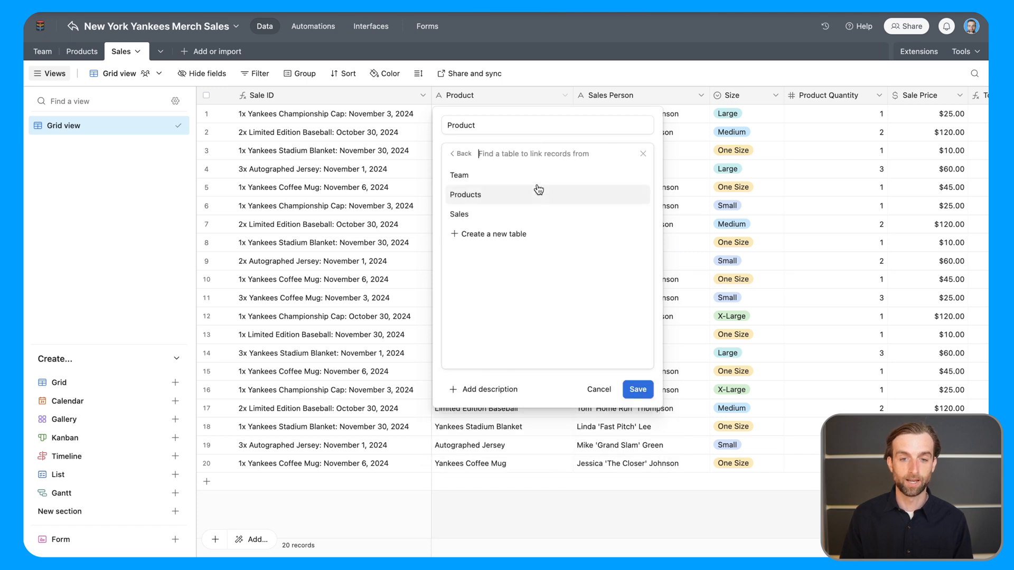
click(465, 195)
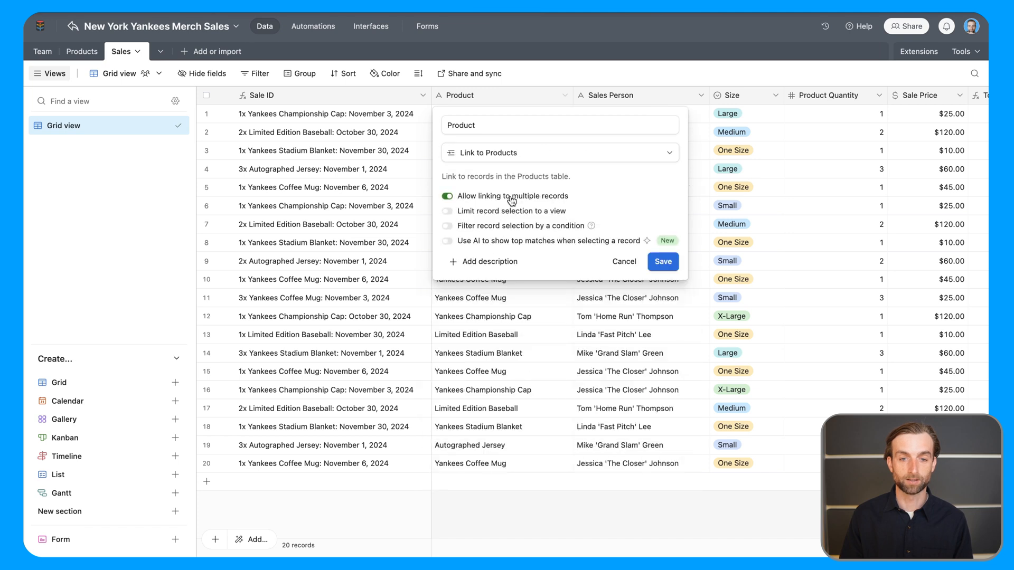
mouse_move(554, 219)
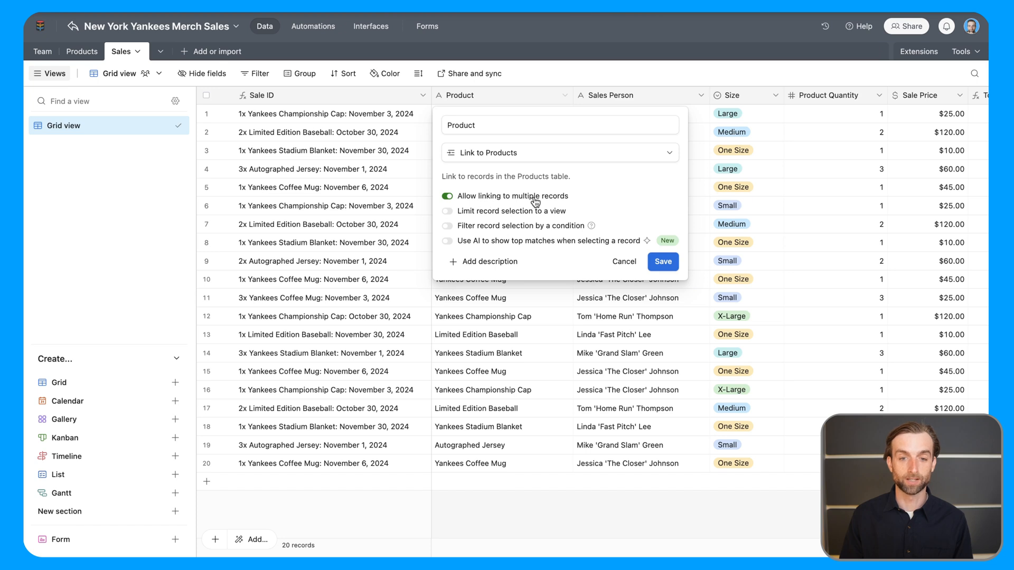
click(447, 197)
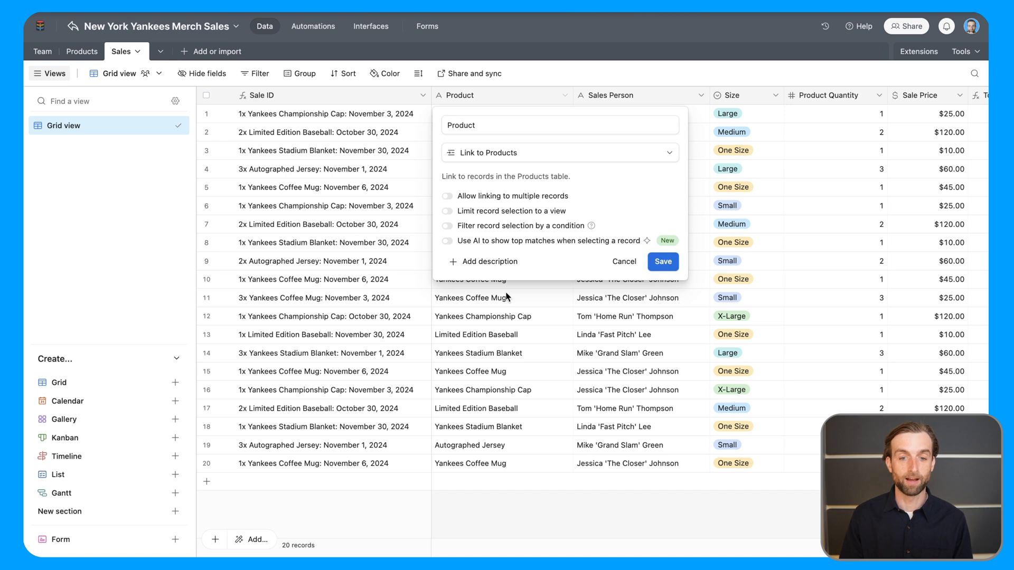
mouse_move(484, 299)
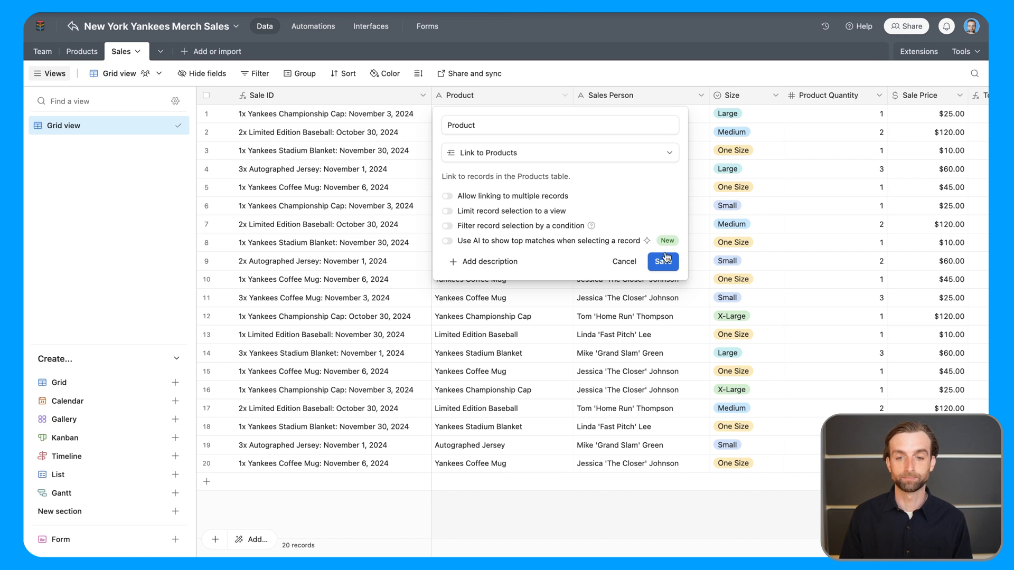
Save the Product field change, confirming dependencies and skipping lookup fields
click(662, 261)
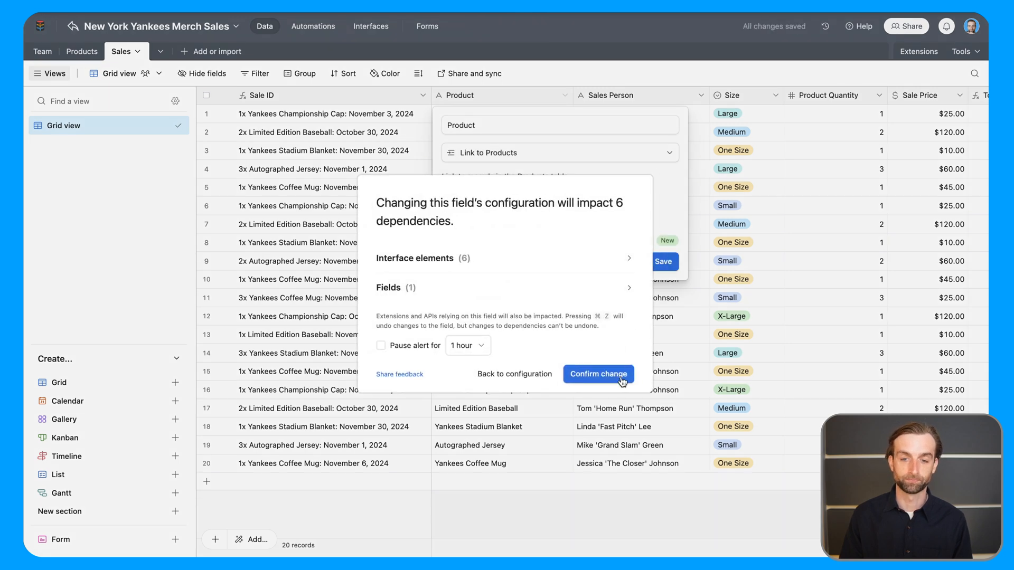
click(597, 373)
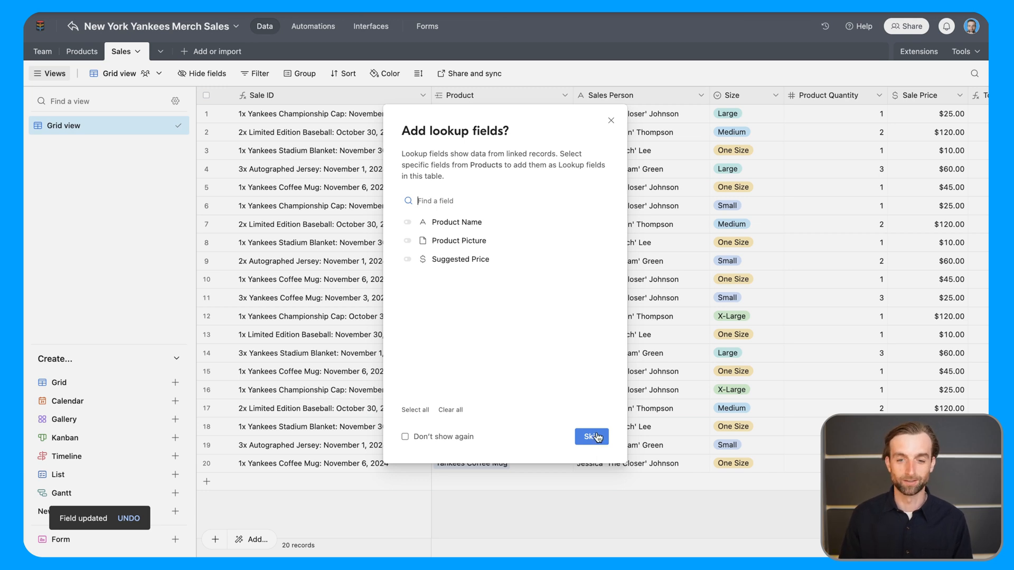
click(589, 436)
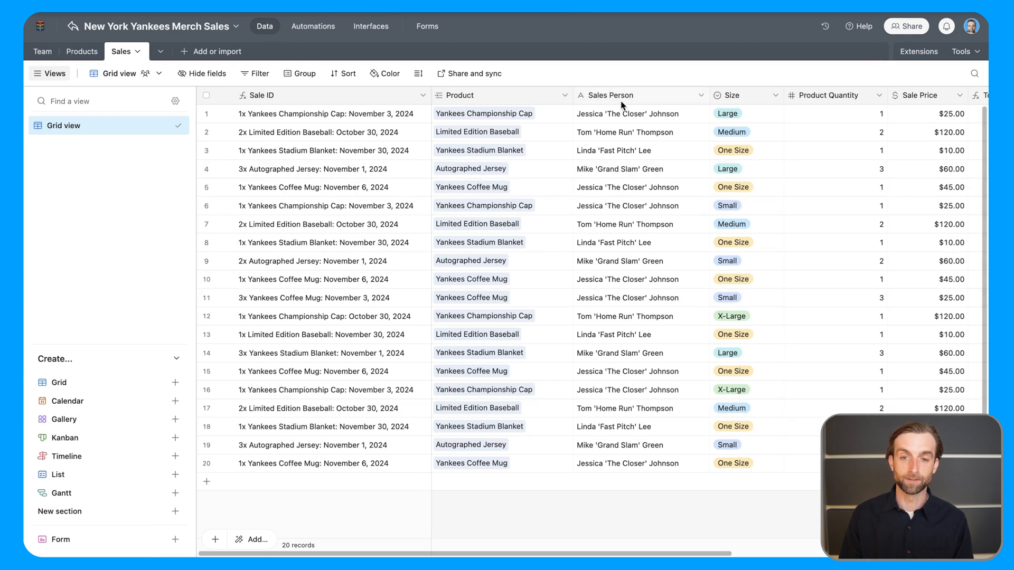
mouse_move(697, 100)
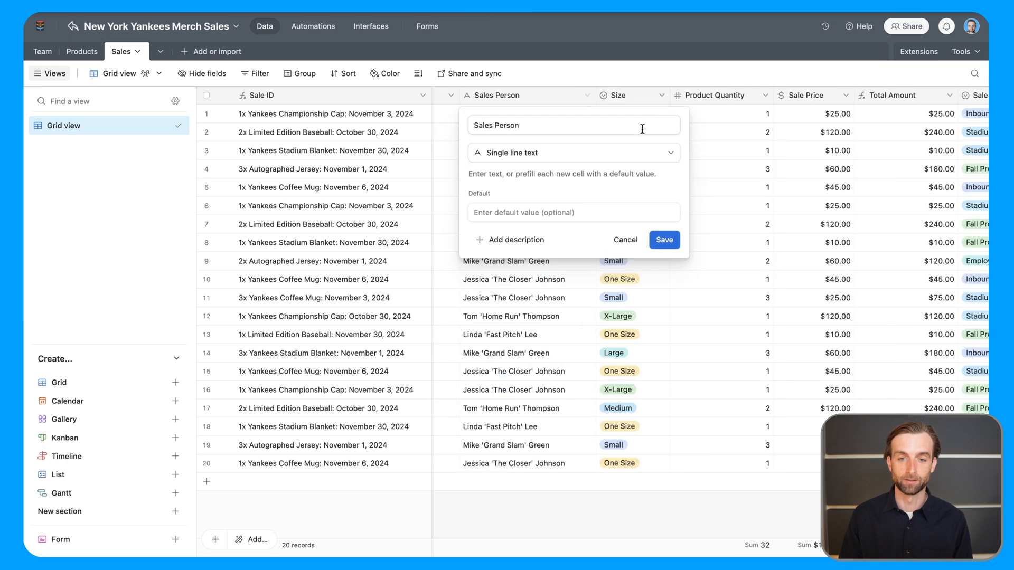
Change the Sales Person field to a link to the Team table's records
click(572, 152)
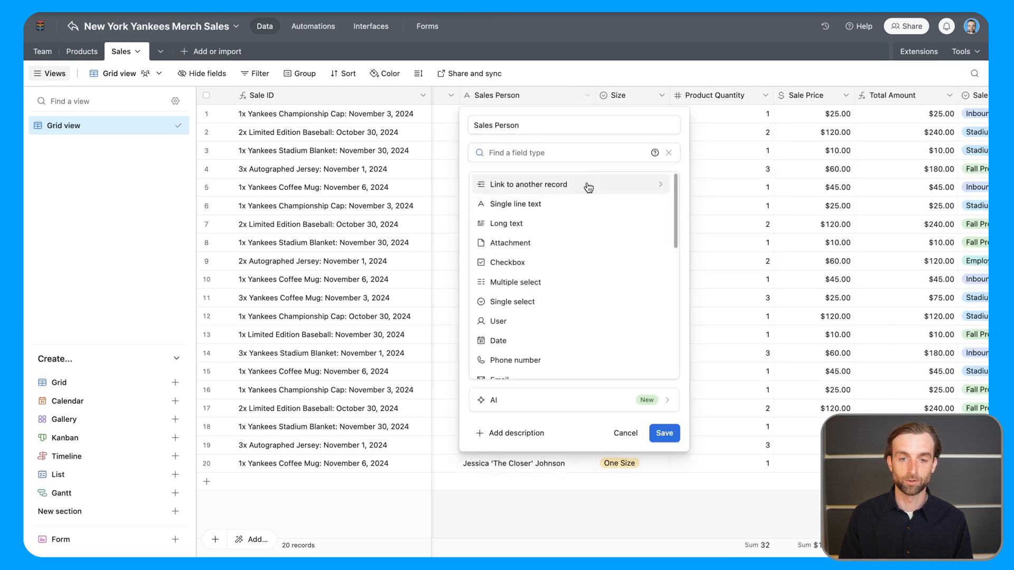
click(529, 183)
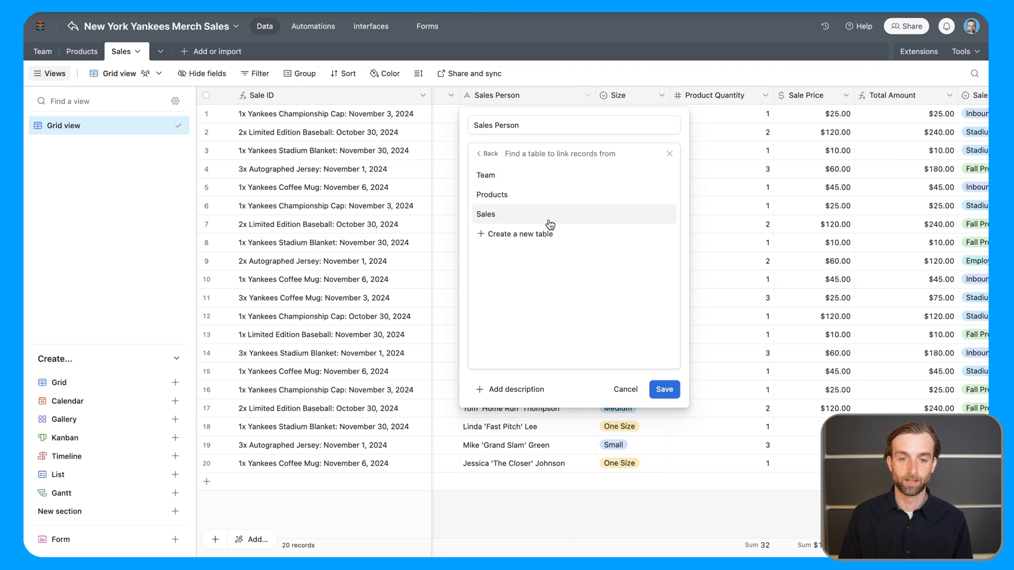
mouse_move(541, 184)
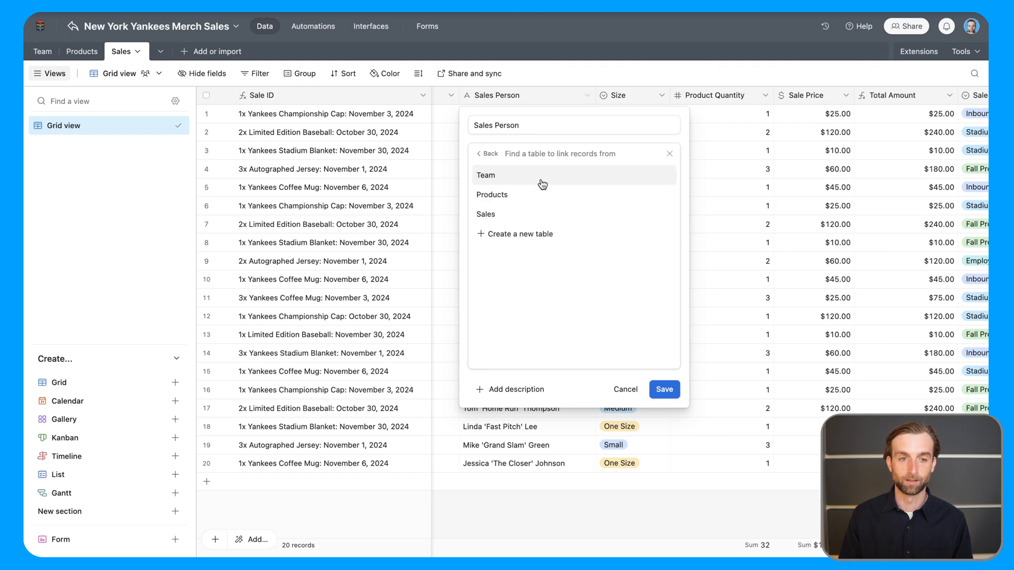
click(485, 174)
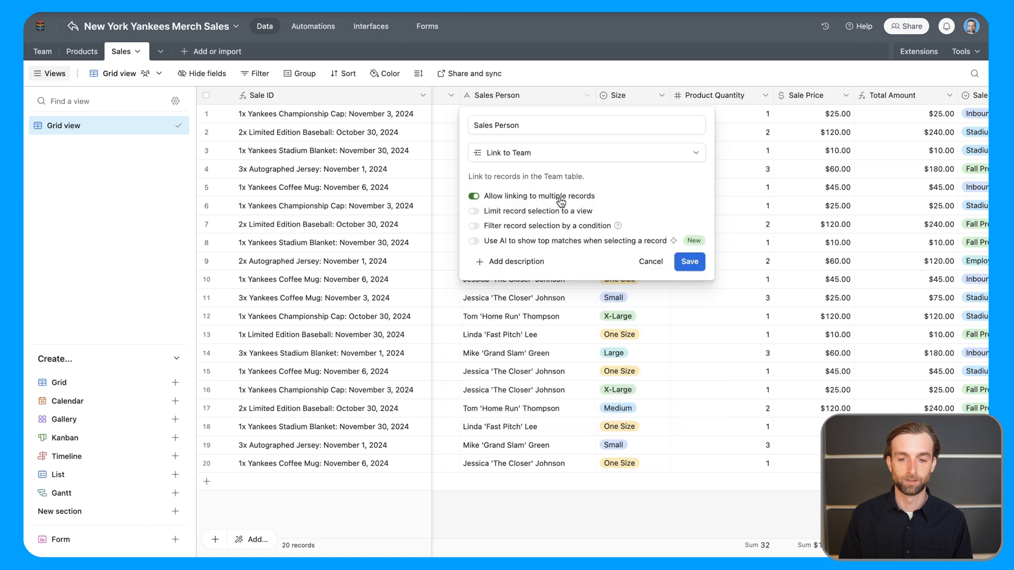
mouse_move(564, 292)
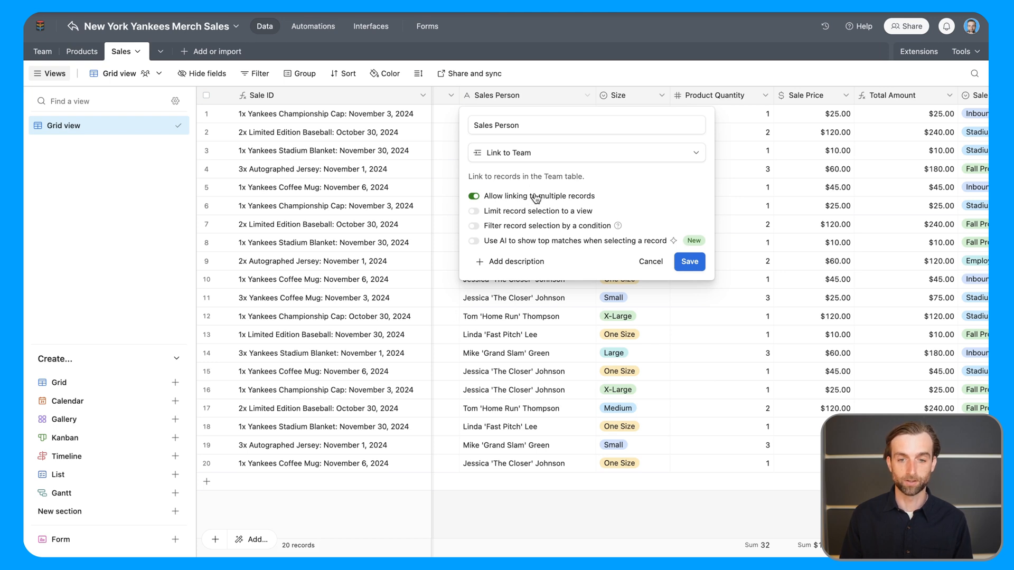
click(473, 196)
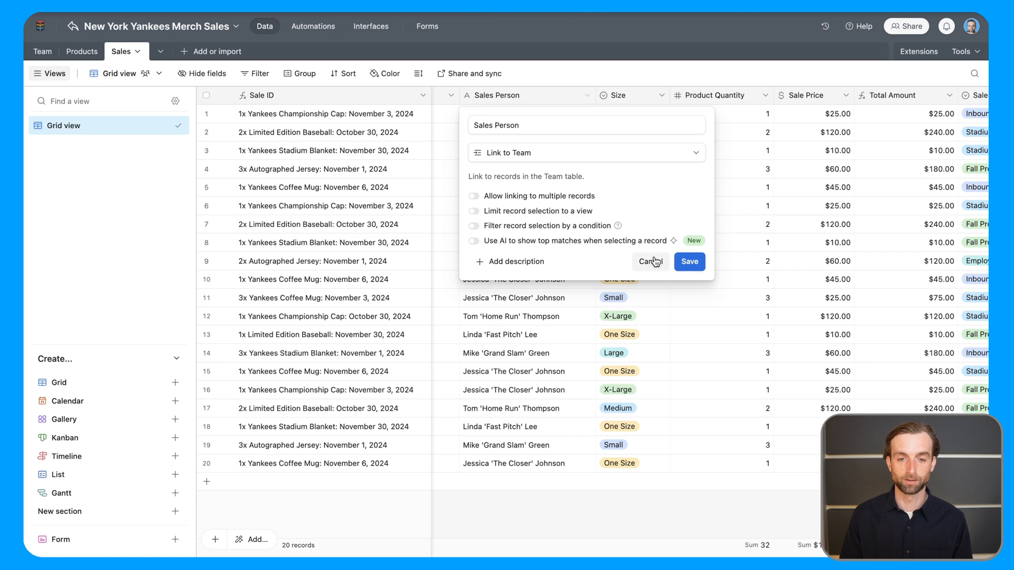
Save the Sales Person change, confirming dependencies and skipping lookup fields
click(687, 261)
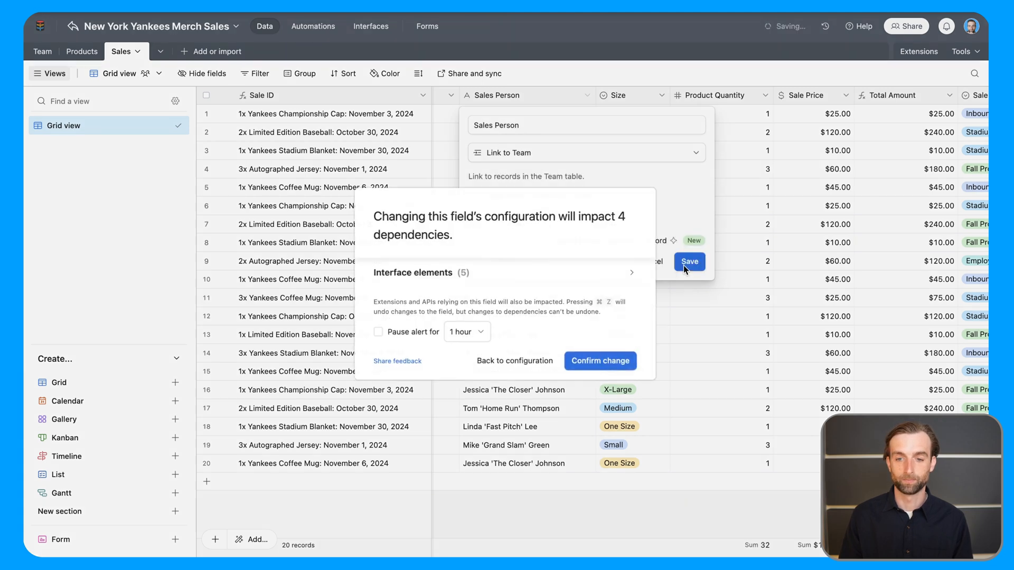
click(599, 361)
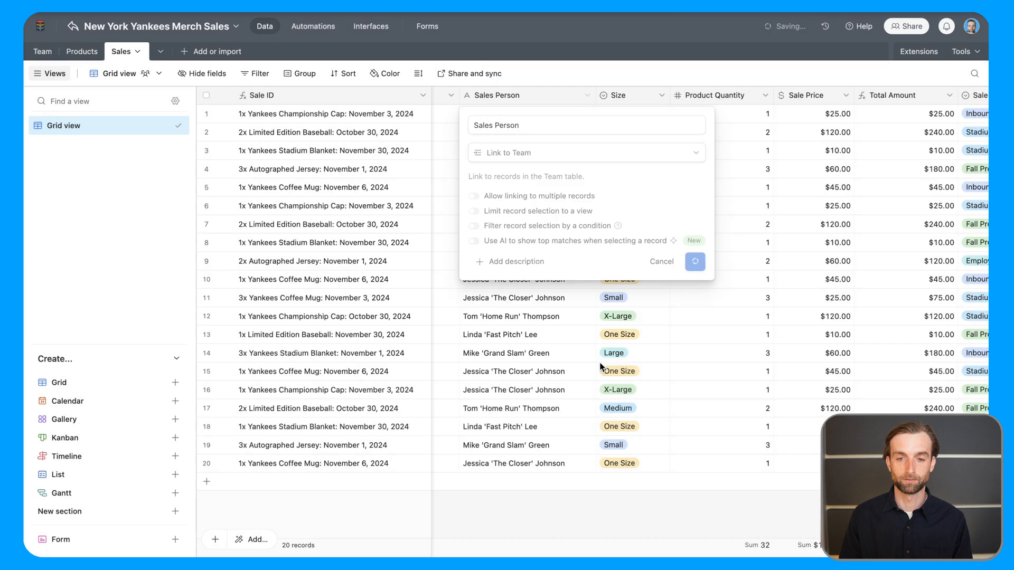
click(695, 261)
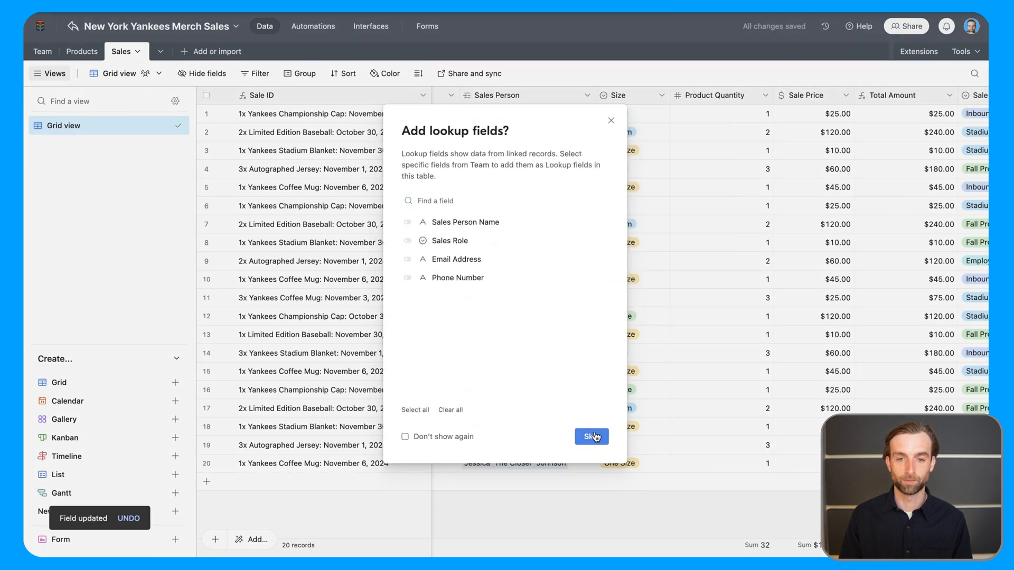
click(589, 436)
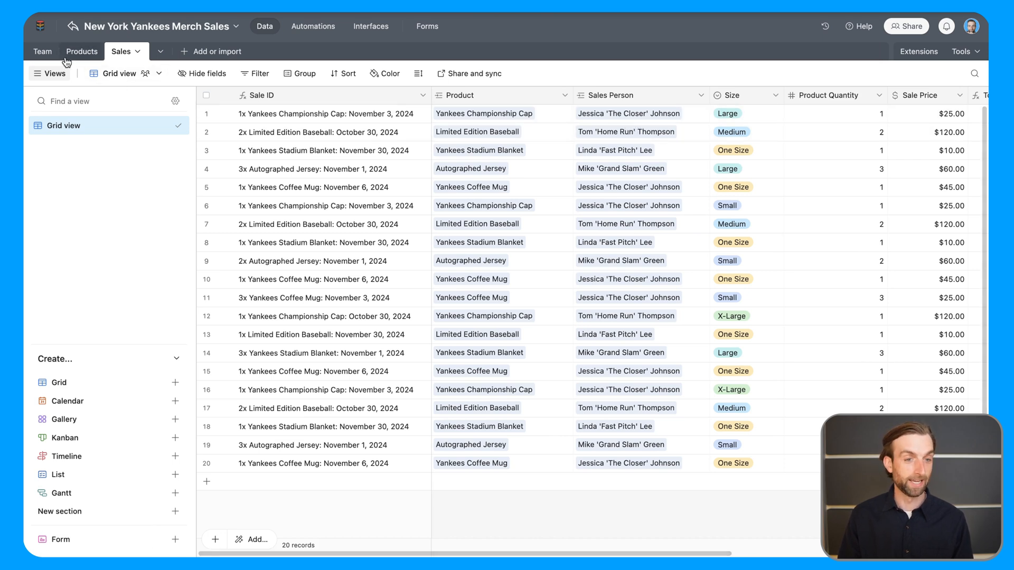
Inspect the first salesperson's linked sales in Team, then view the Products table's Sales column
click(45, 50)
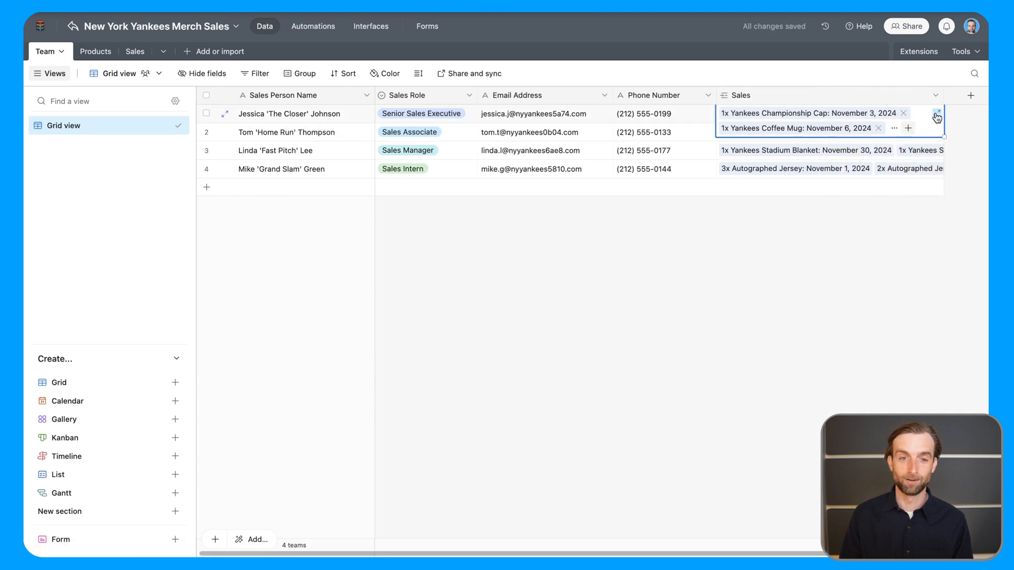
click(936, 115)
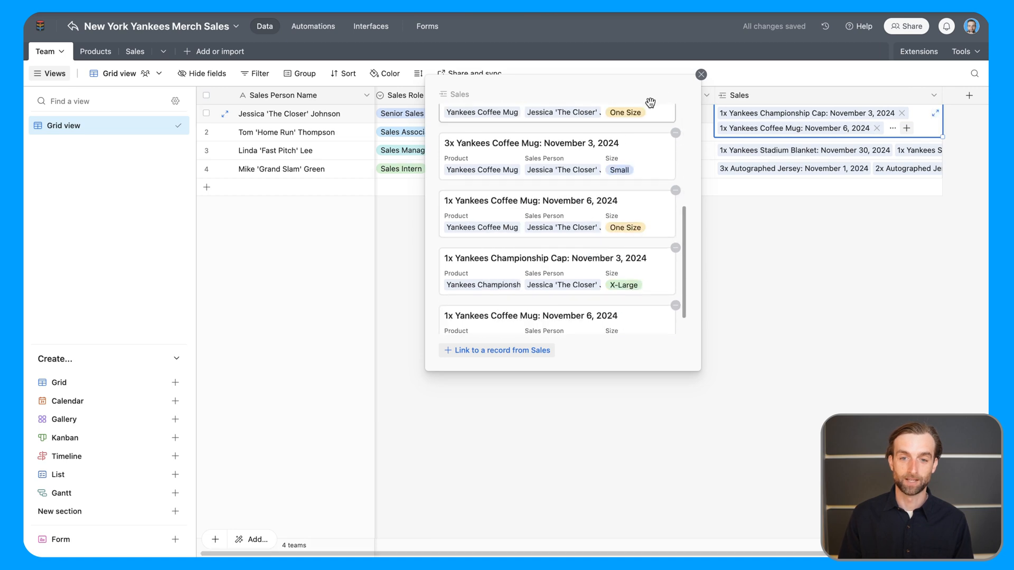
click(700, 74)
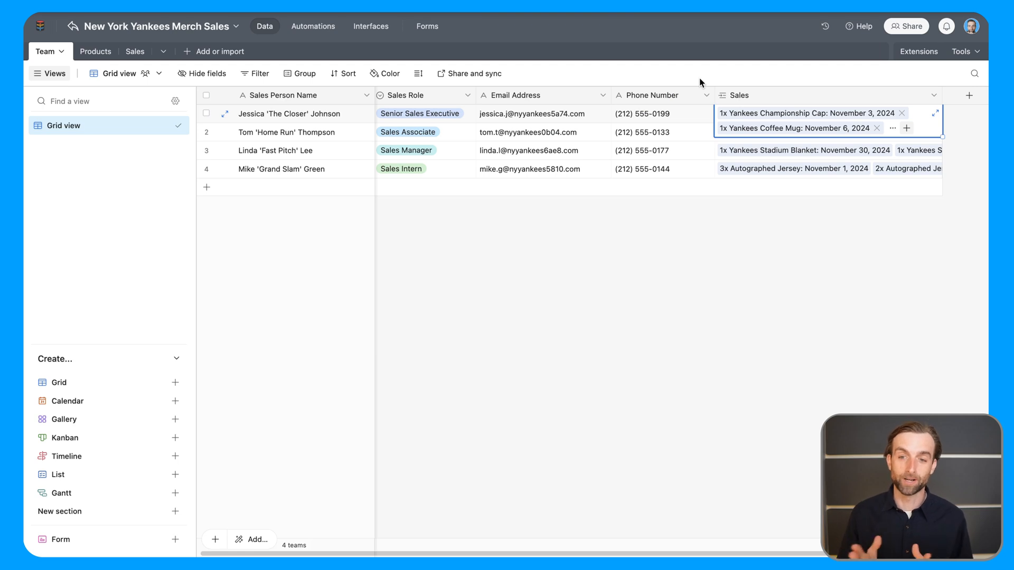
mouse_move(694, 111)
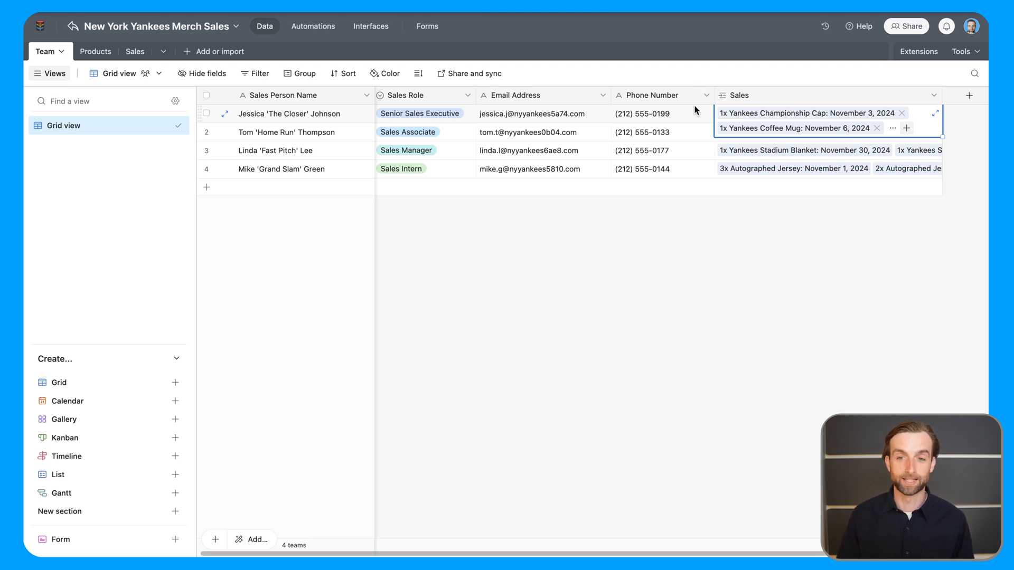
click(82, 50)
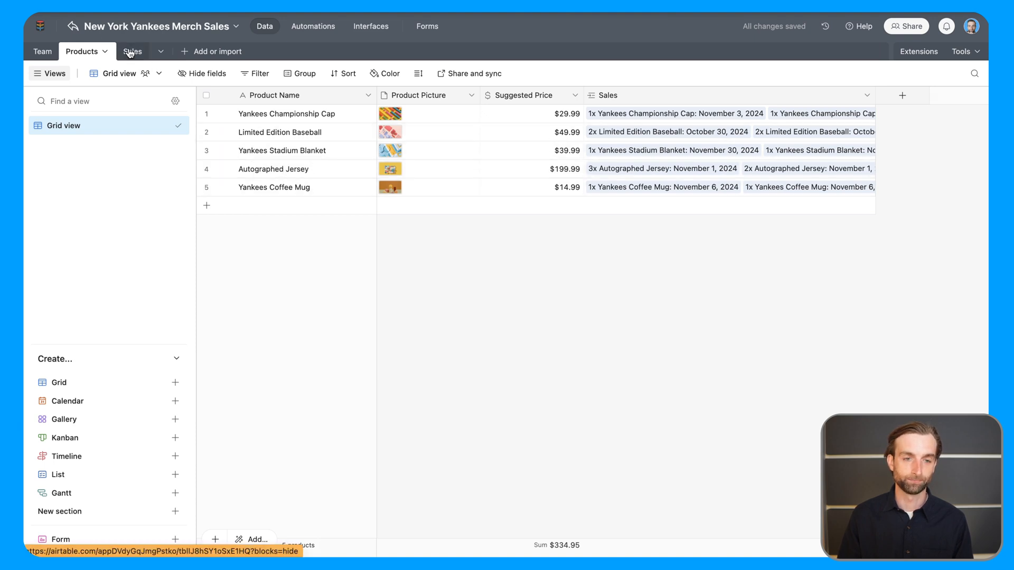
Return to the Sales table and view its rightmost columns
click(120, 51)
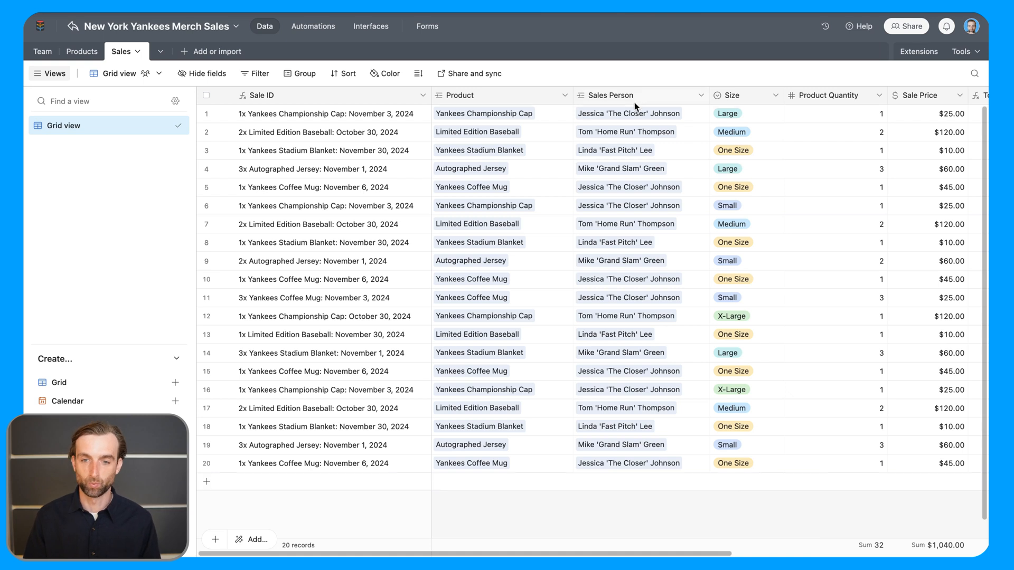
mouse_move(650, 479)
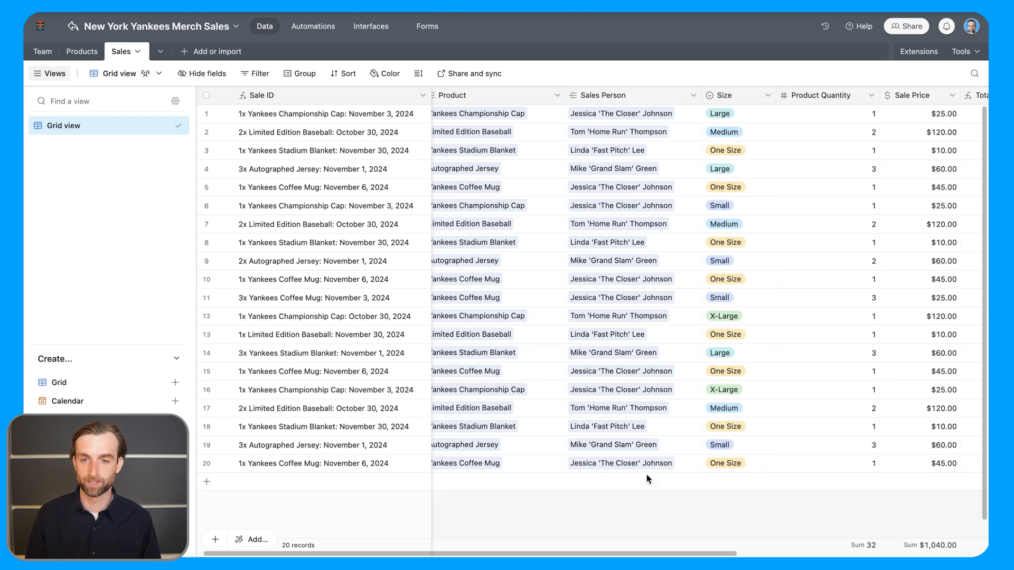
scroll(right, 3)
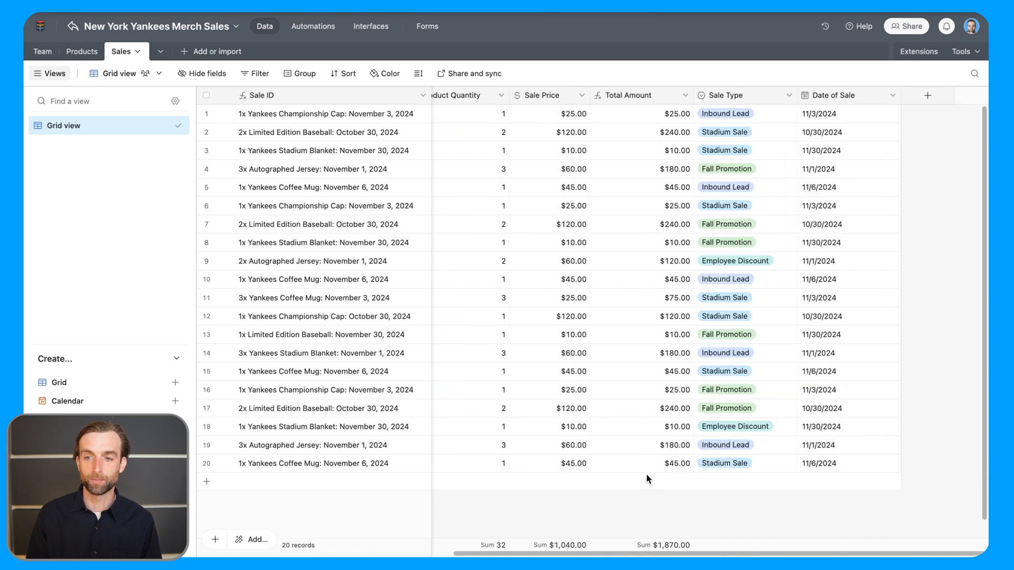
mouse_move(930, 96)
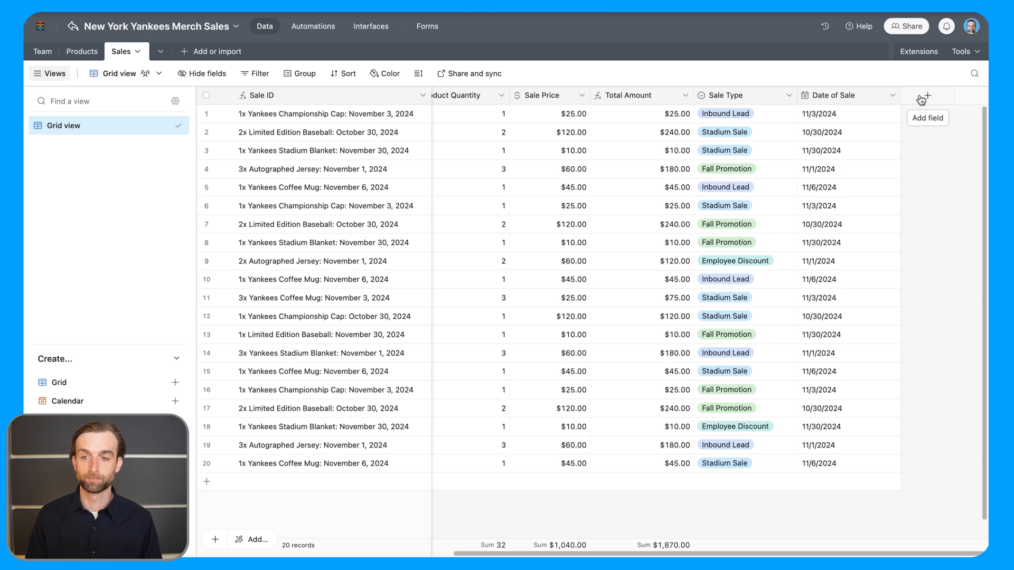
Start a new Sales field named Salesperson Phone Number of type Lookup
click(926, 96)
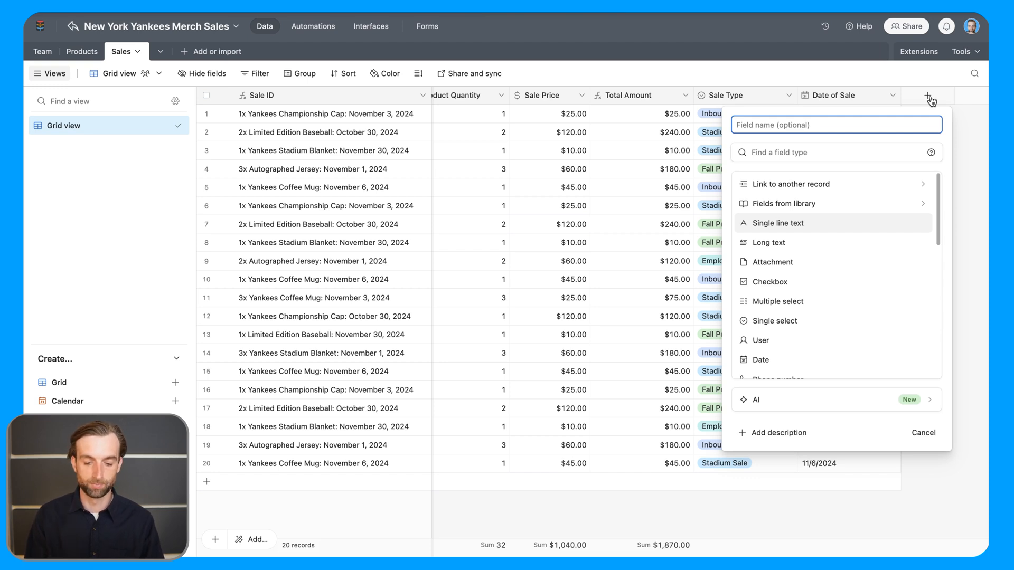
text(Salesperson Phone)
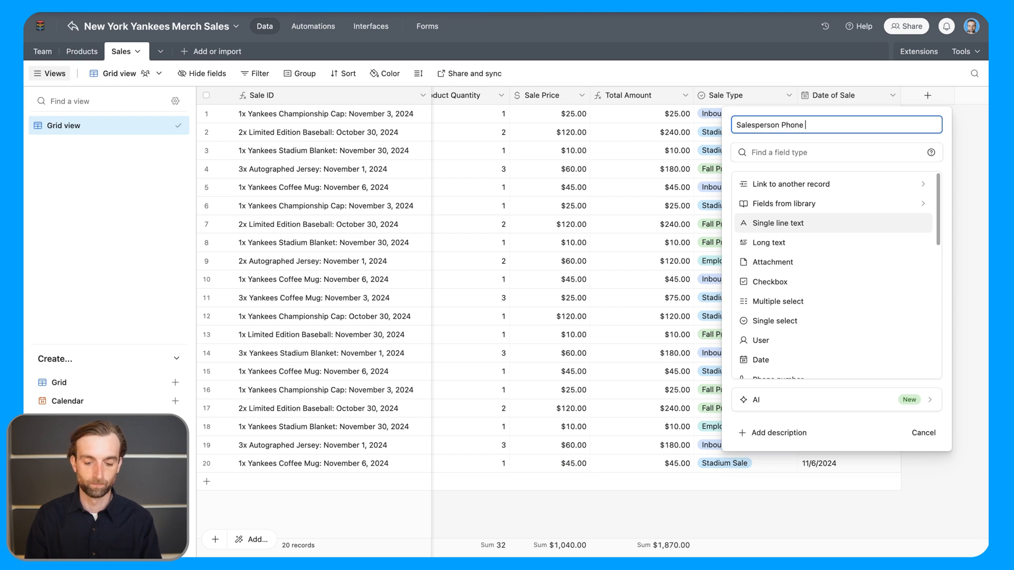
text(Number)
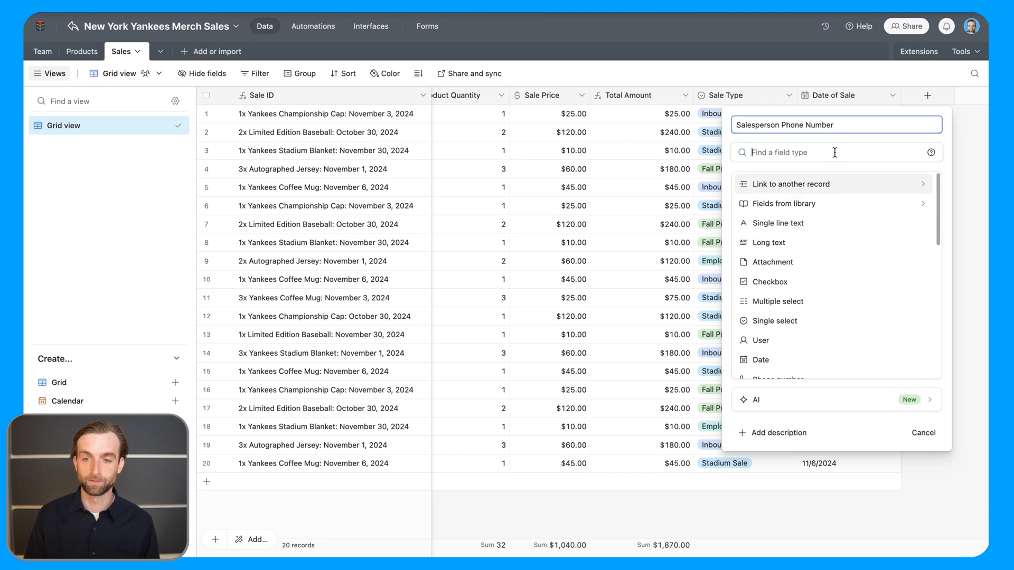
text(lo)
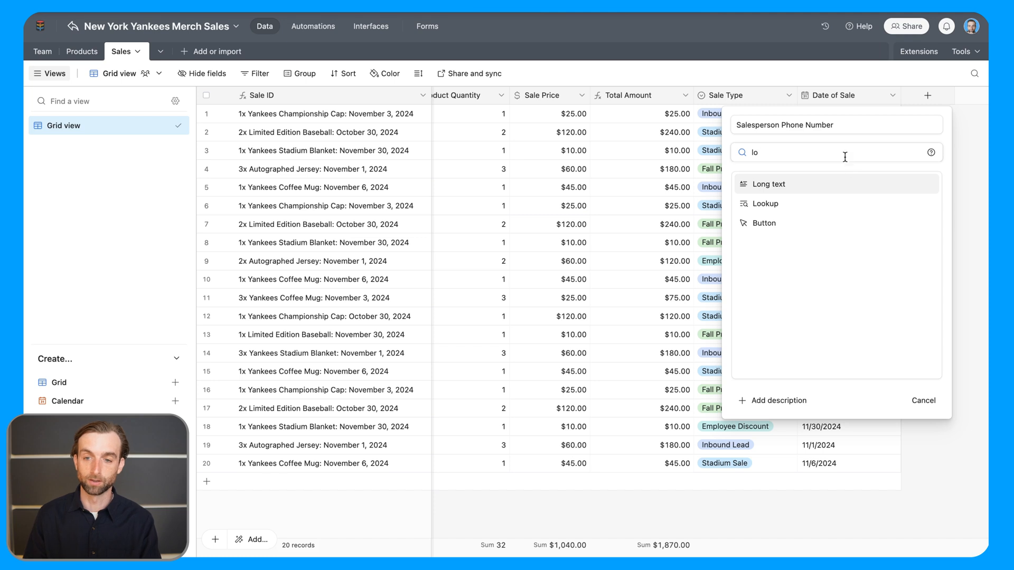
click(763, 204)
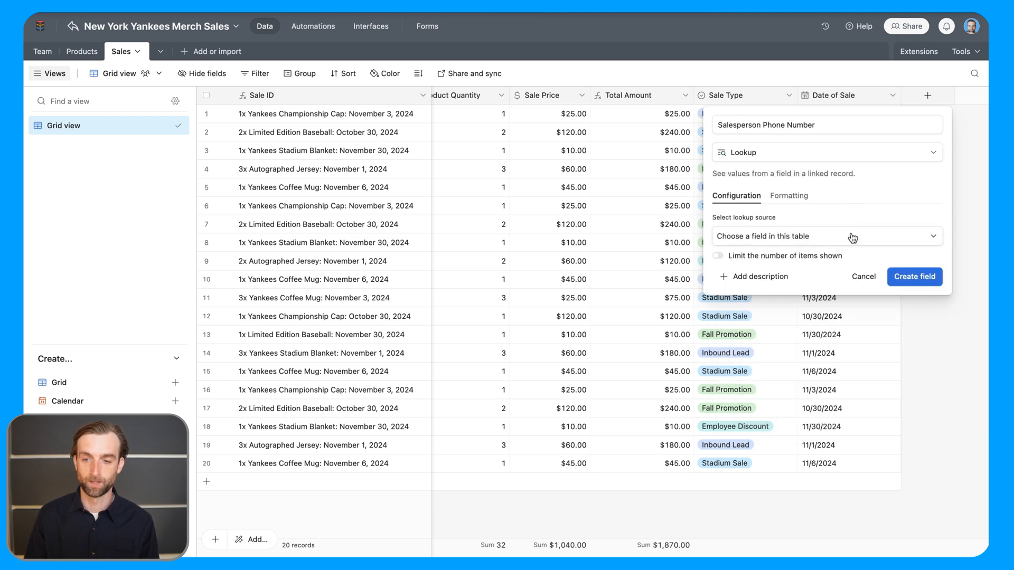
mouse_move(754, 240)
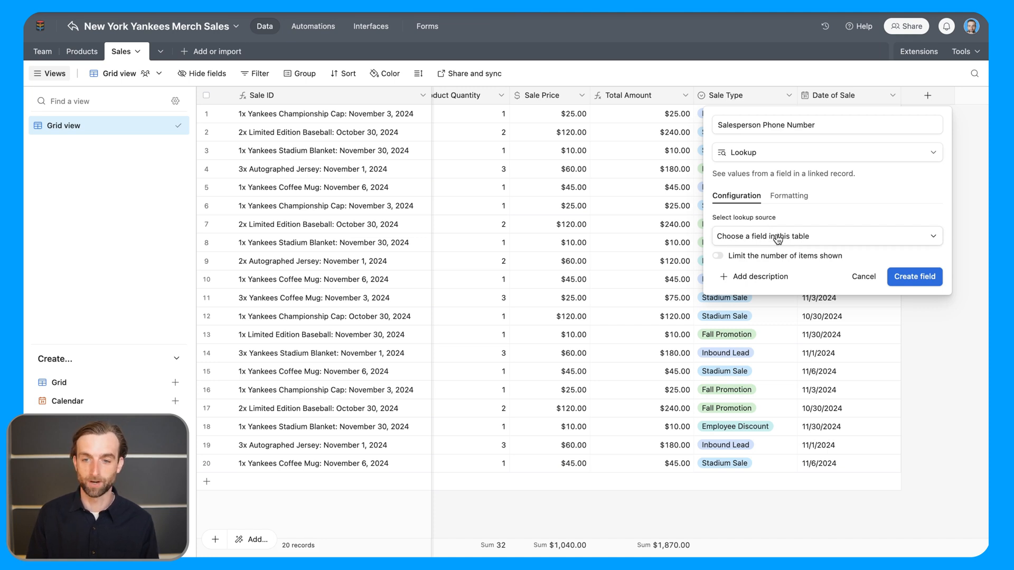
Set the lookup to pull Phone Number through the Sales Person link and create the field
click(826, 235)
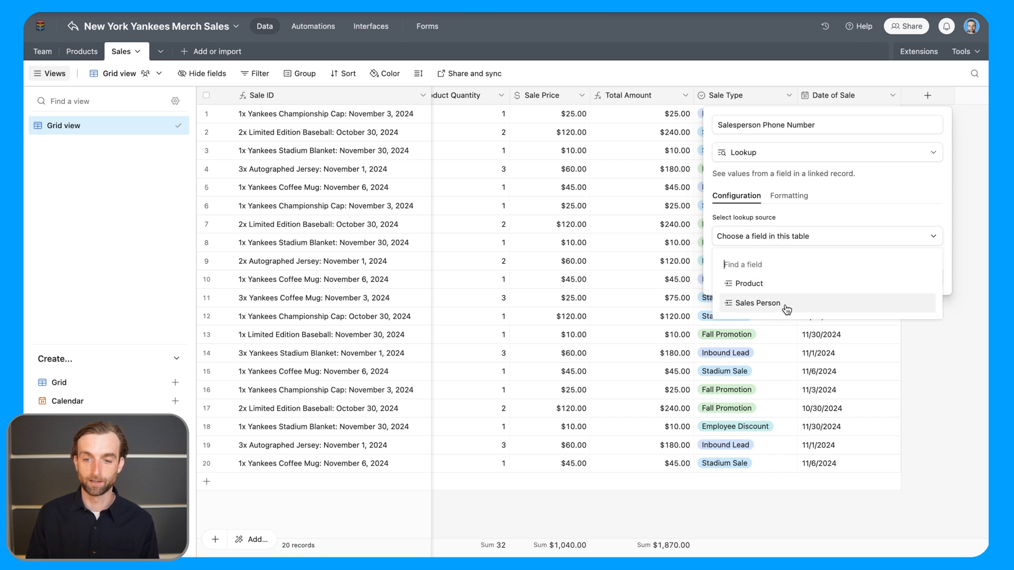
click(754, 303)
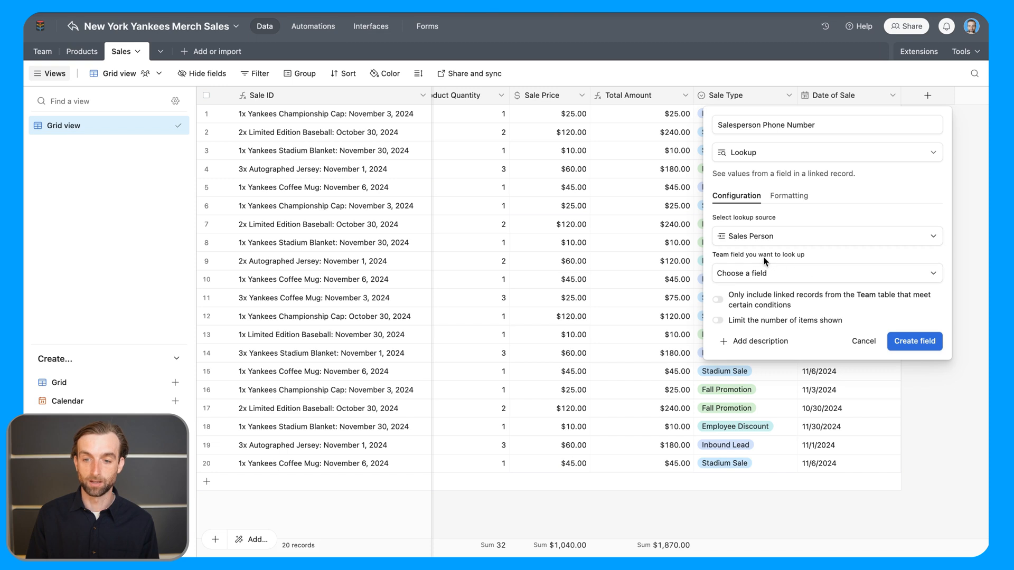
click(826, 272)
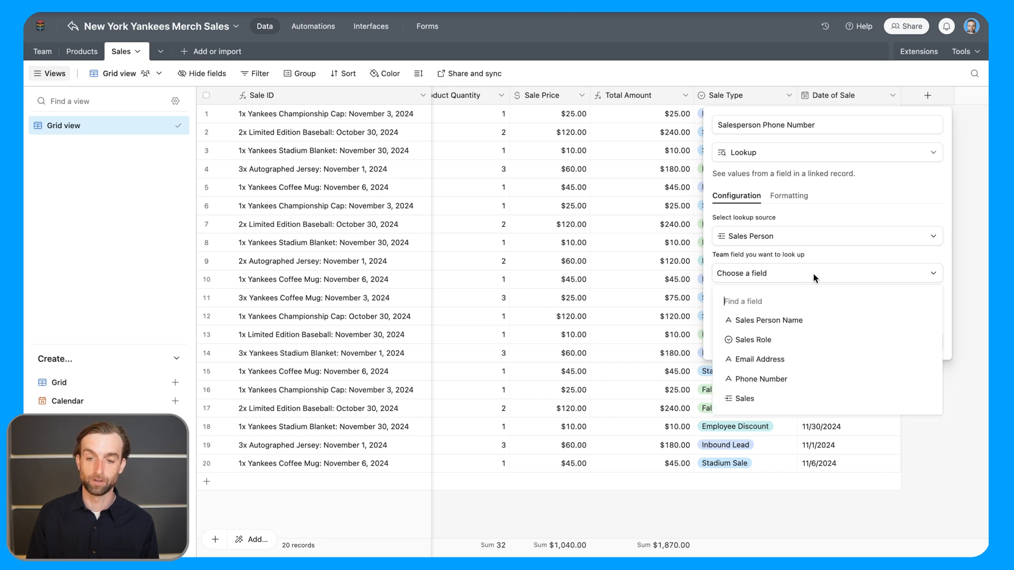
click(761, 378)
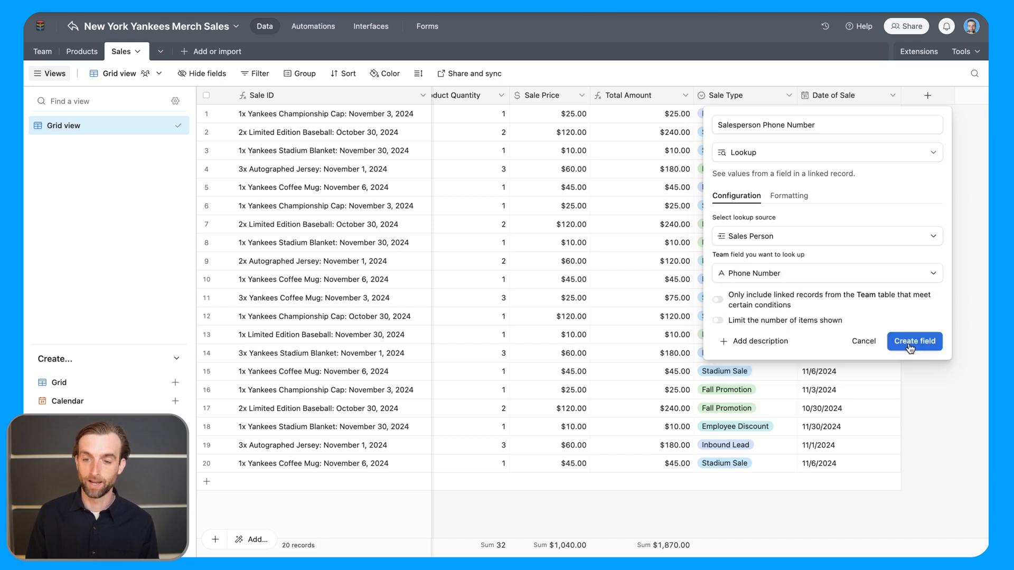
click(914, 341)
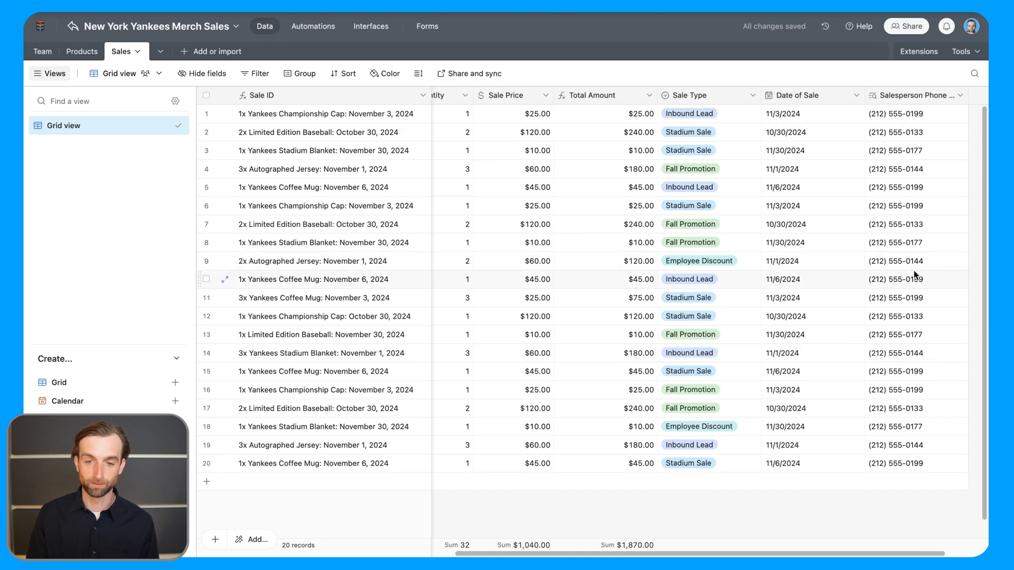
scroll(right, 3)
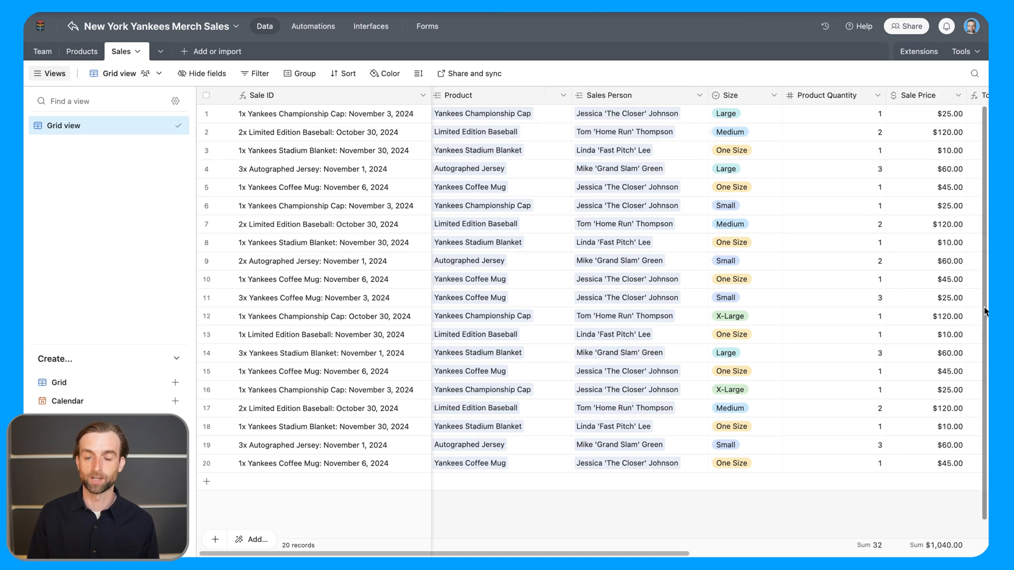
scroll(right, 3)
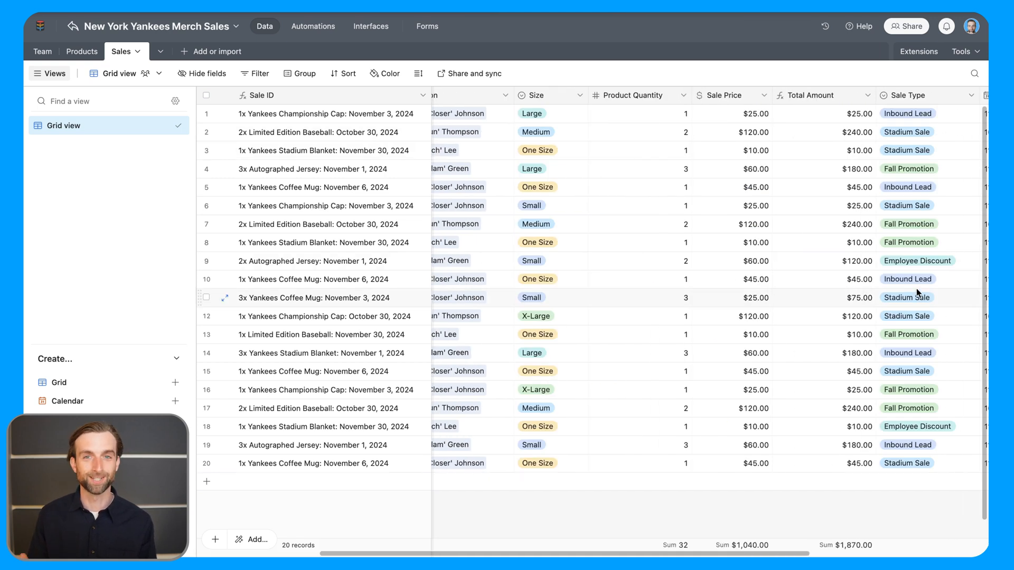
scroll(right, 3)
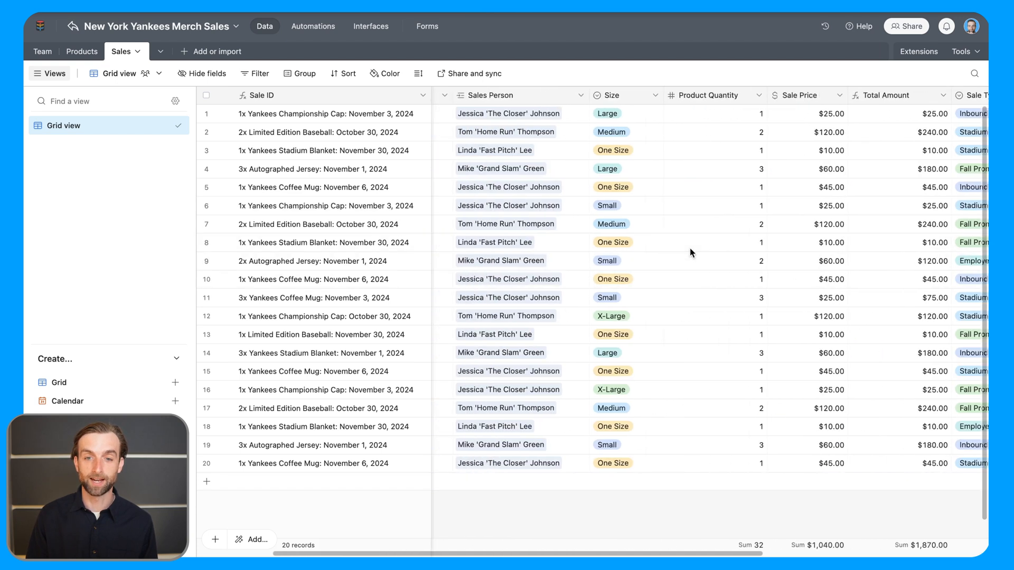
Allow the Sales Person field to link multiple Team records, accepting the dependency impact
click(645, 95)
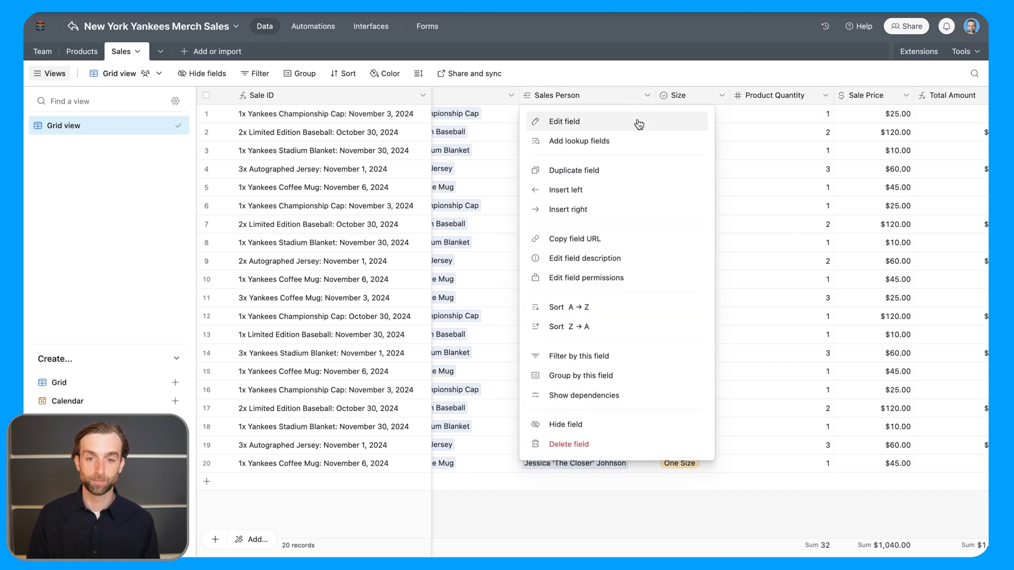
click(564, 121)
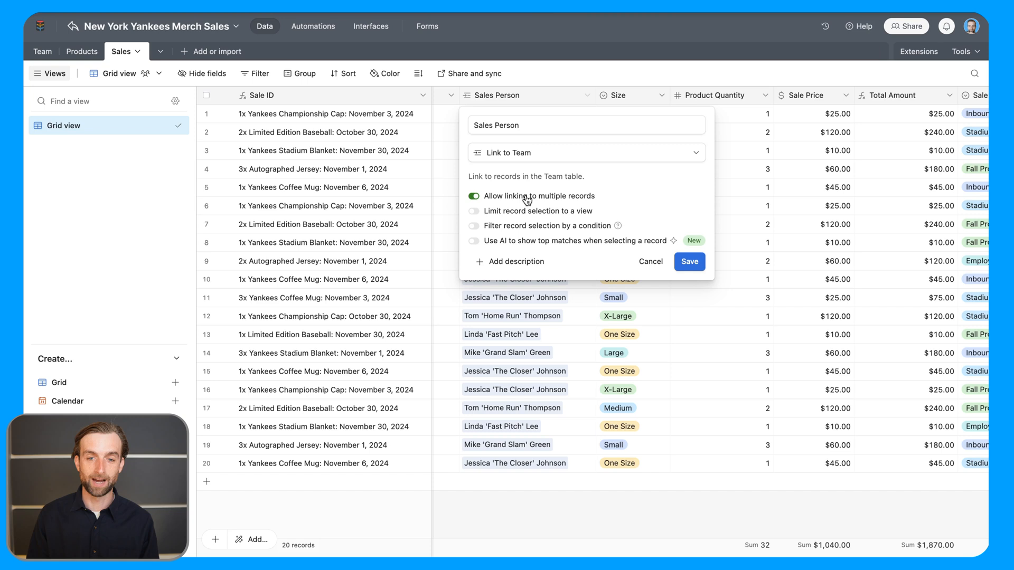
click(687, 261)
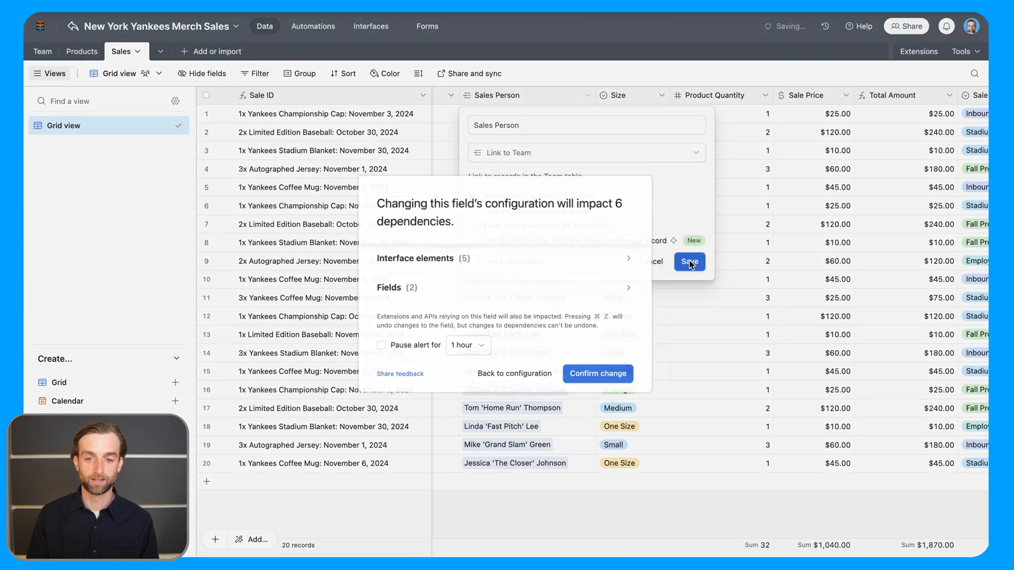
click(597, 373)
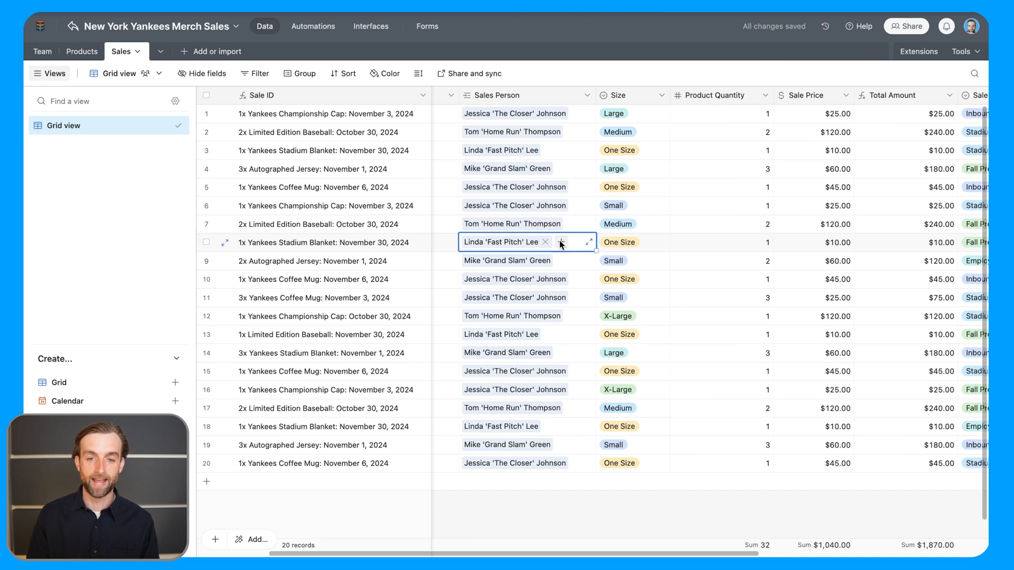
Add a second sales person to row 8's stadium blanket sale
click(587, 242)
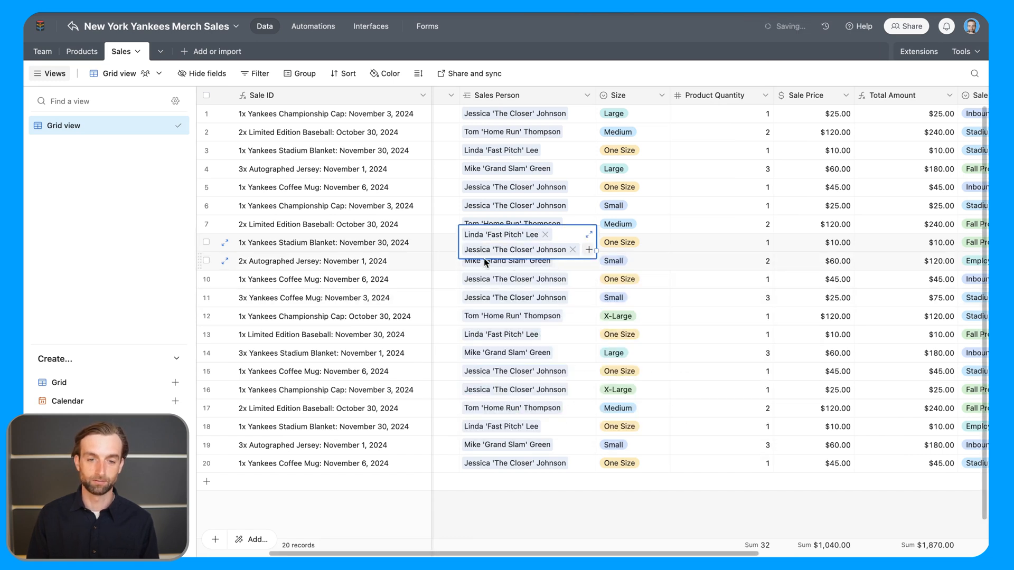
scroll(right, 3)
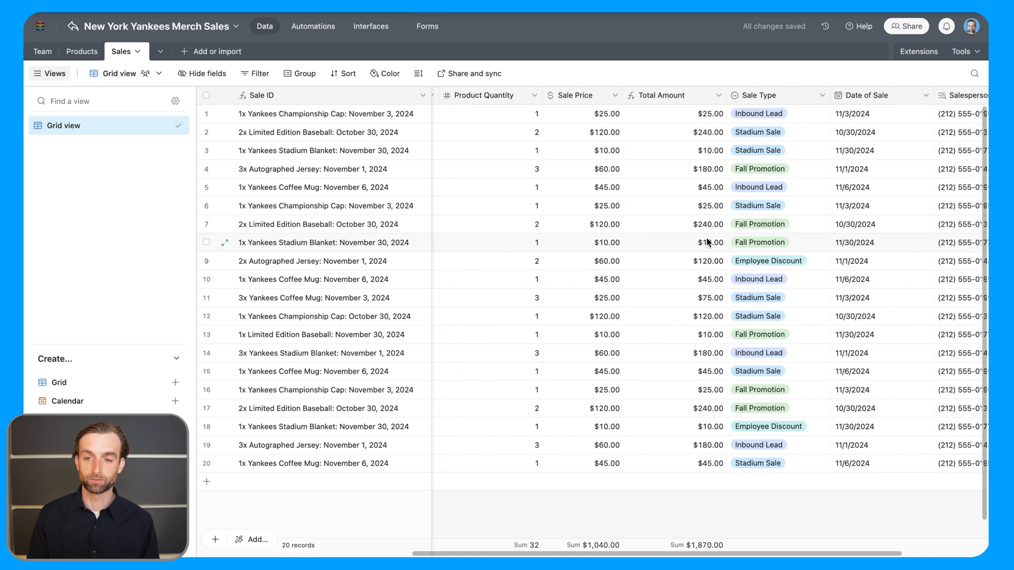
scroll(right, 3)
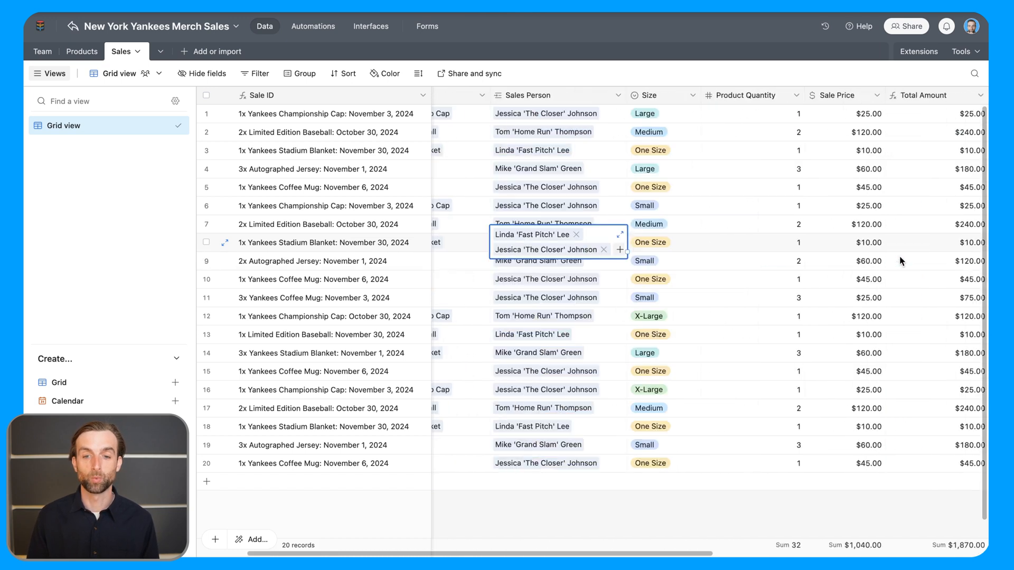
scroll(left, 3)
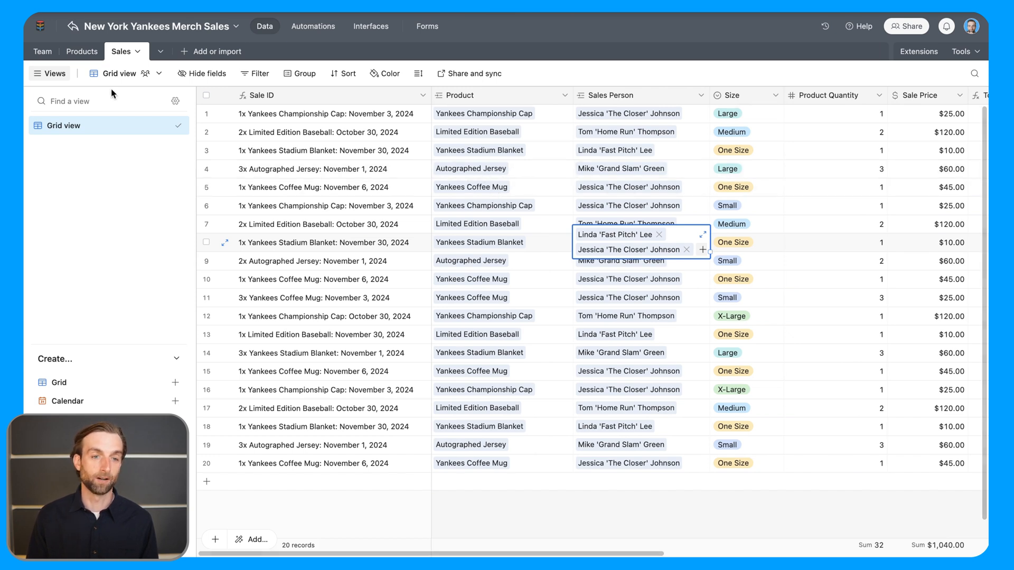
After glancing at Products, start a new Sales field named Product Picture of type Lookup
click(81, 50)
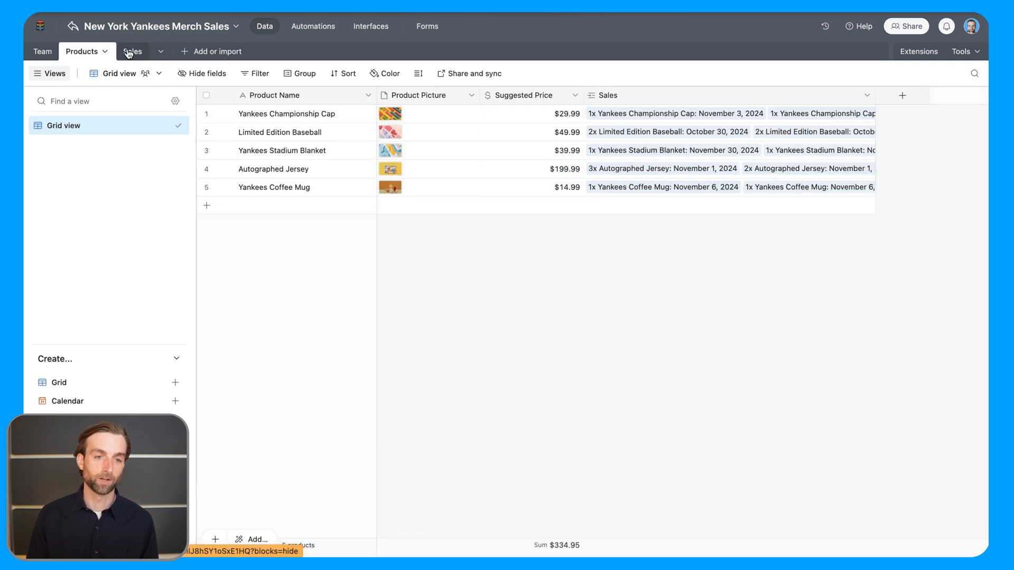
click(132, 51)
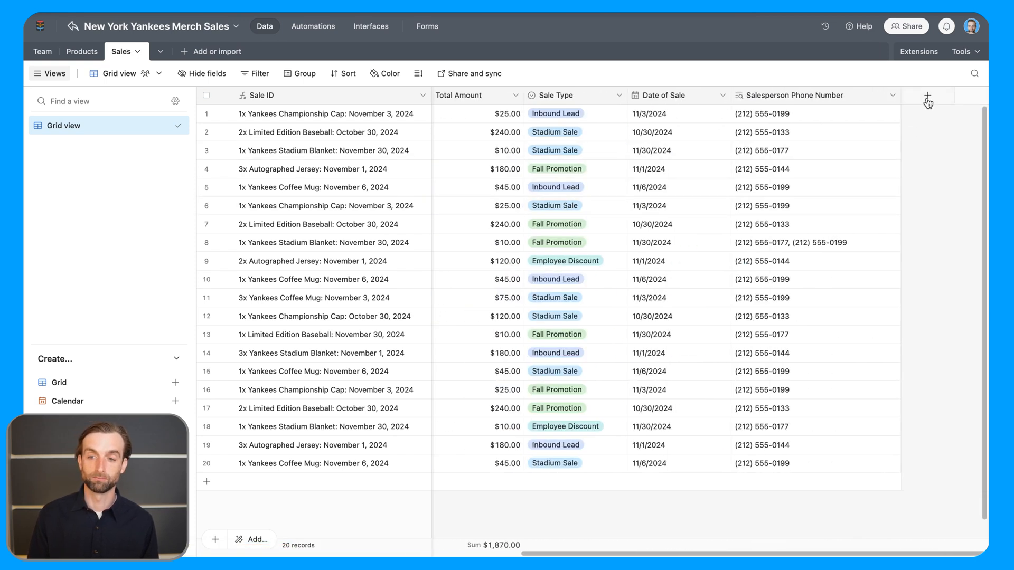
click(927, 95)
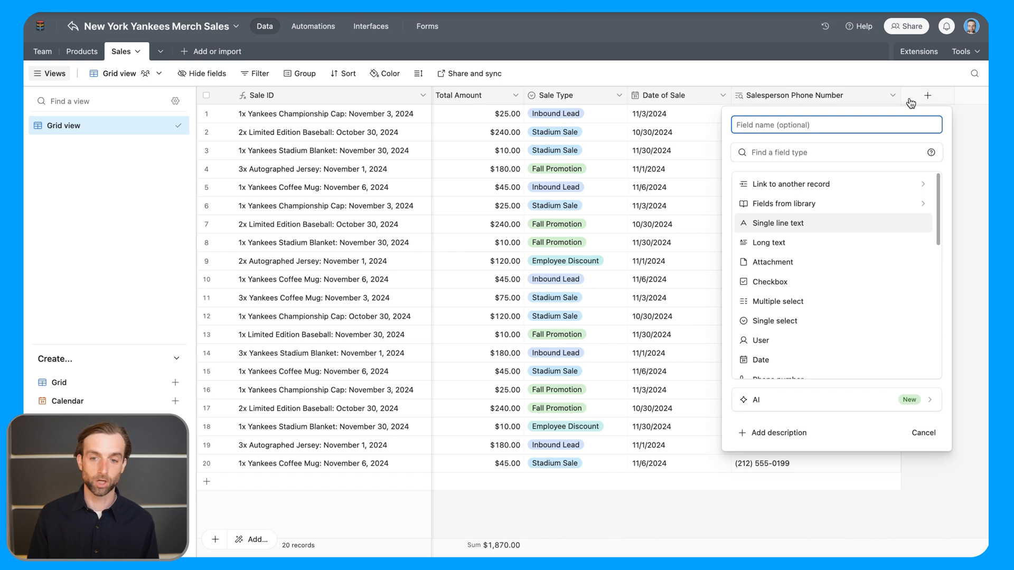
text(Product Picture)
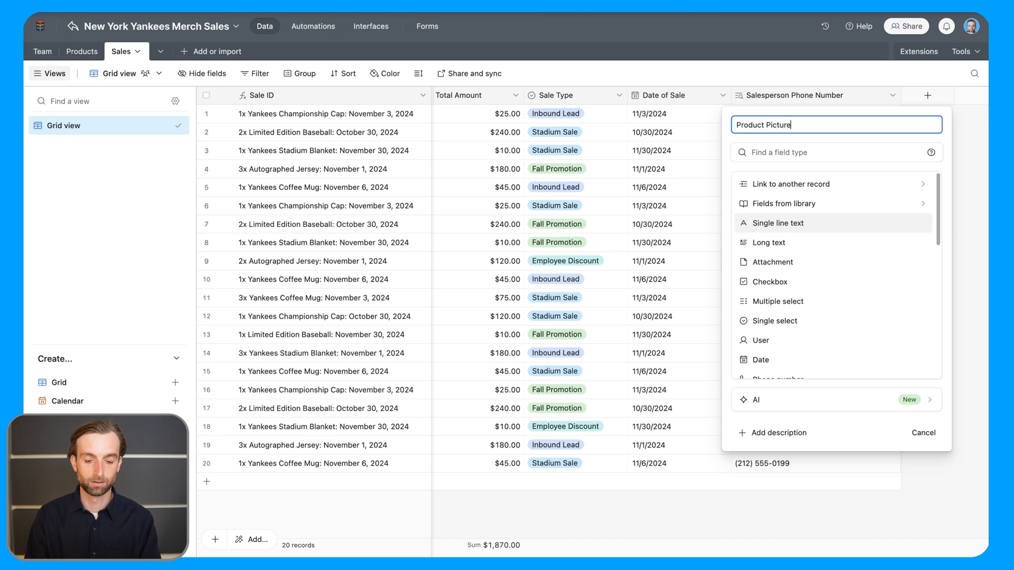
click(834, 152)
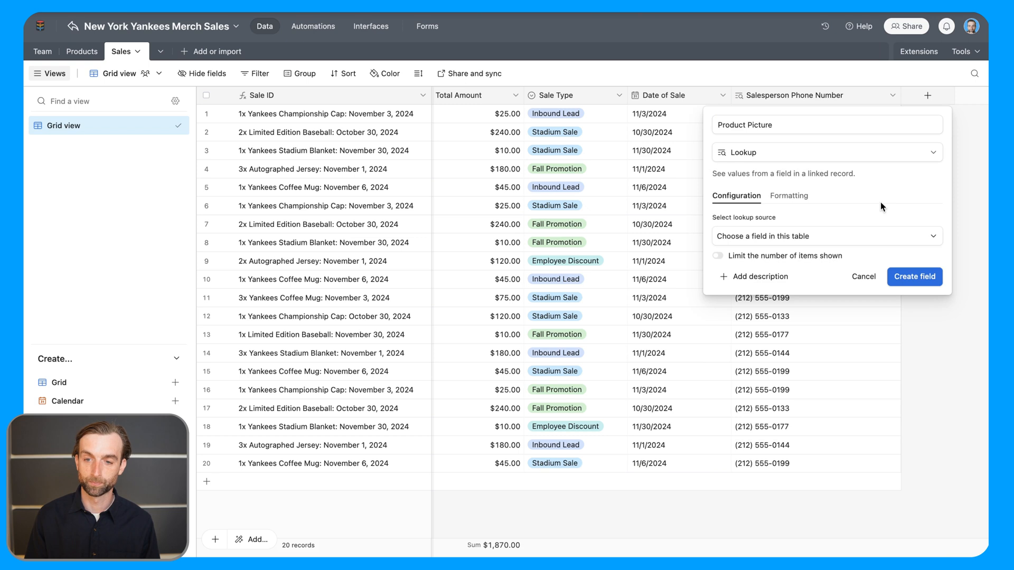
Set the lookup to pull Product Picture through the Product link
click(826, 236)
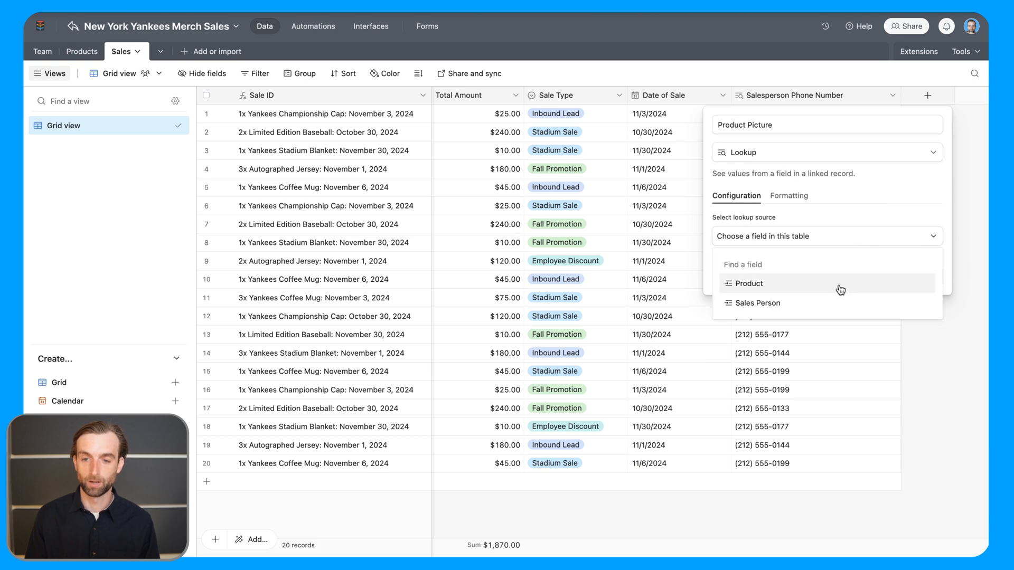
click(748, 283)
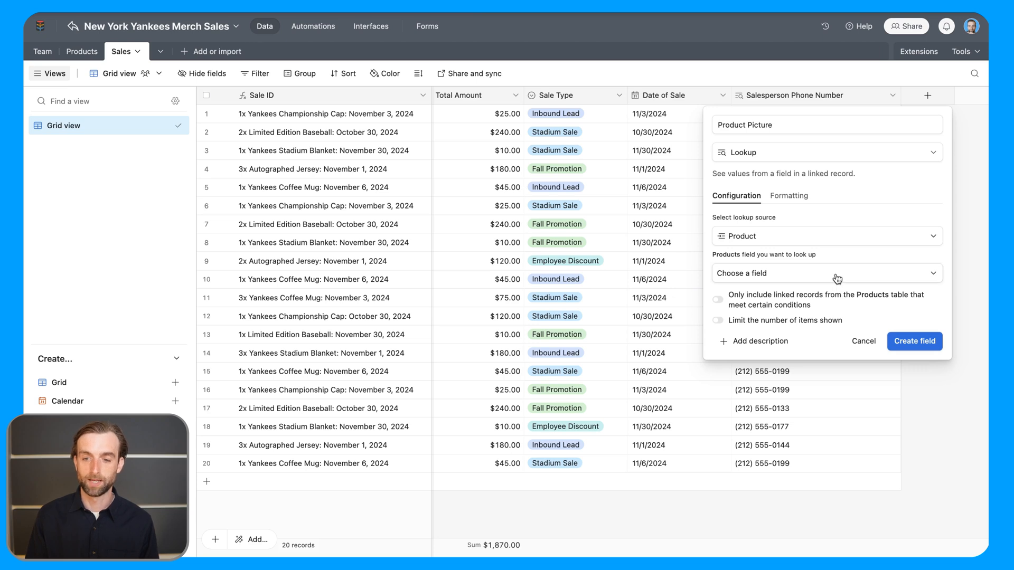
click(826, 273)
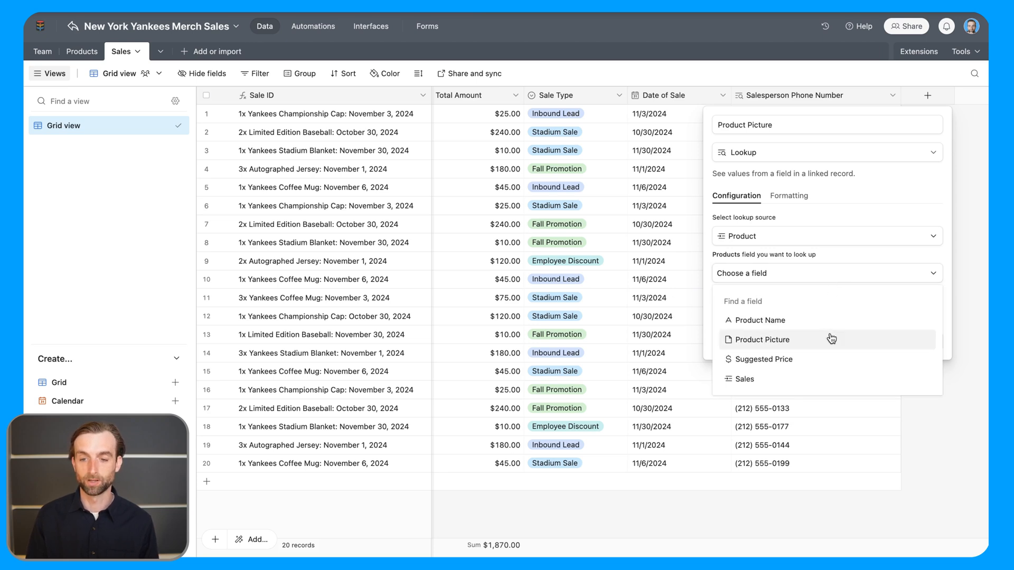
click(762, 339)
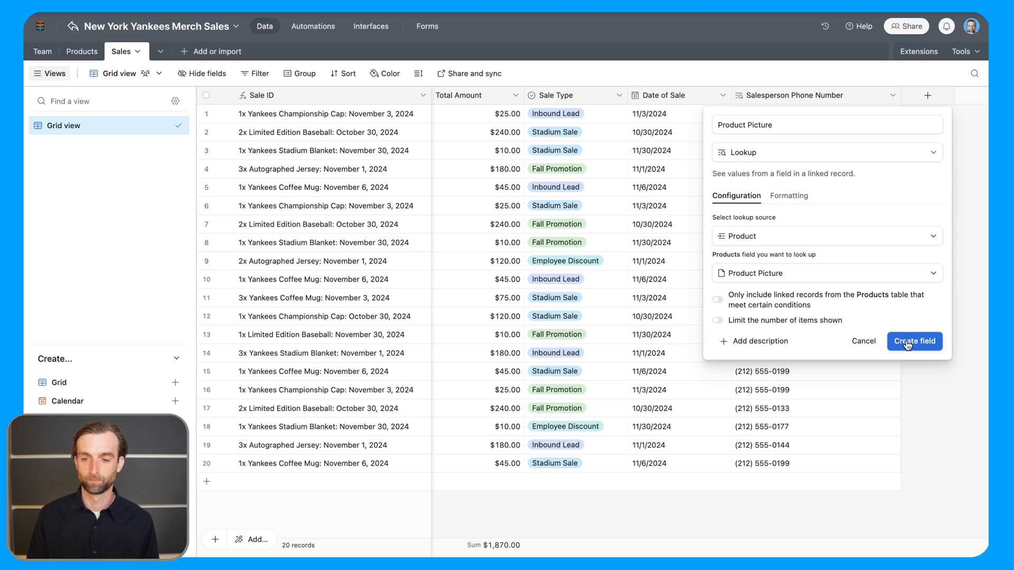
Create the Product Picture field, then limit Salesperson Phone Number to the last 1 item
click(914, 341)
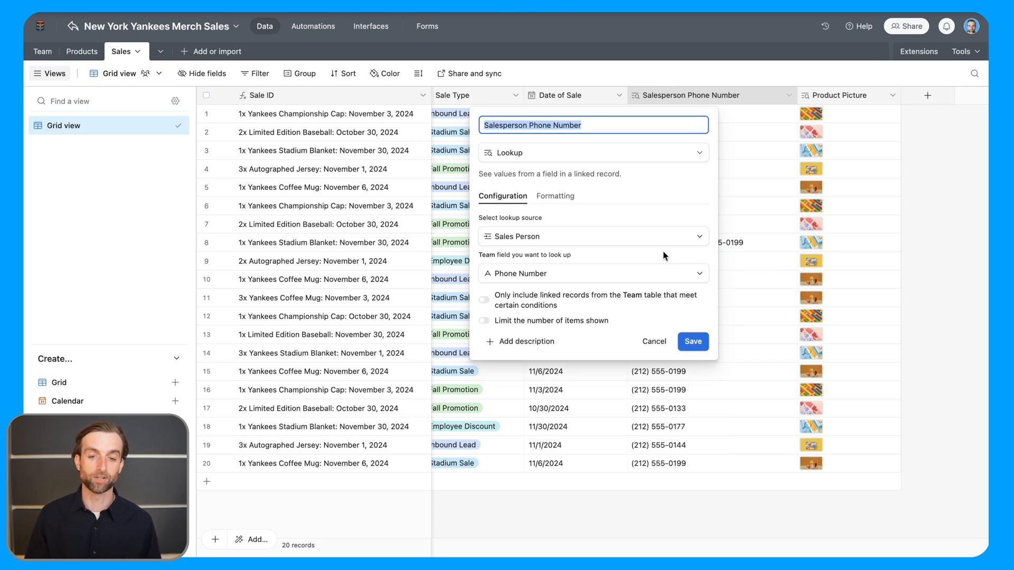
mouse_move(564, 327)
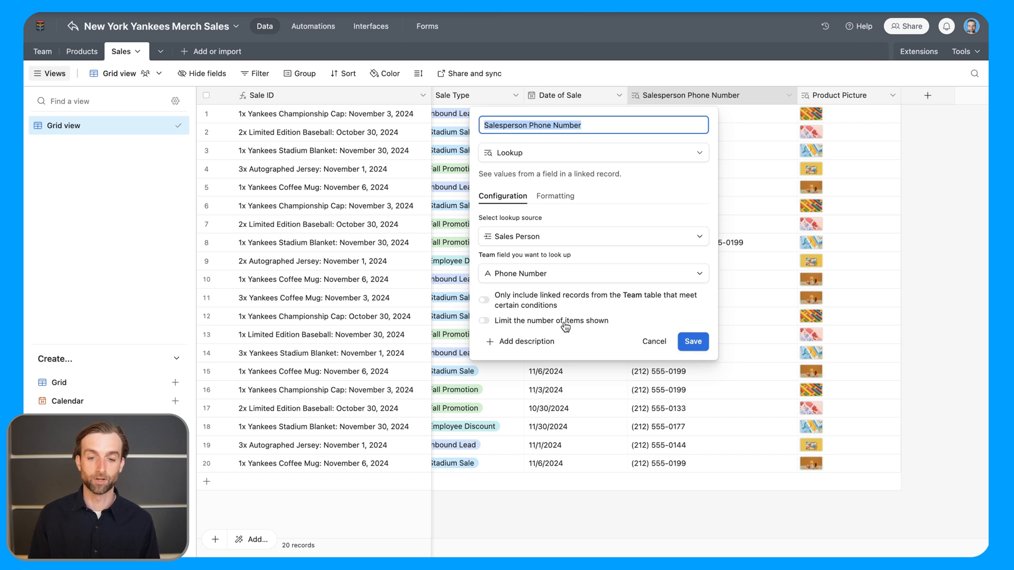
click(482, 321)
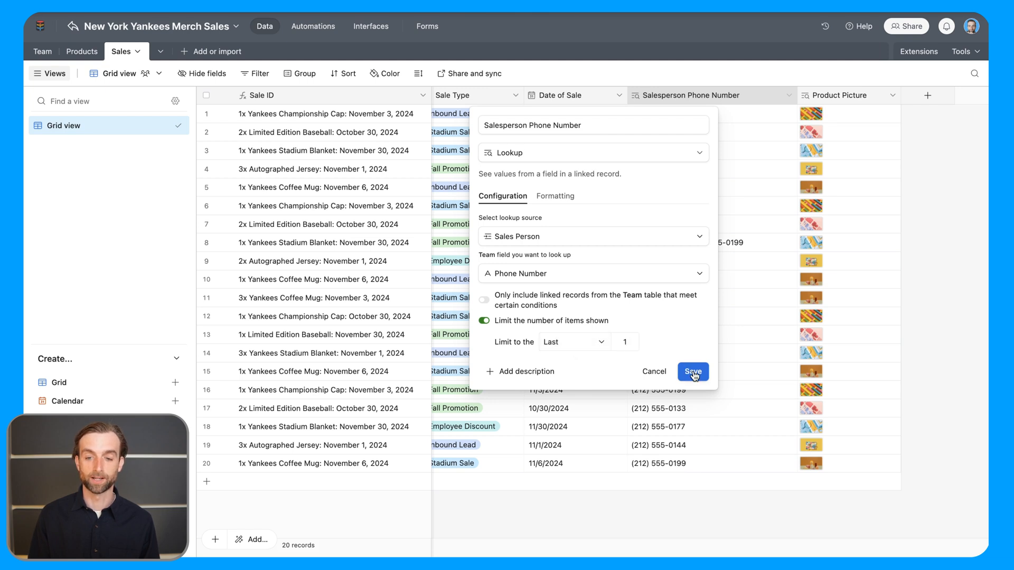
click(692, 371)
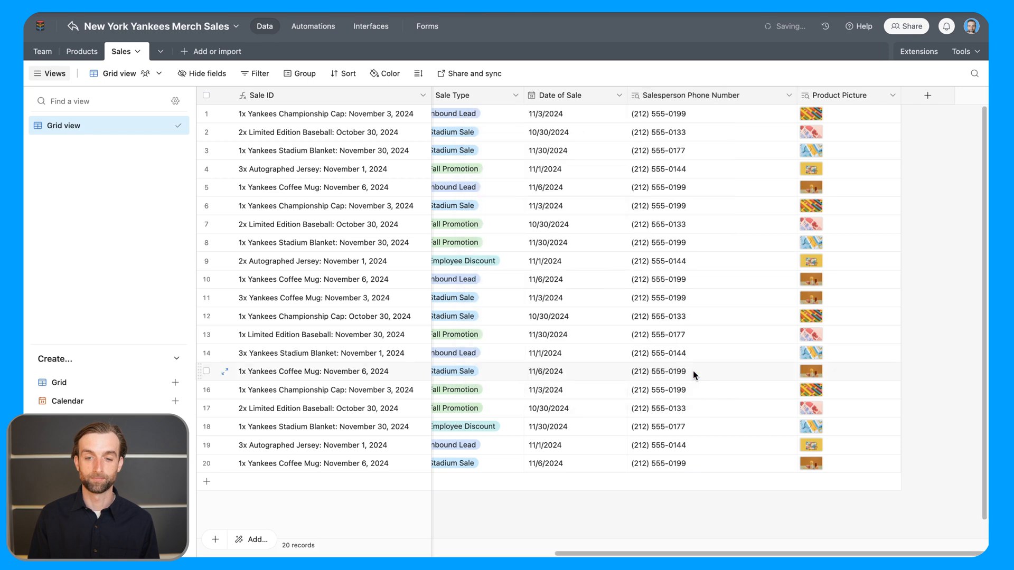
mouse_move(693, 500)
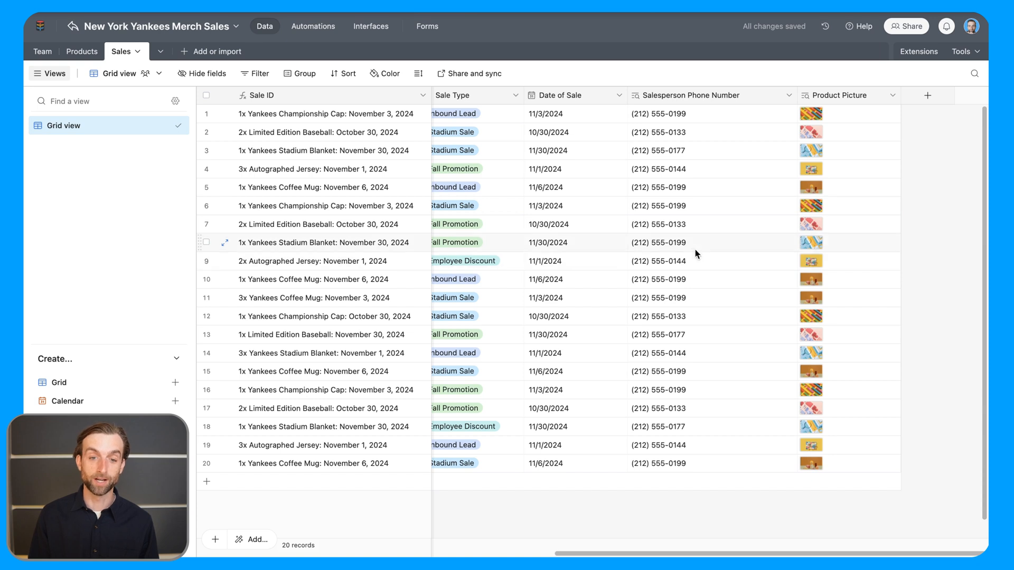
Scroll right across the Sales grid to the phone lookup column
scroll(right, 3)
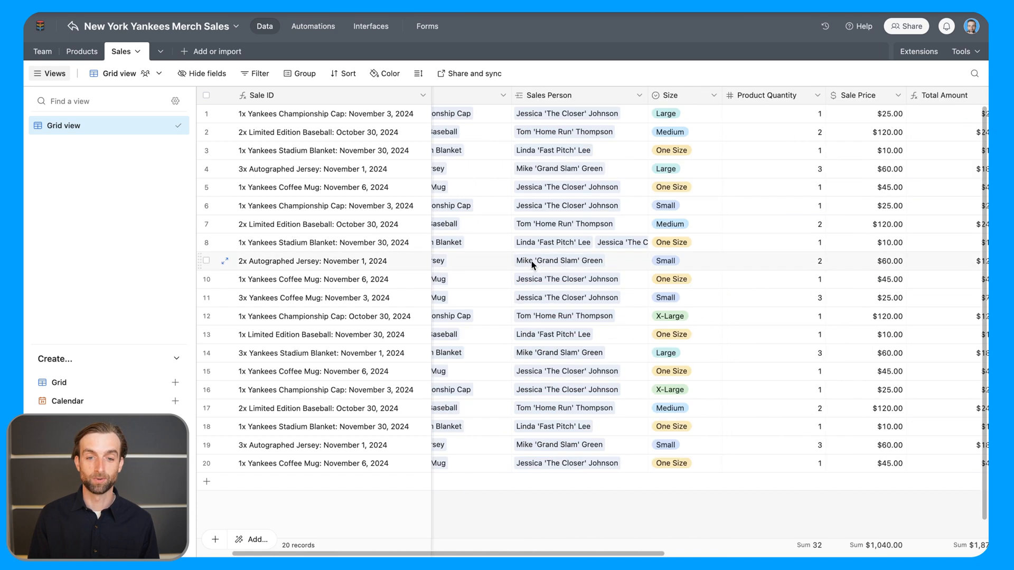
scroll(right, 3)
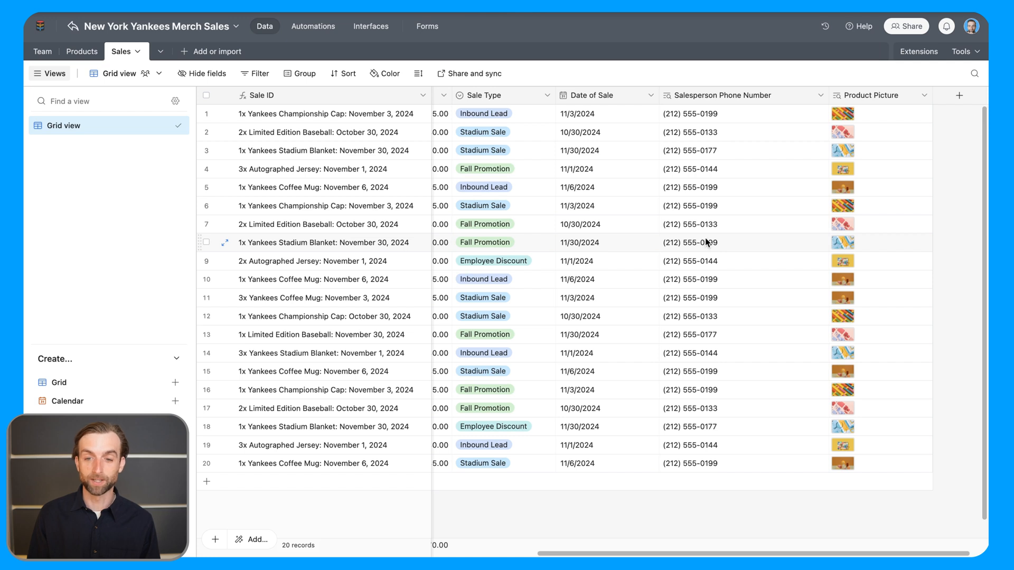
mouse_move(708, 244)
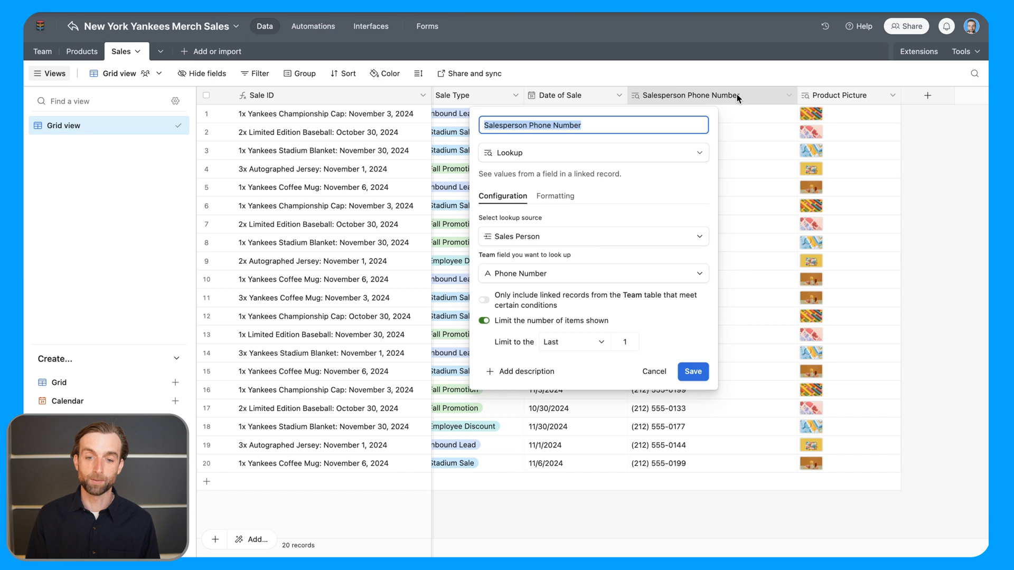
mouse_move(547, 300)
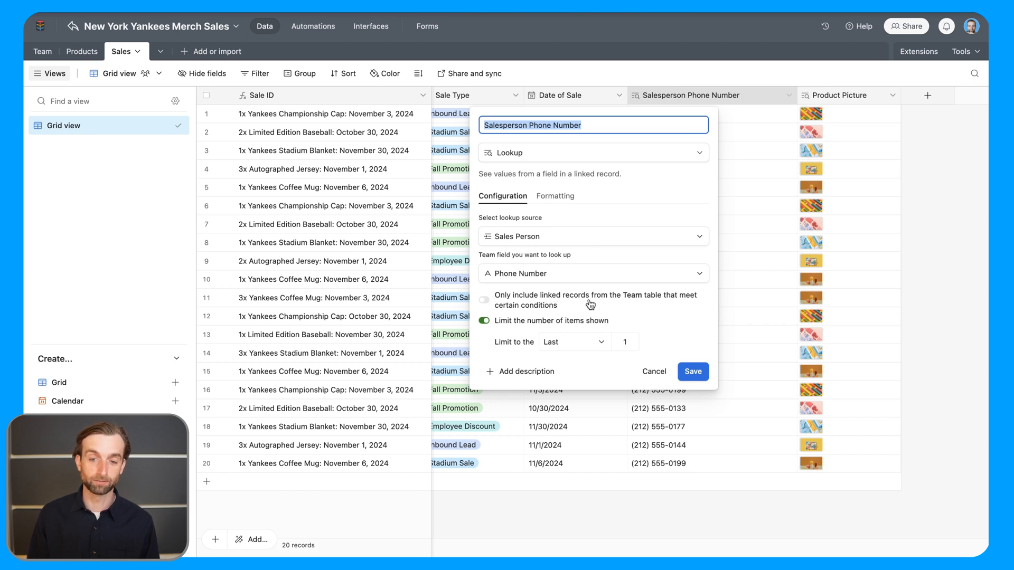
mouse_move(563, 303)
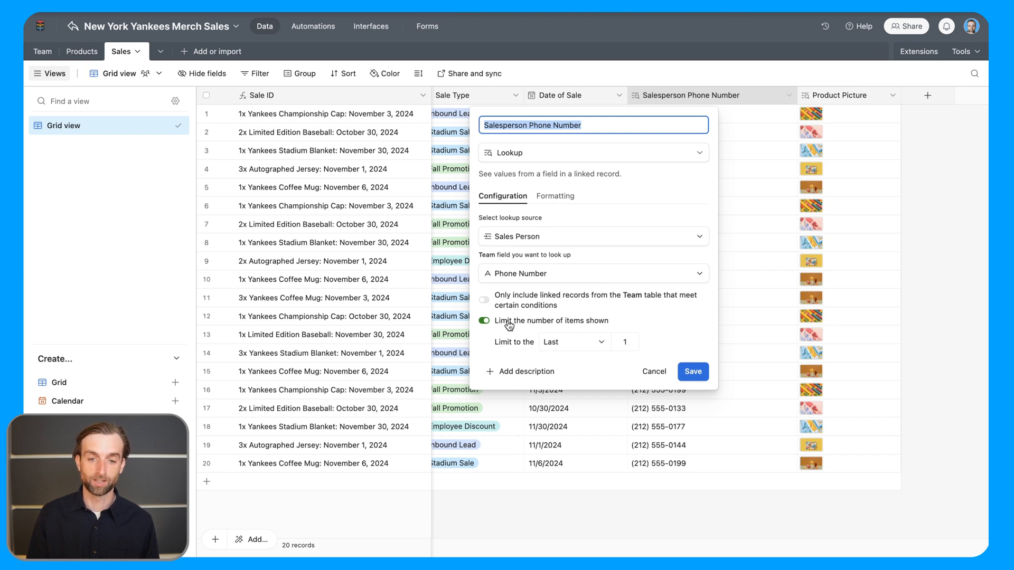
Restrict the phone number lookup to salespeople whose Sales Role is Sales Associate
click(483, 320)
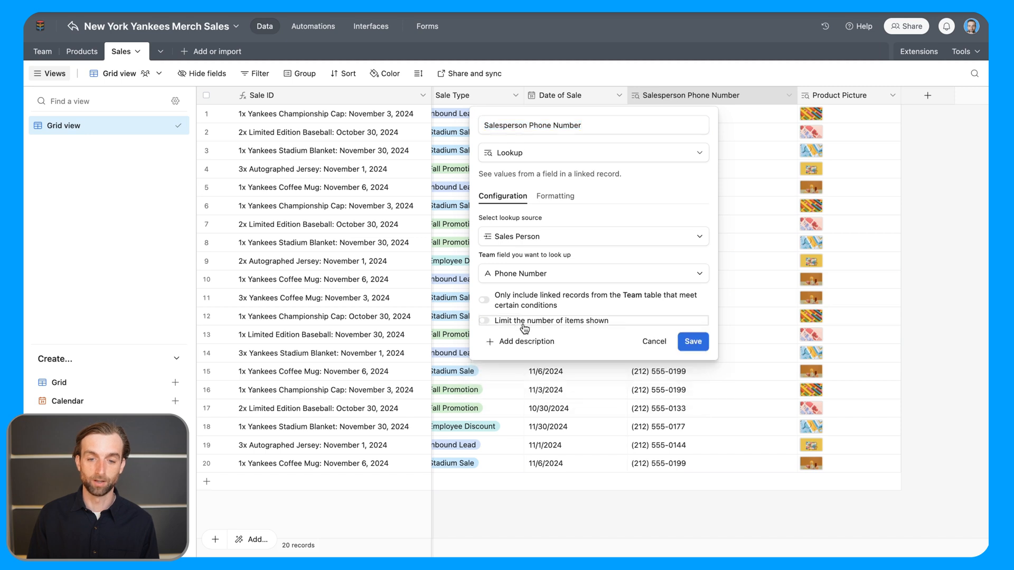
mouse_move(565, 326)
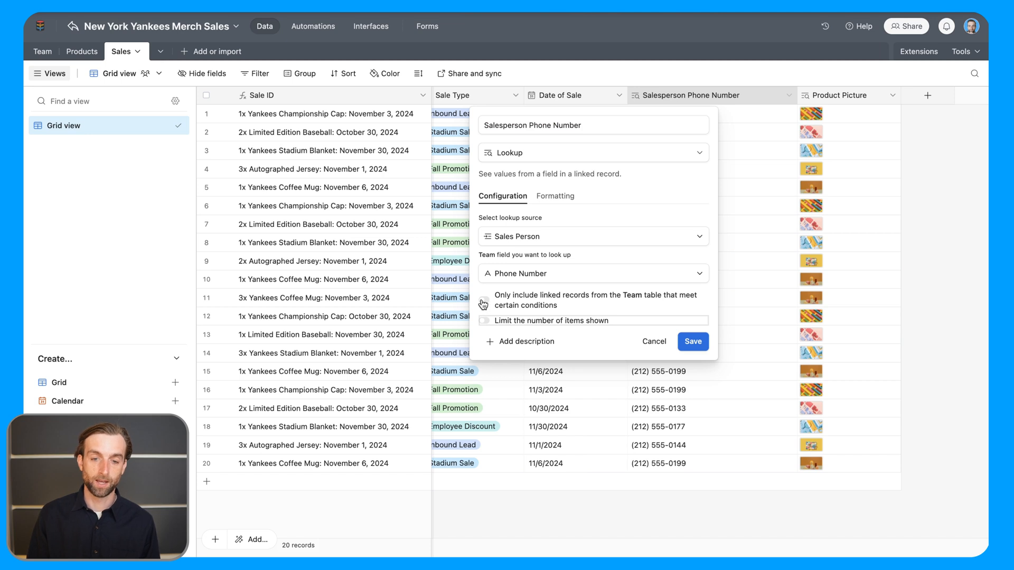
click(483, 295)
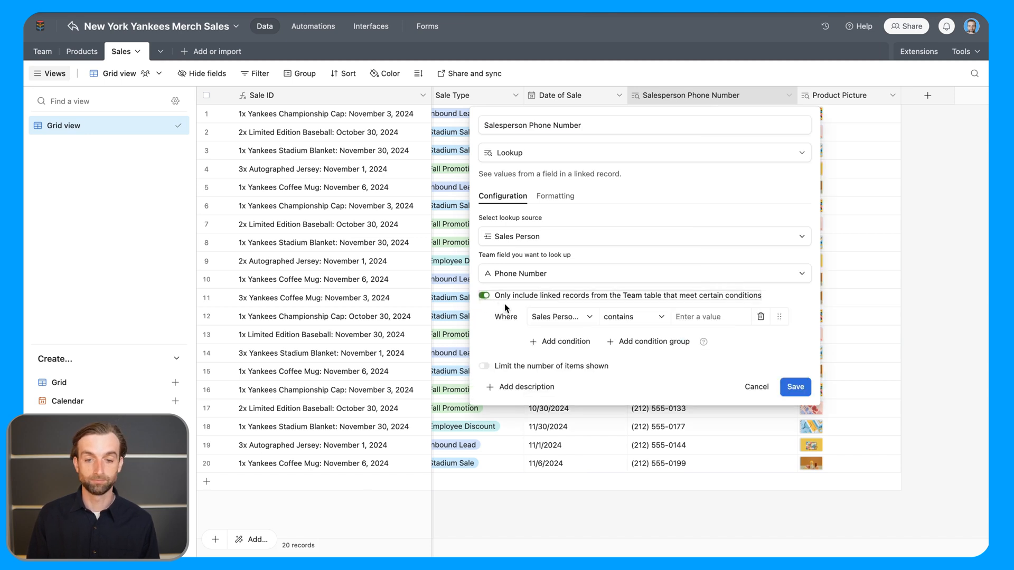
click(557, 317)
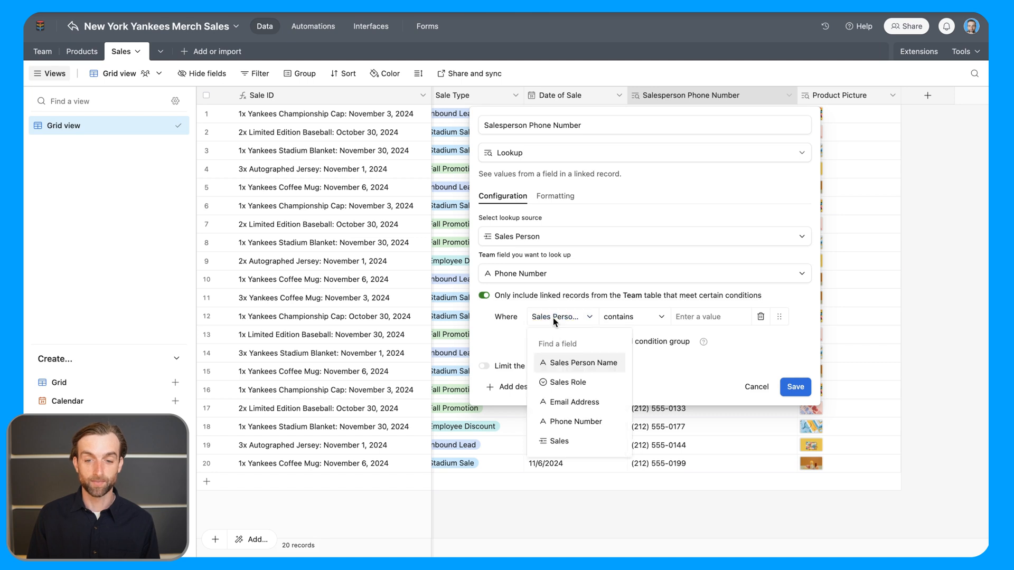
click(563, 382)
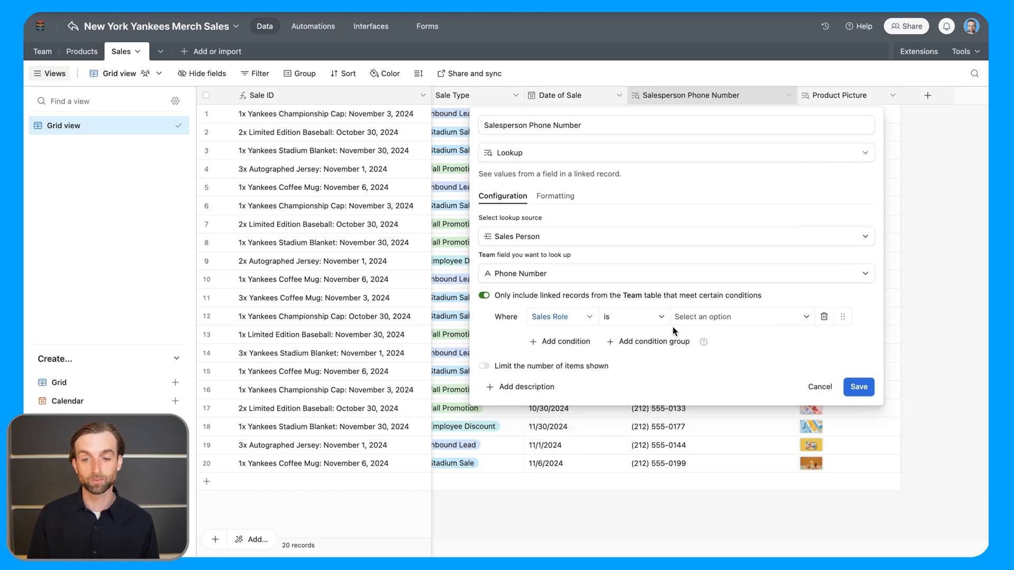
click(737, 315)
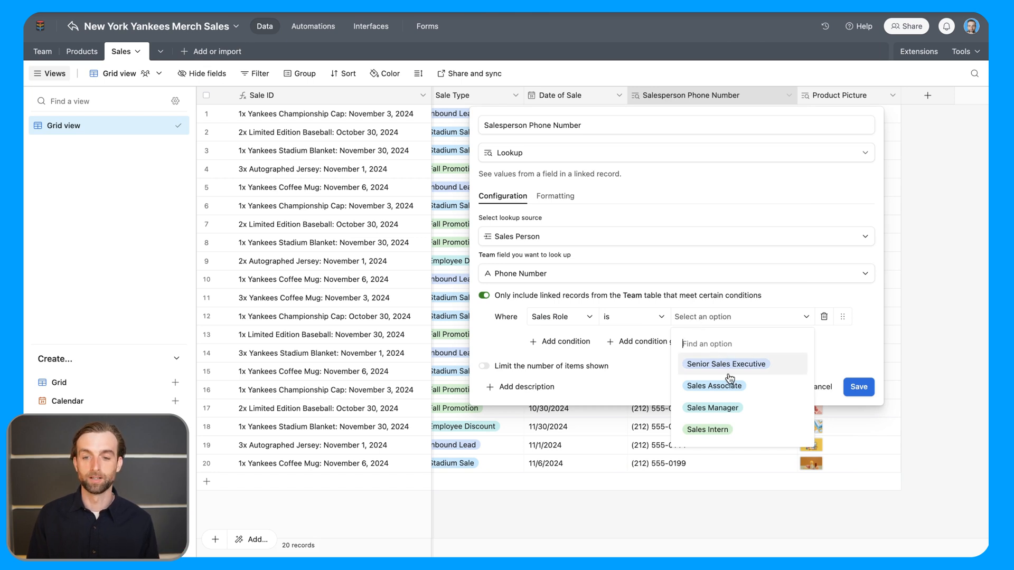
click(714, 385)
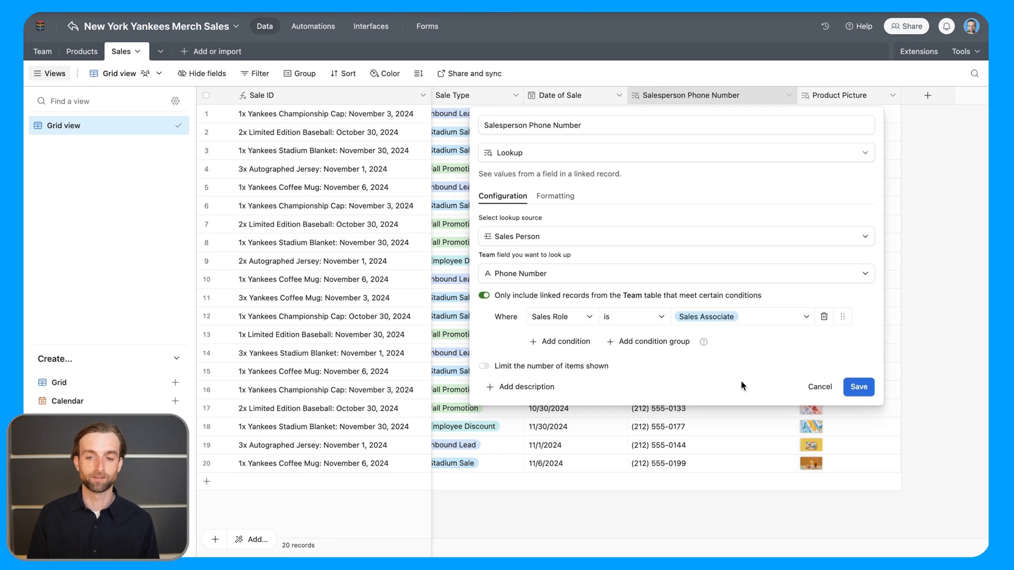
mouse_move(748, 380)
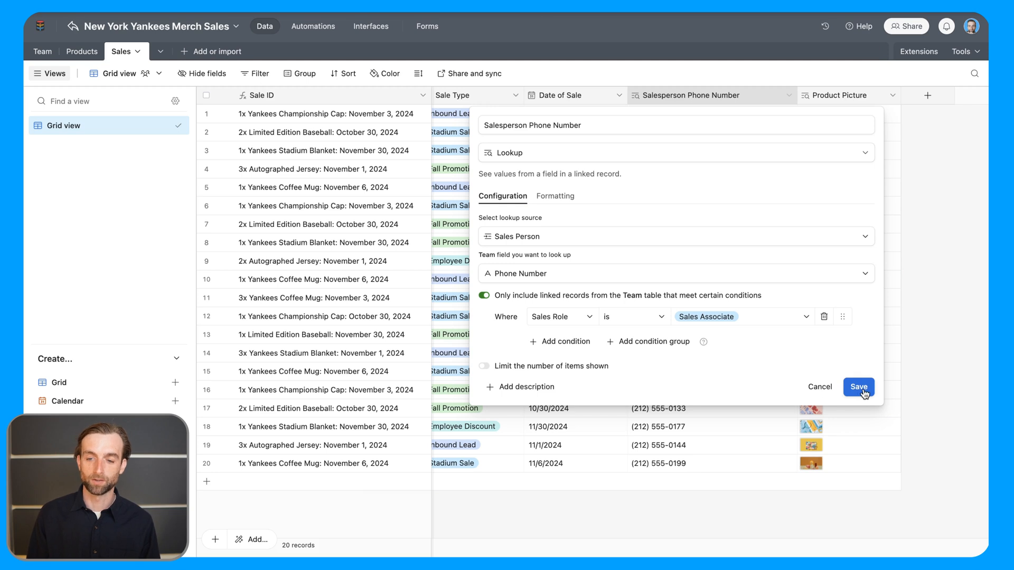
Save the filtered Salesperson Phone Number lookup
click(858, 387)
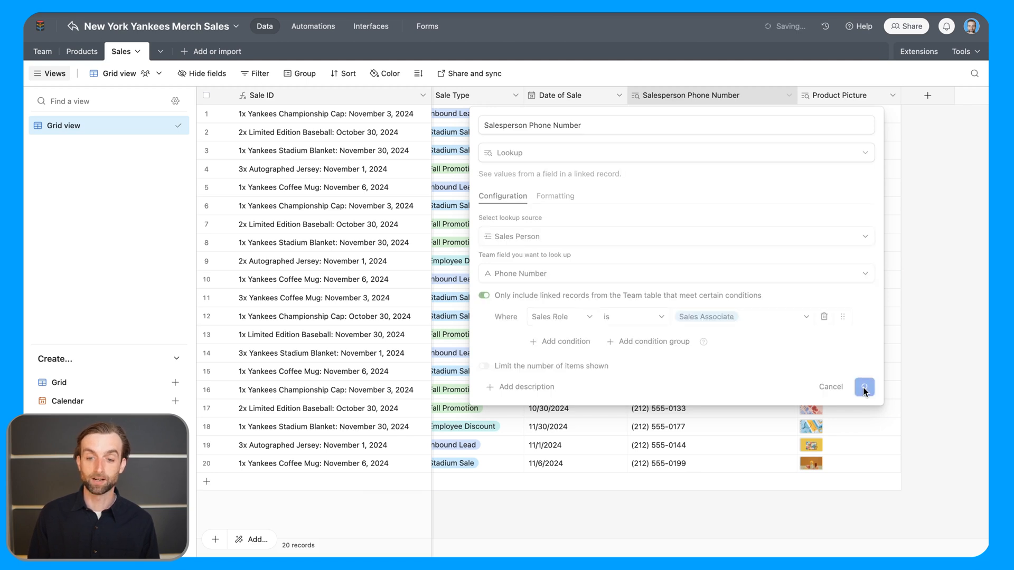
click(865, 387)
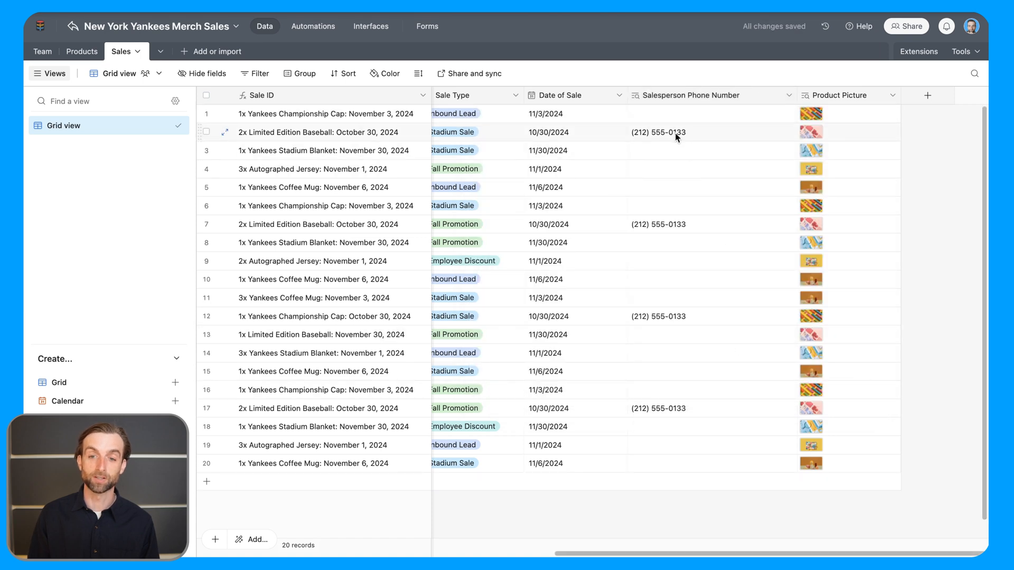
click(685, 132)
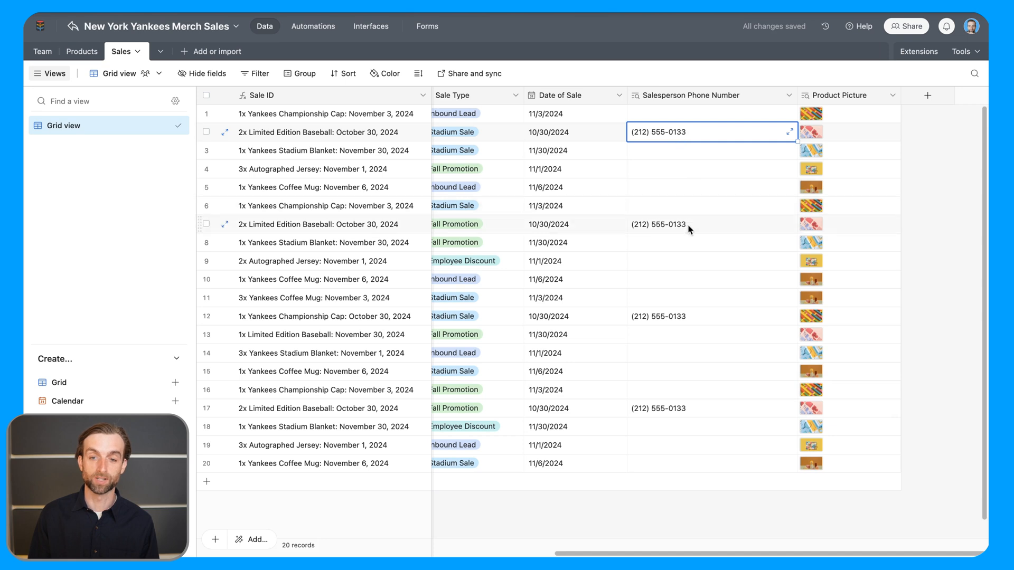
click(704, 224)
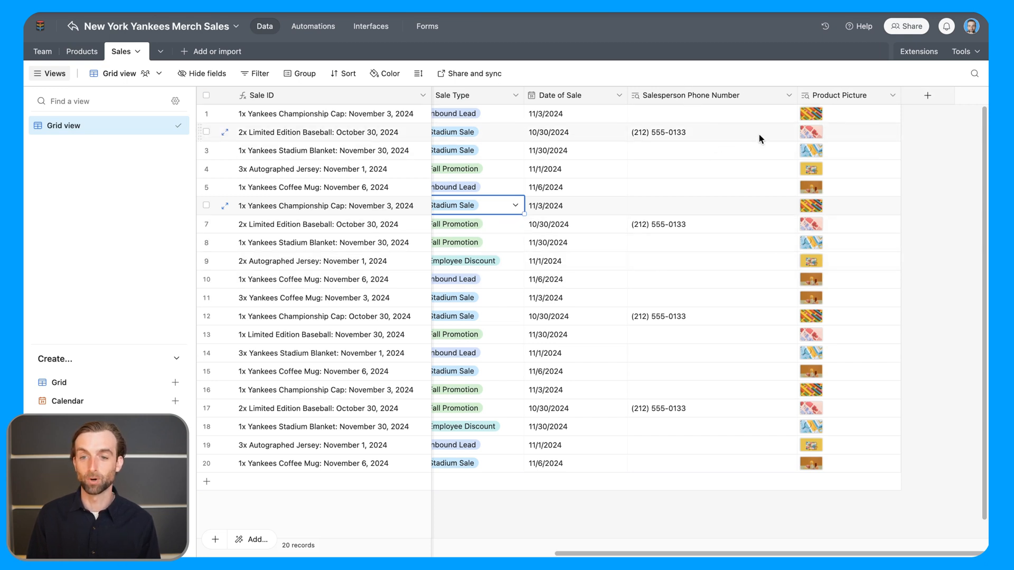
click(927, 95)
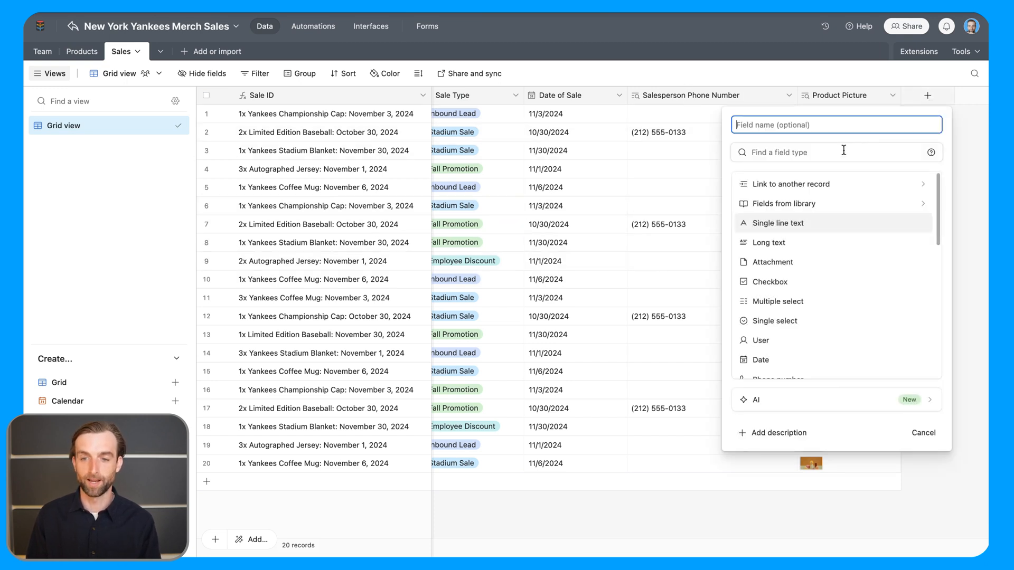
Create a Sales Role lookup field pulling each salesperson's role into the Sales table
text(Sales Role)
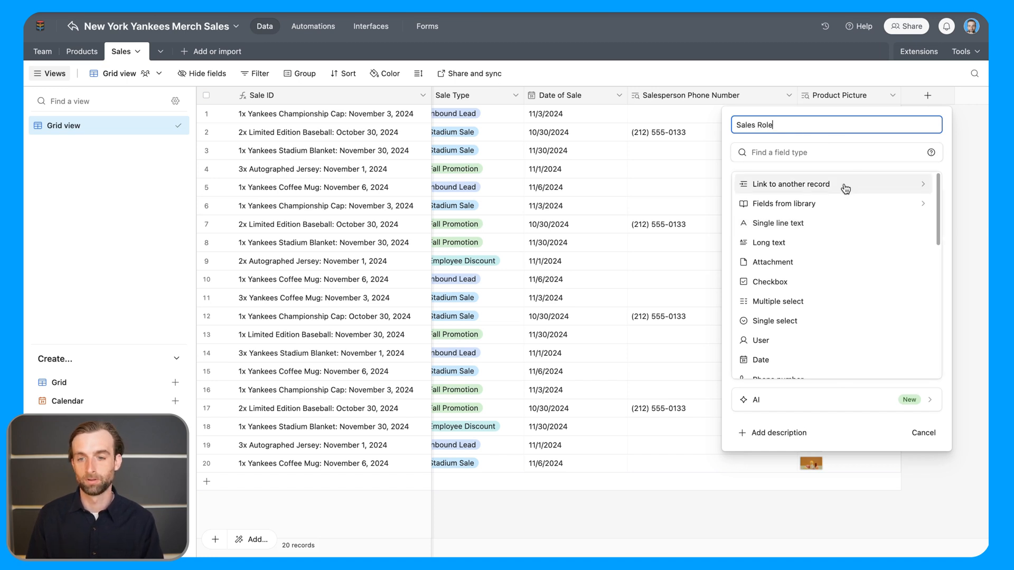
text(lo)
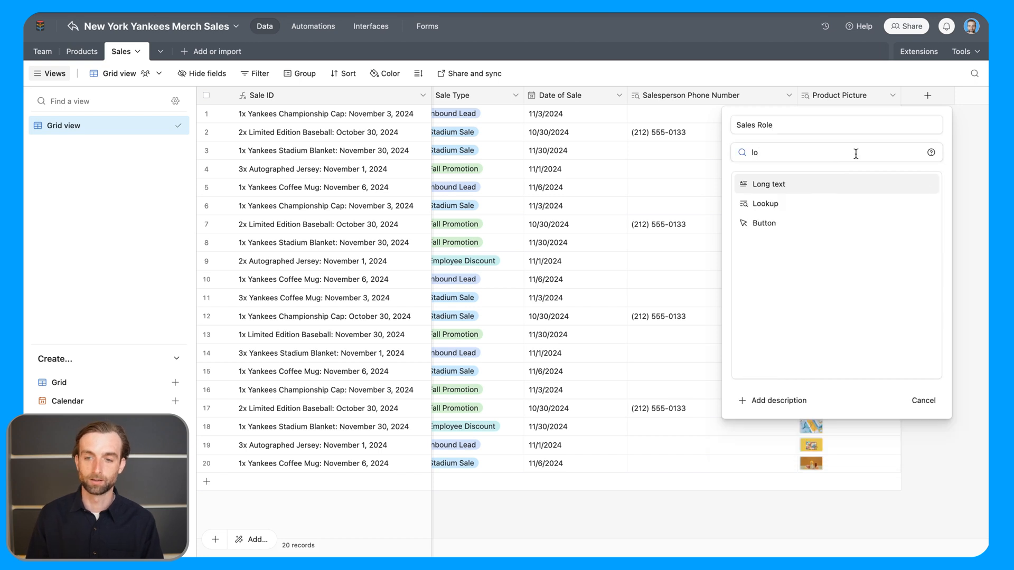
click(764, 203)
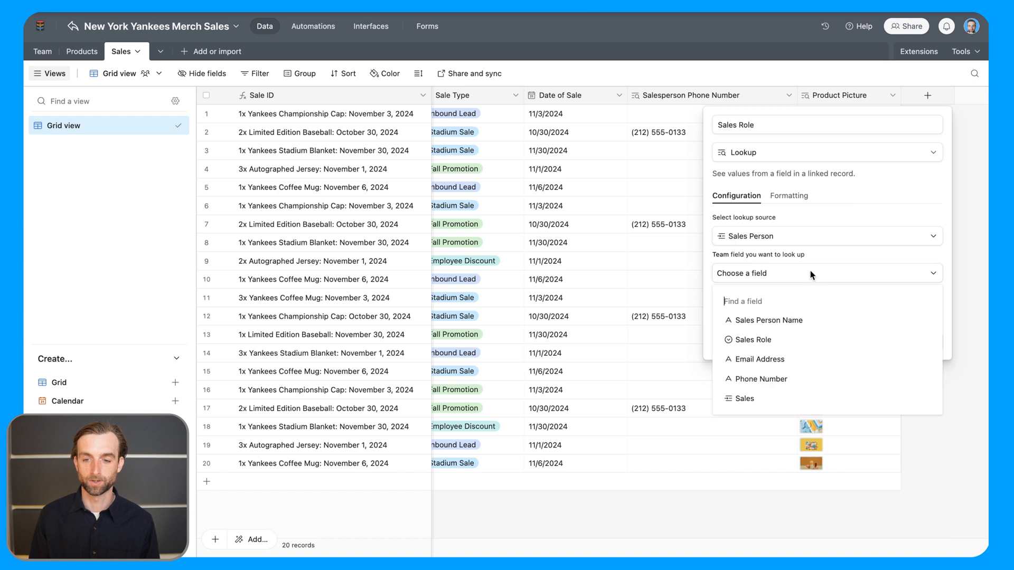
click(752, 339)
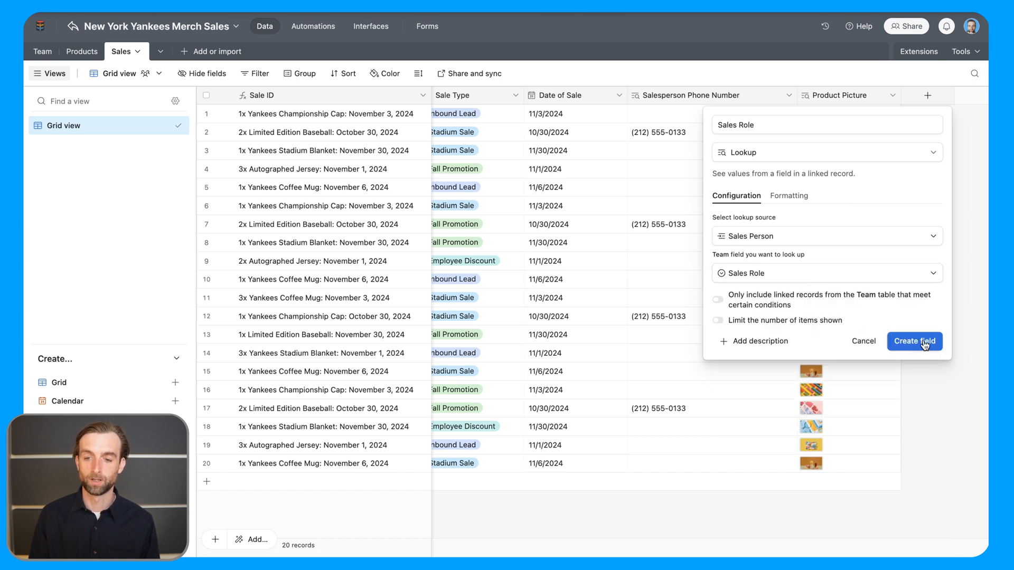
click(914, 341)
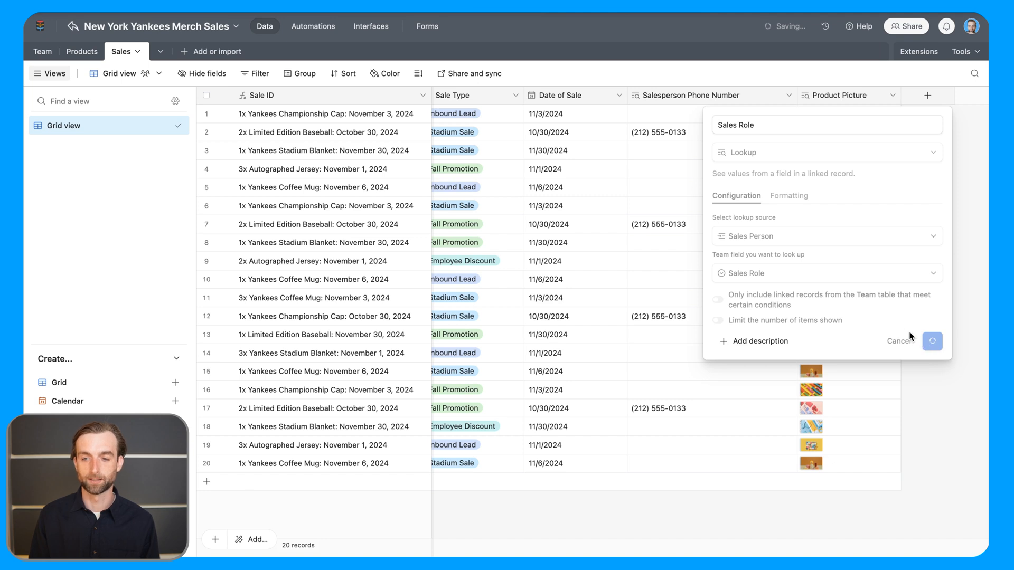
click(931, 341)
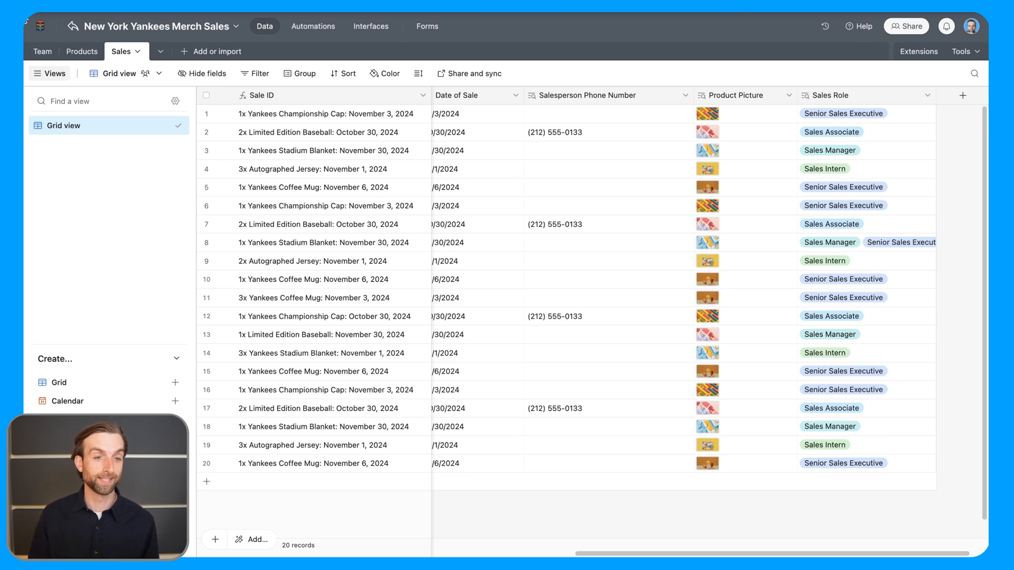
click(45, 51)
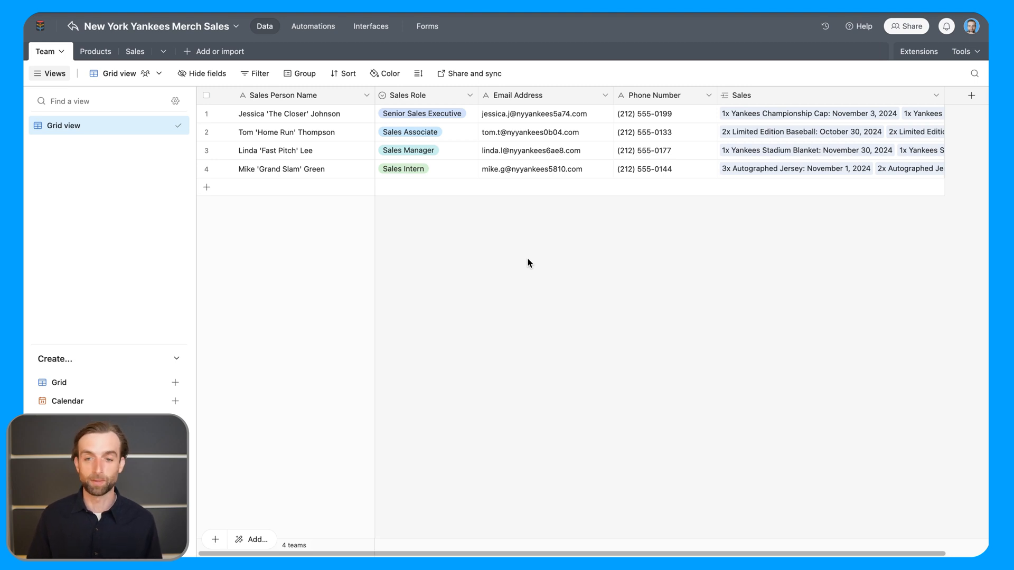
mouse_move(536, 261)
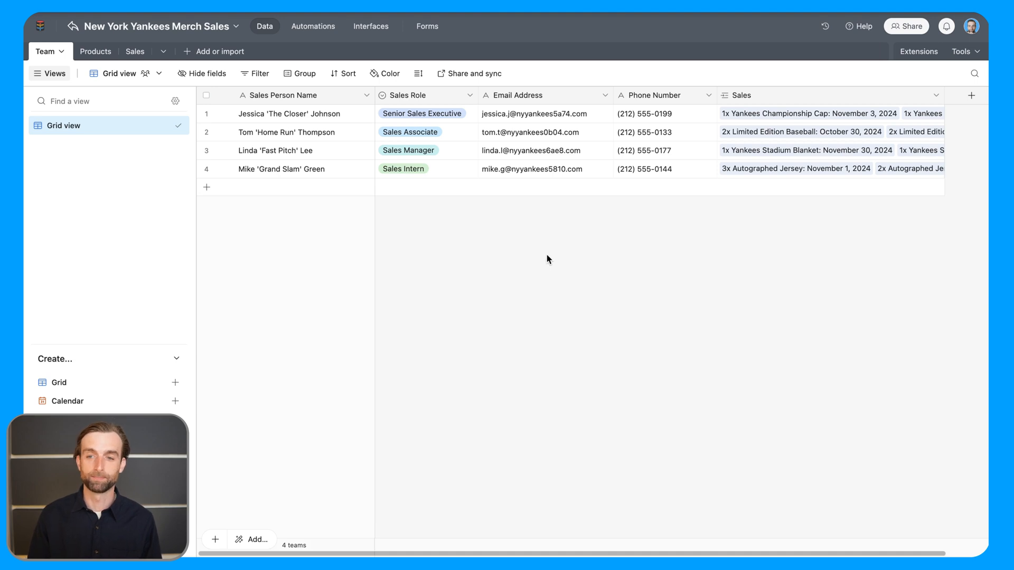
Start a new field at the end of the Team table's headers
scroll(right, 3)
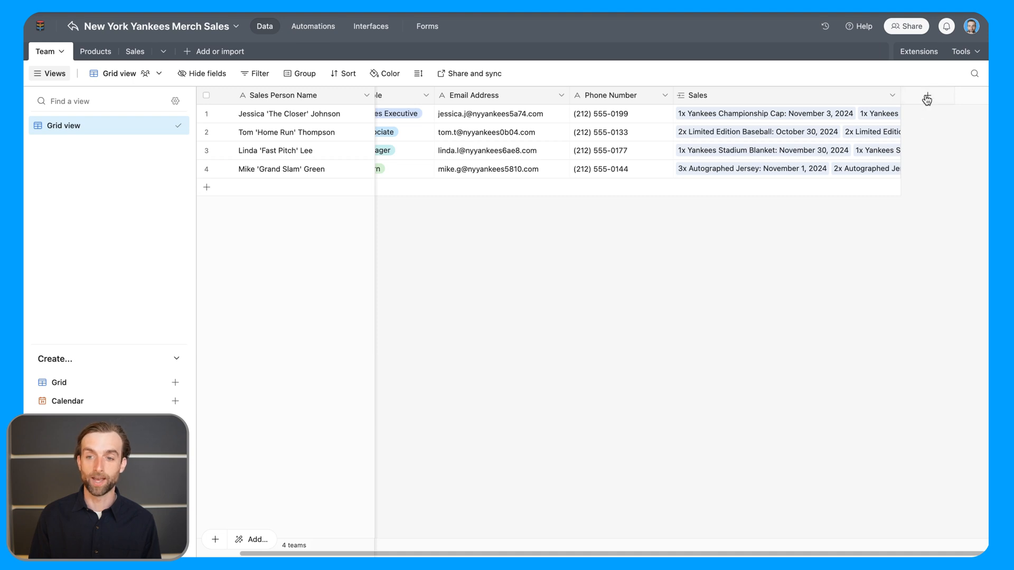
click(926, 95)
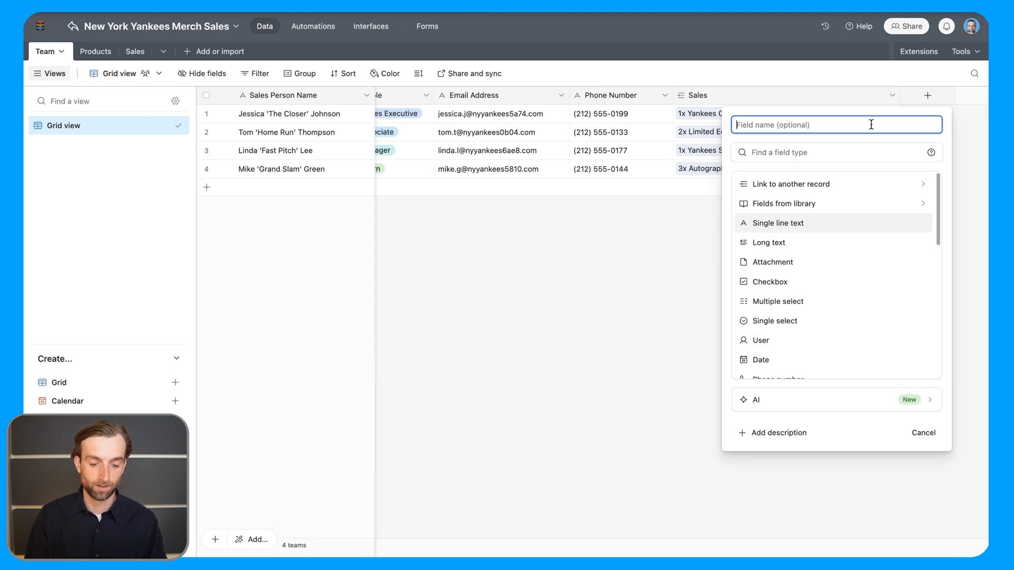
Name the new Team field Total Sales and make it a Rollup over linked Sales records
text(Total Sales)
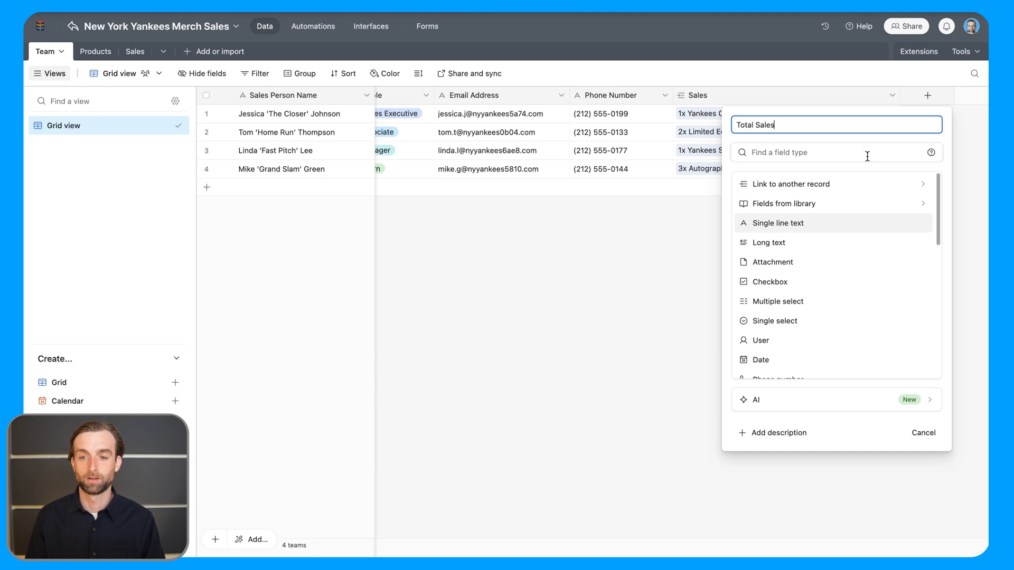
text(rol)
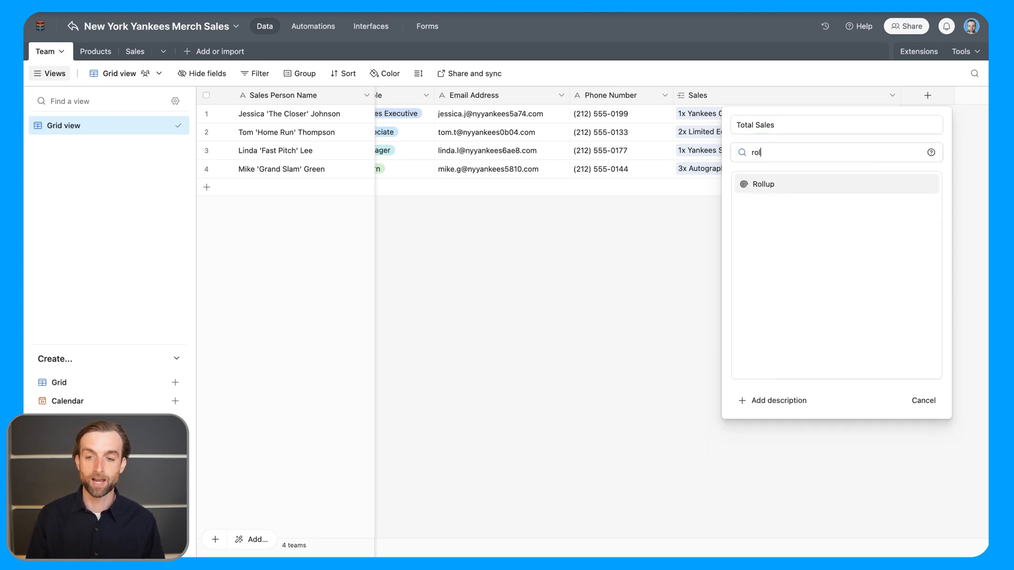
click(762, 184)
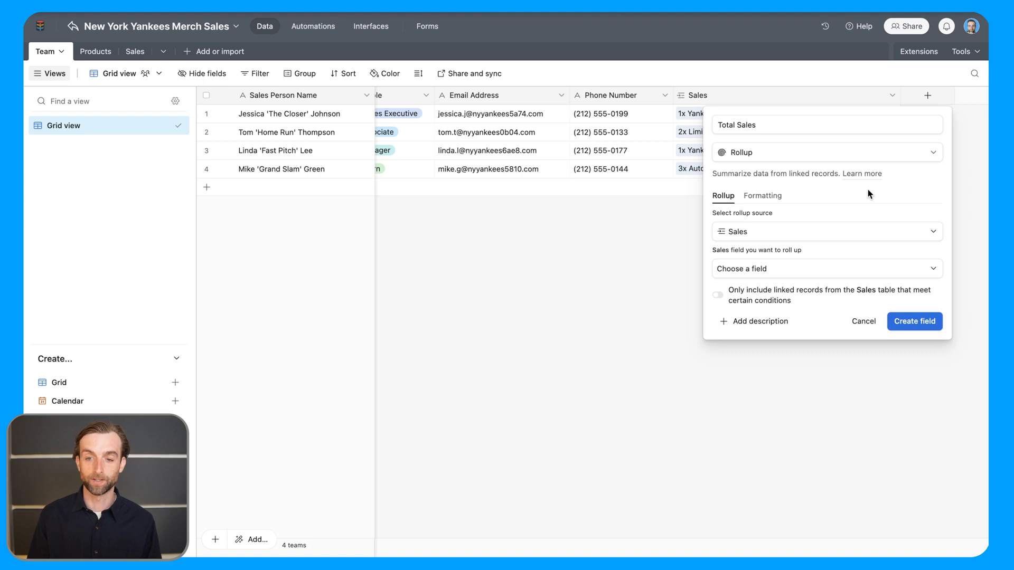
mouse_move(843, 160)
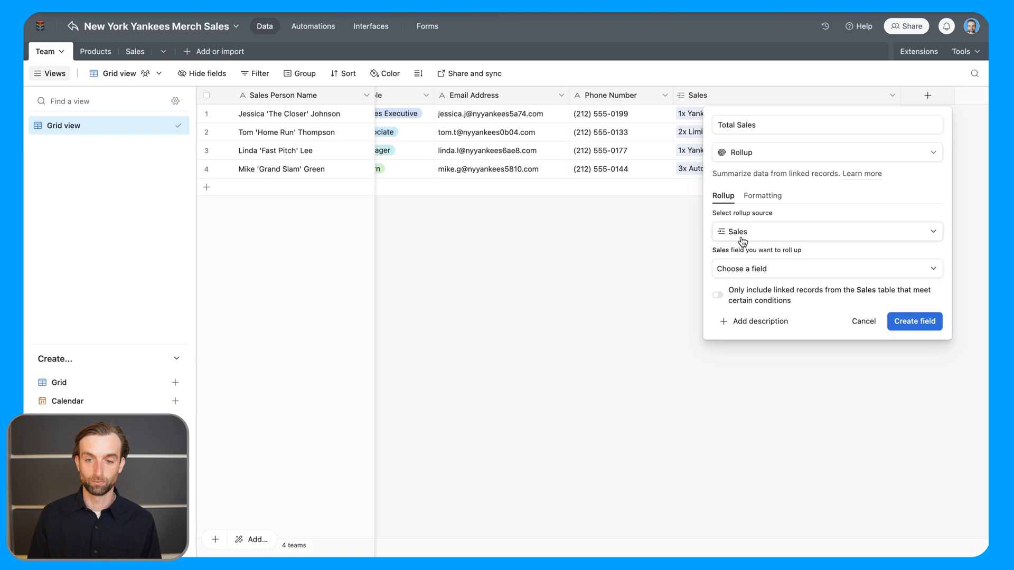
mouse_move(762, 232)
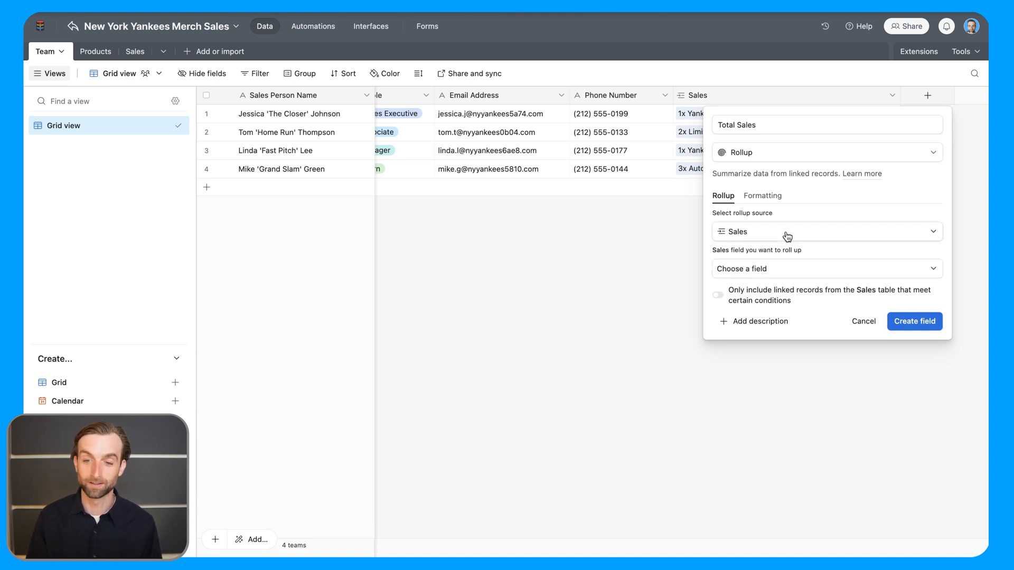
click(826, 268)
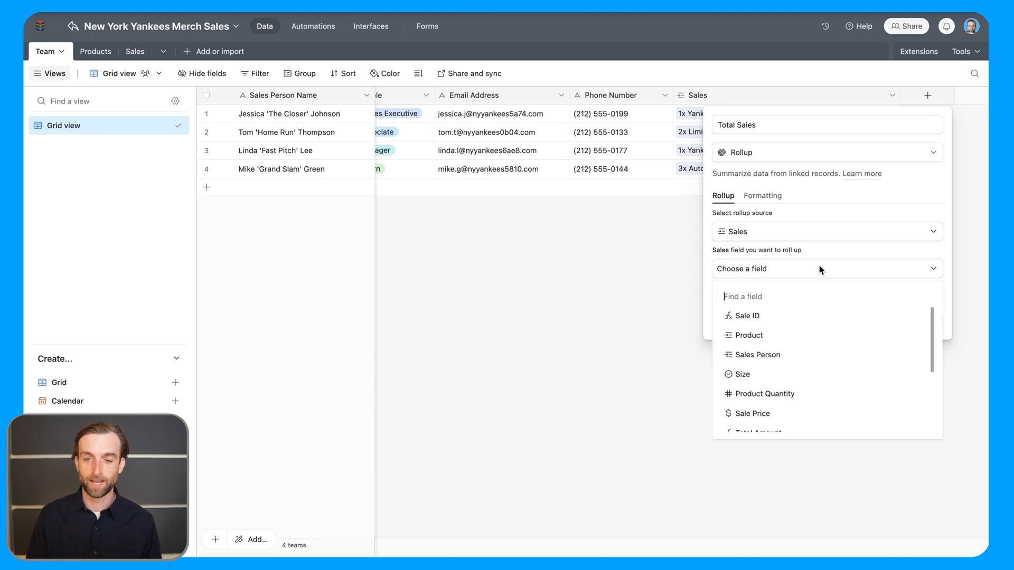
Roll up Total Amount with sum(values) and create the Total Sales field
scroll(down, 3)
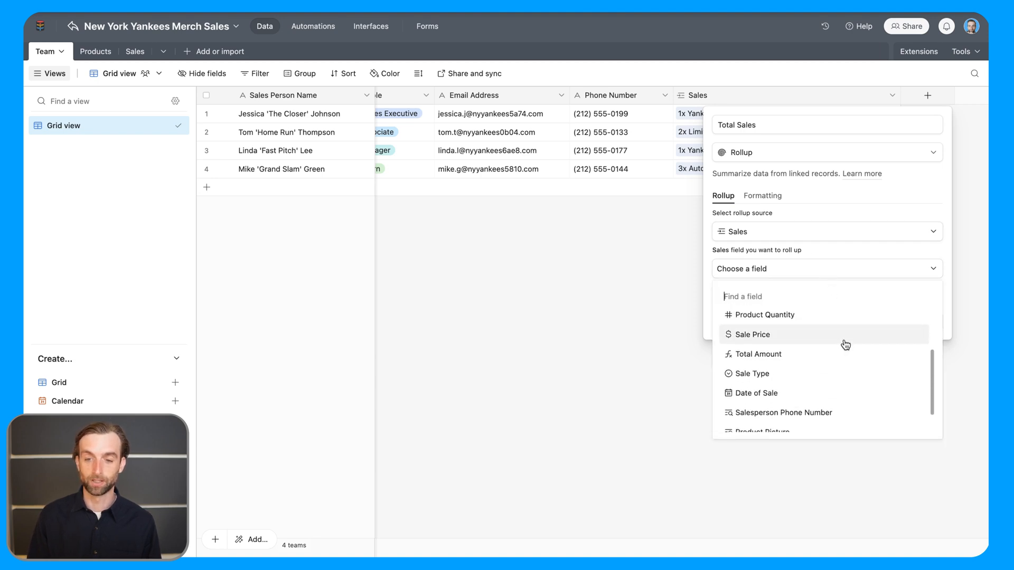
click(758, 354)
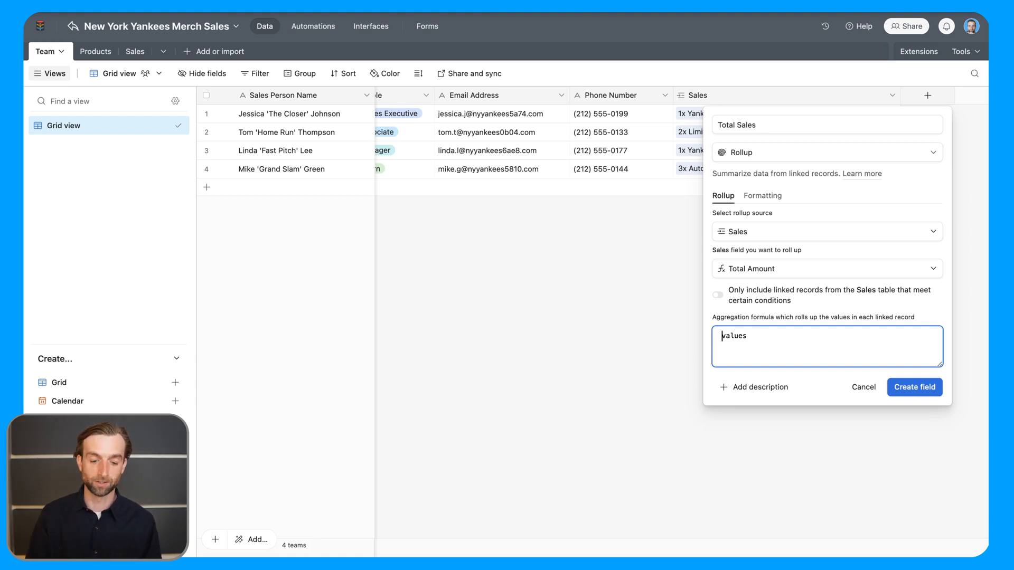
text(sum()
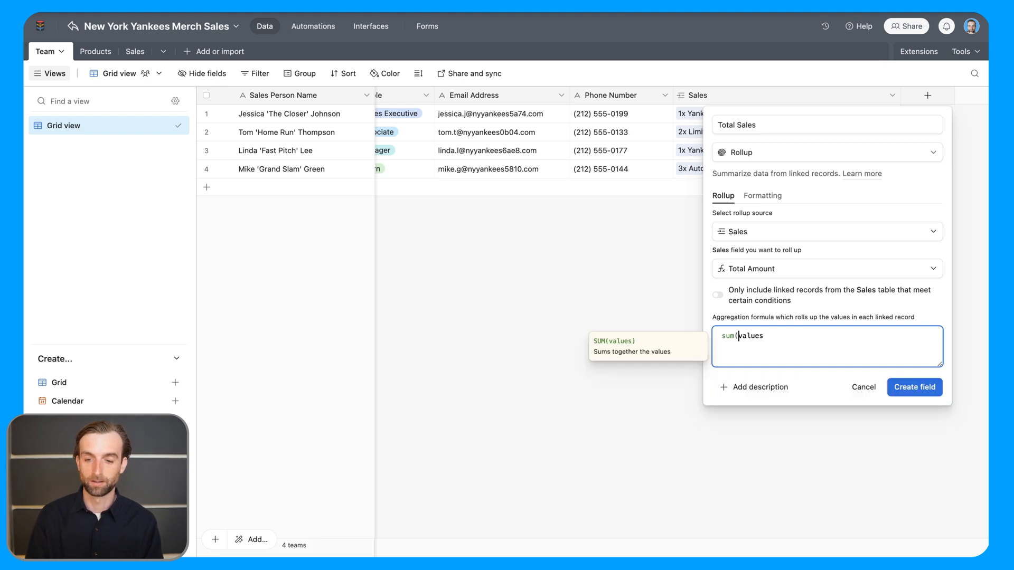
text())
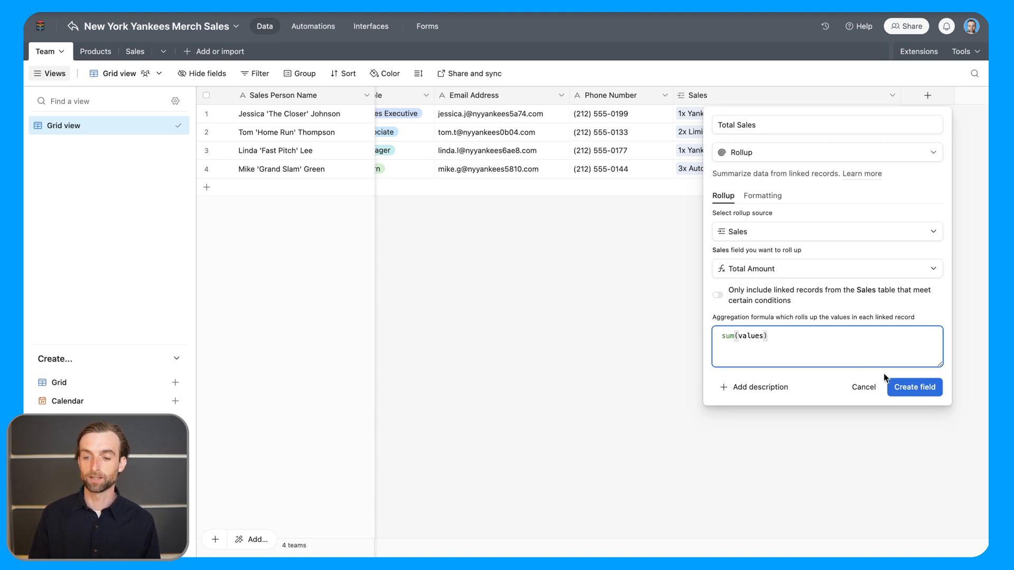
click(913, 386)
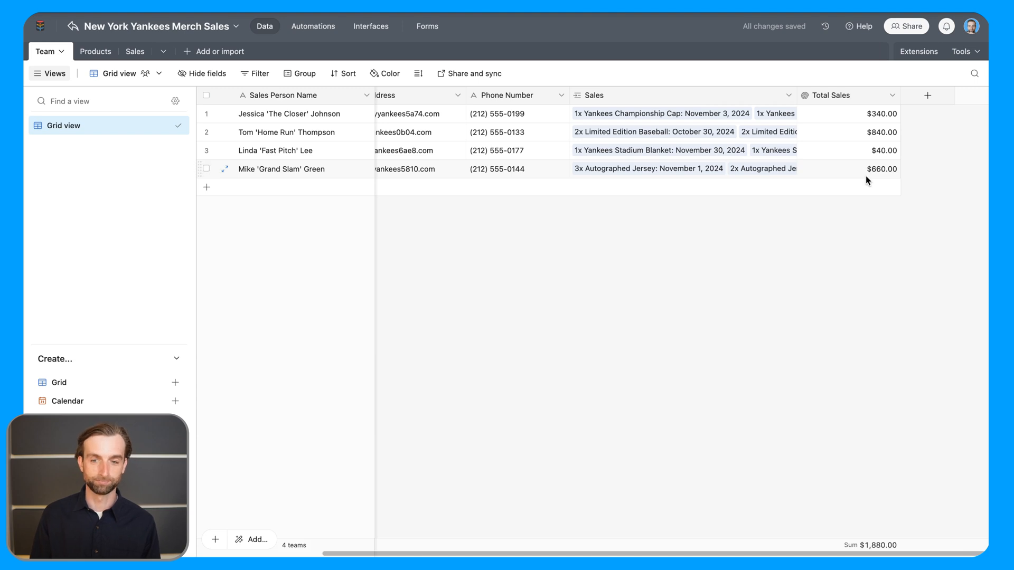
Sort the Team table by a chosen field
click(343, 73)
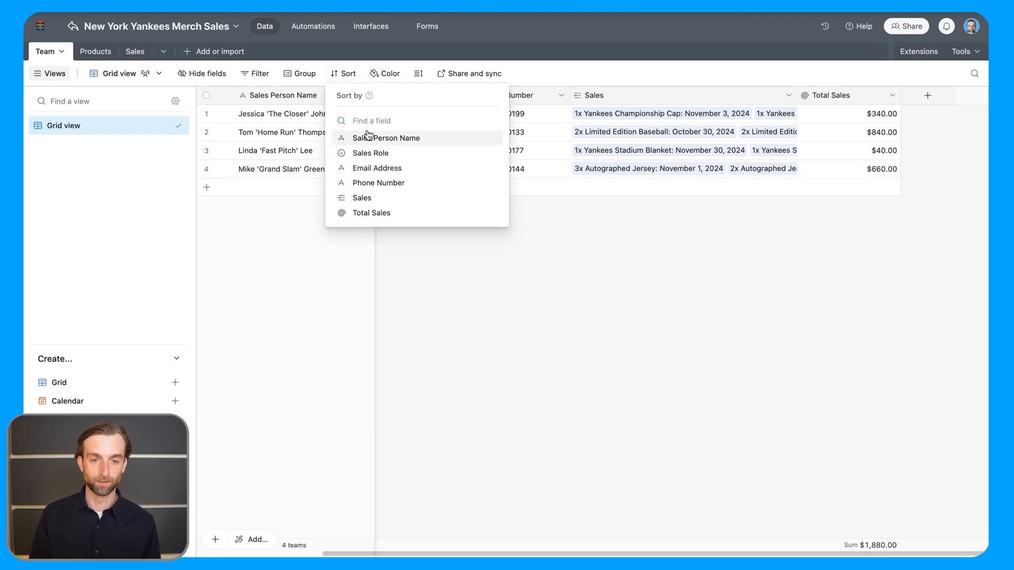
click(371, 212)
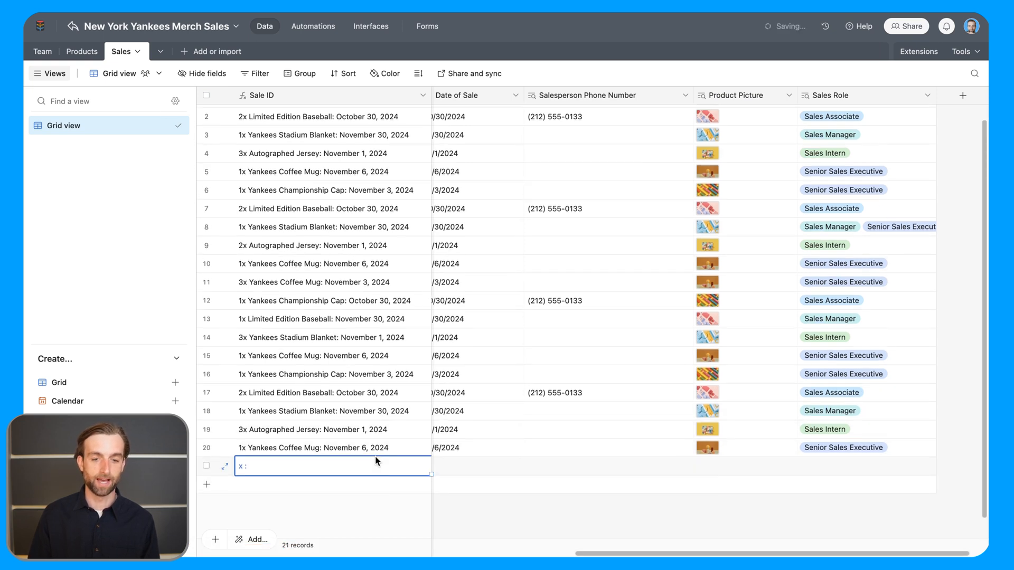
Enter a 100-unit One Size Autographed Jersey sale by Linda 'Fast Pitch' Lee at $200.00 each
scroll(right, 3)
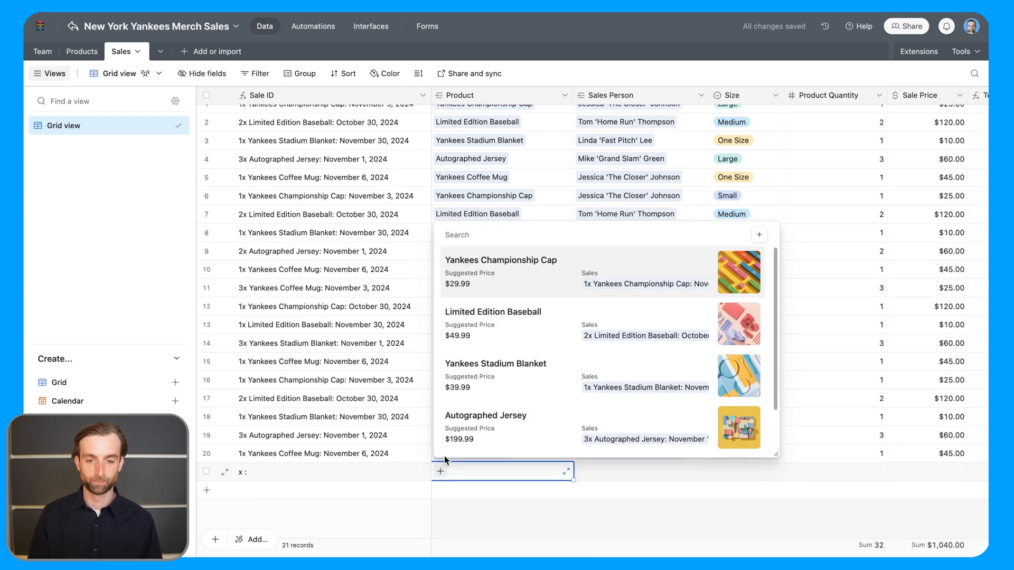
click(485, 421)
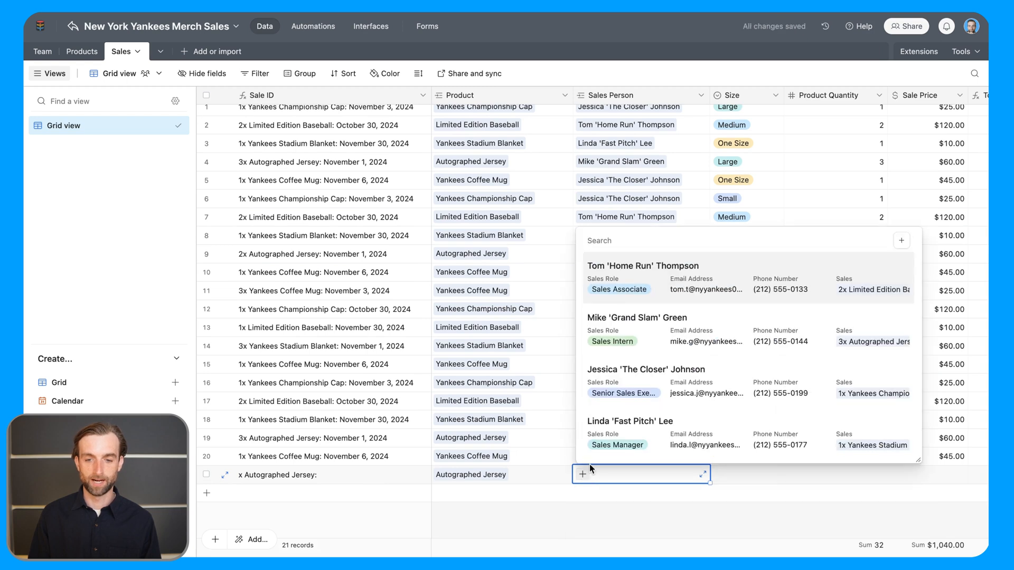
click(627, 421)
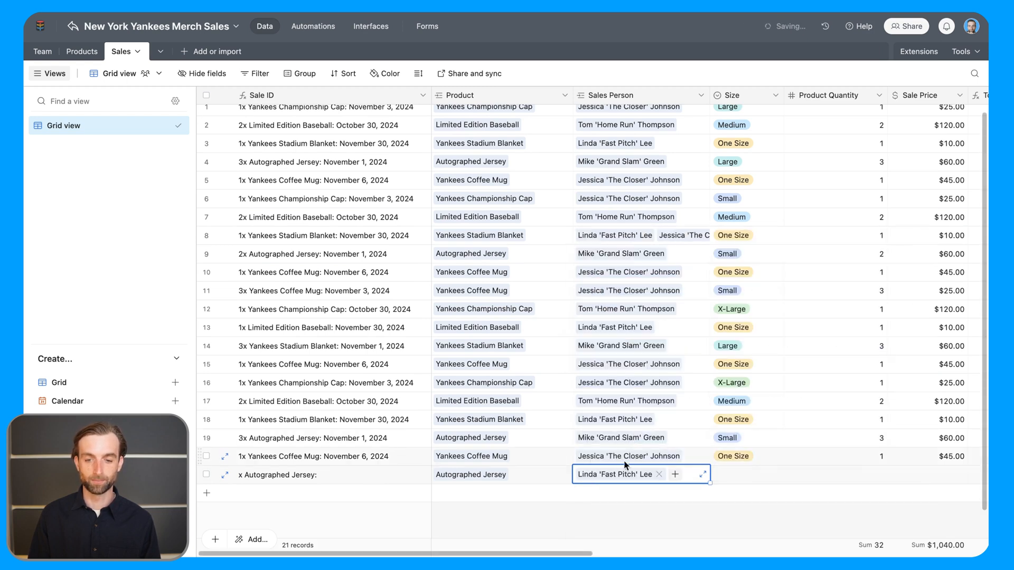
click(744, 474)
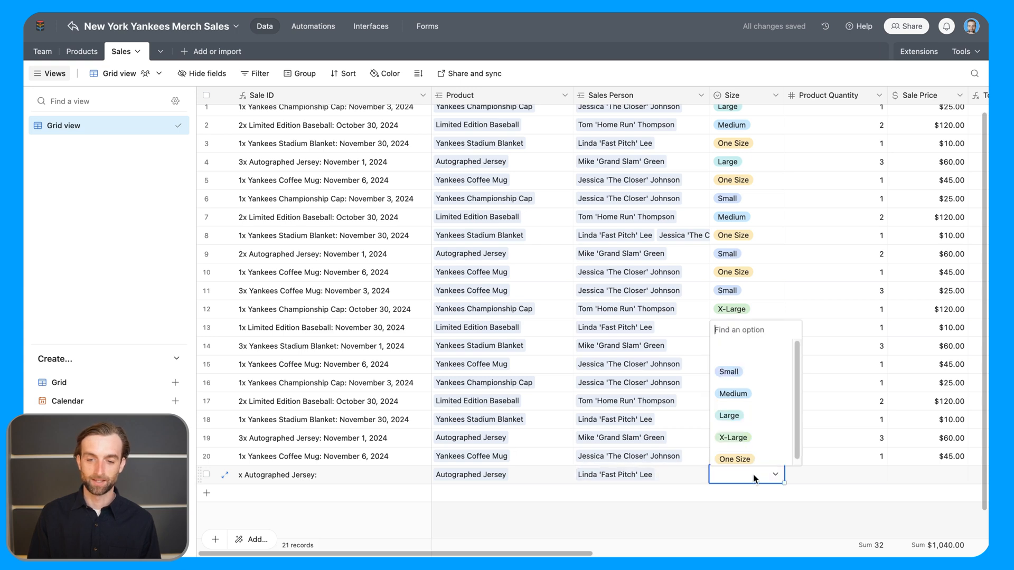
click(735, 459)
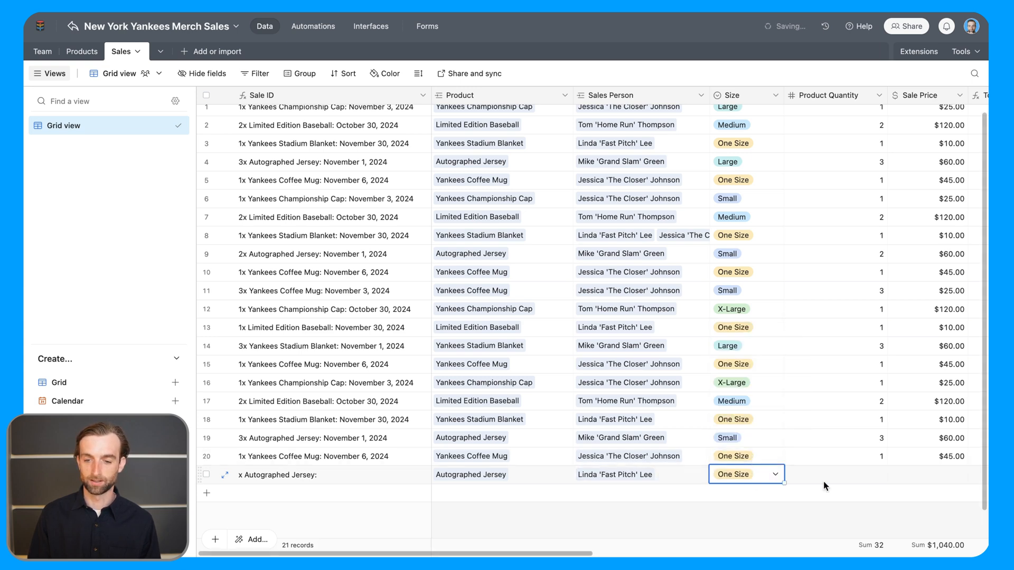
text(100)
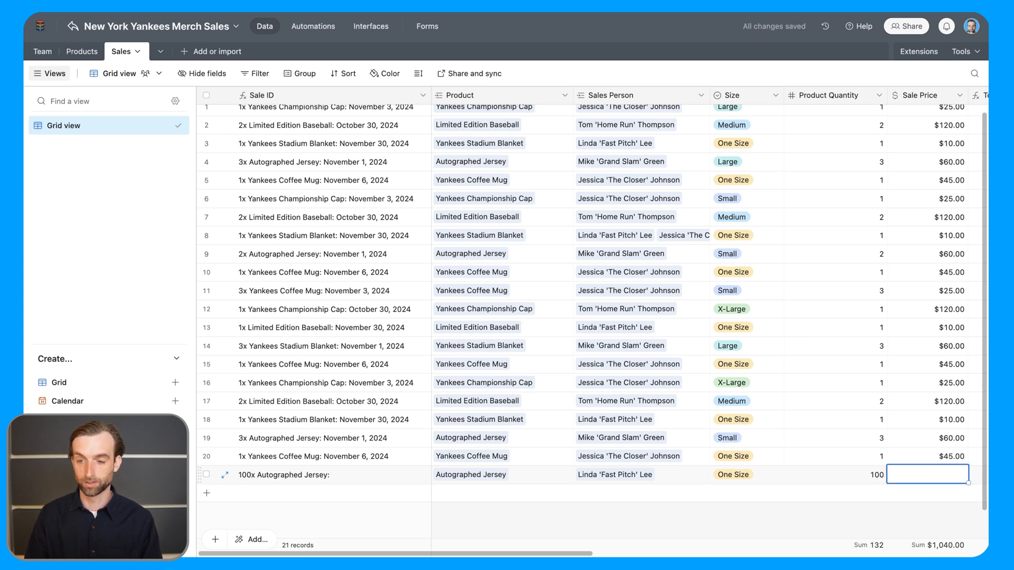
text(200.00)
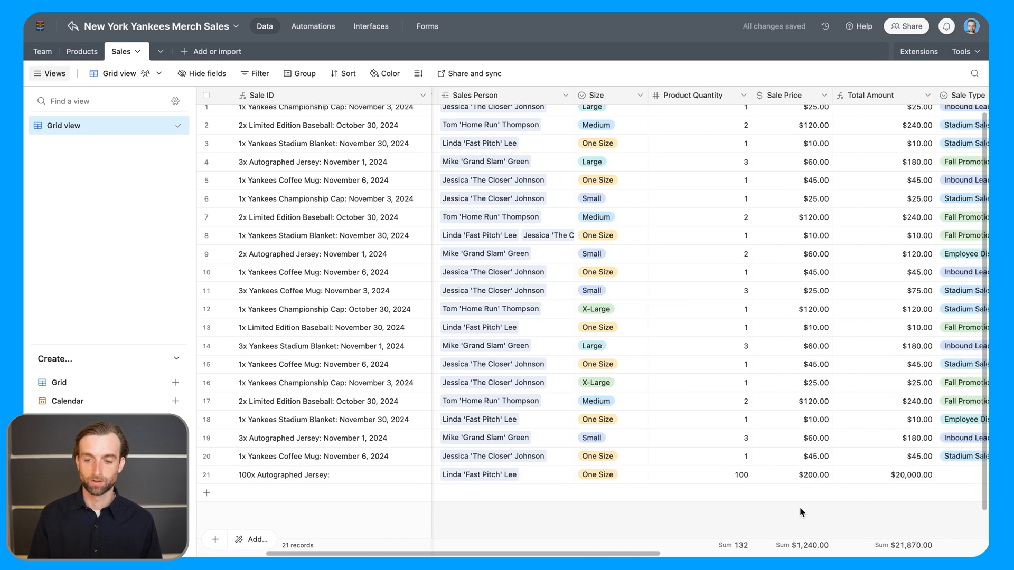
scroll(right, 3)
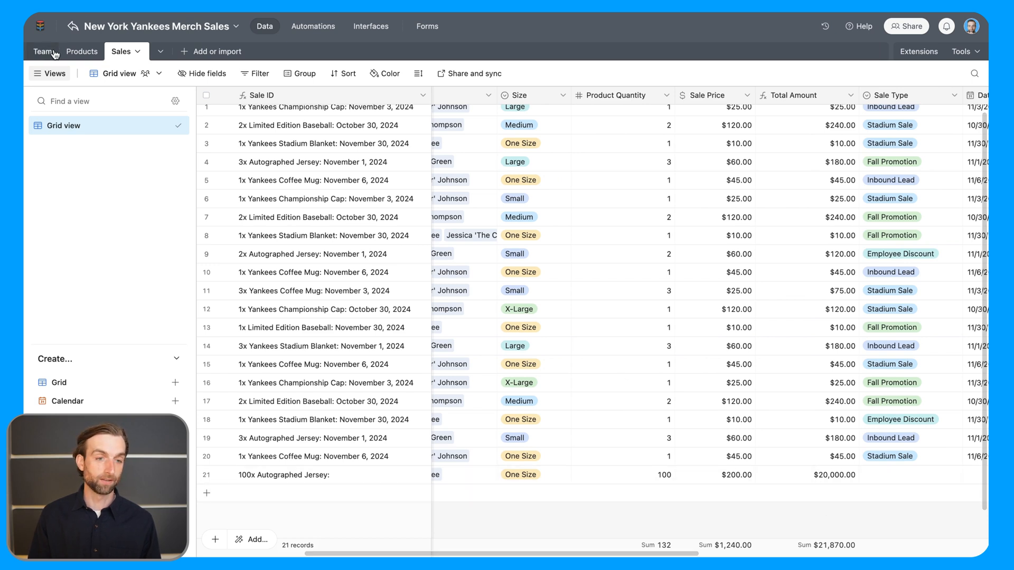
click(44, 51)
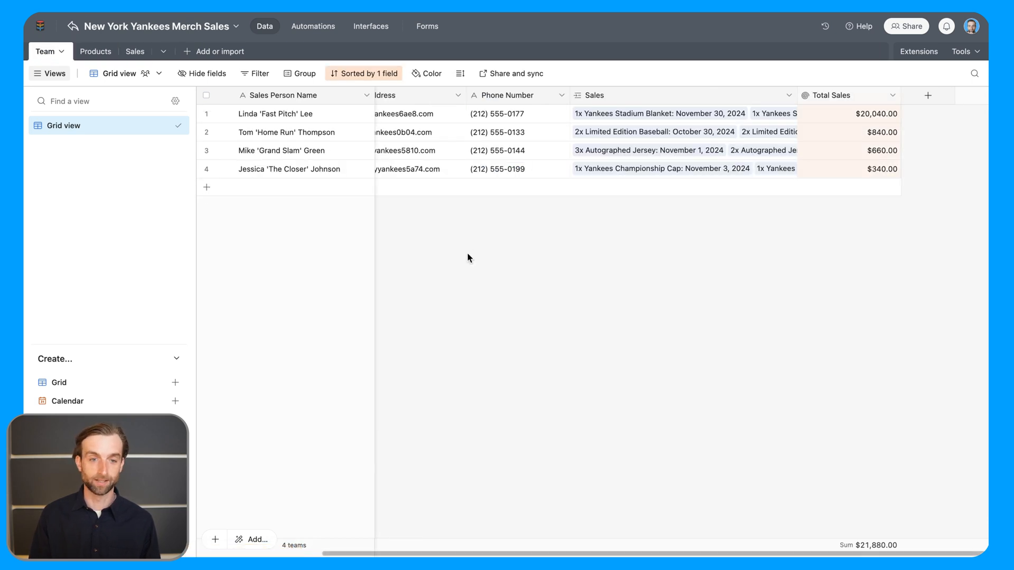
mouse_move(486, 264)
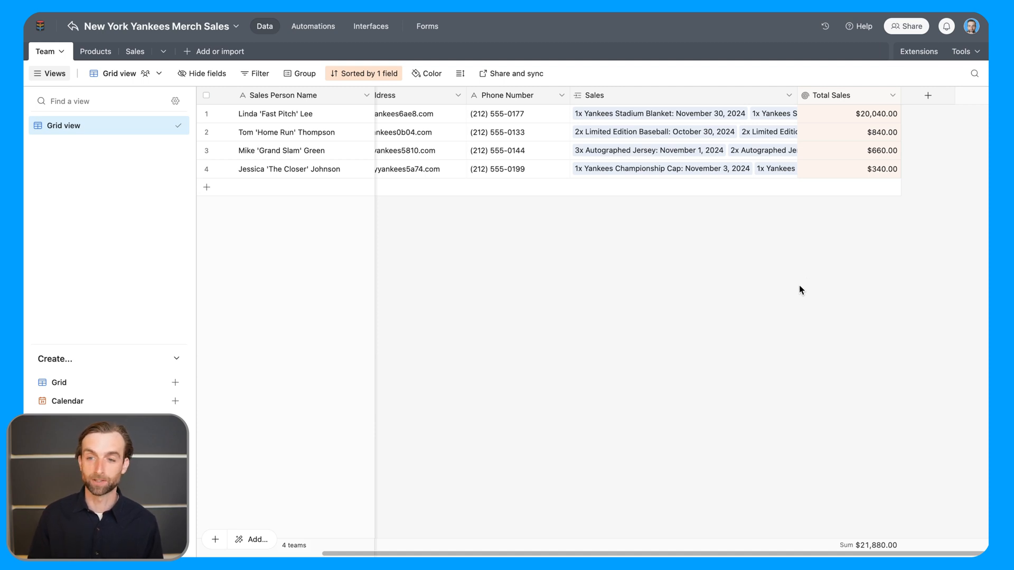
Start a new field in the Team table beside Total Sales
click(927, 95)
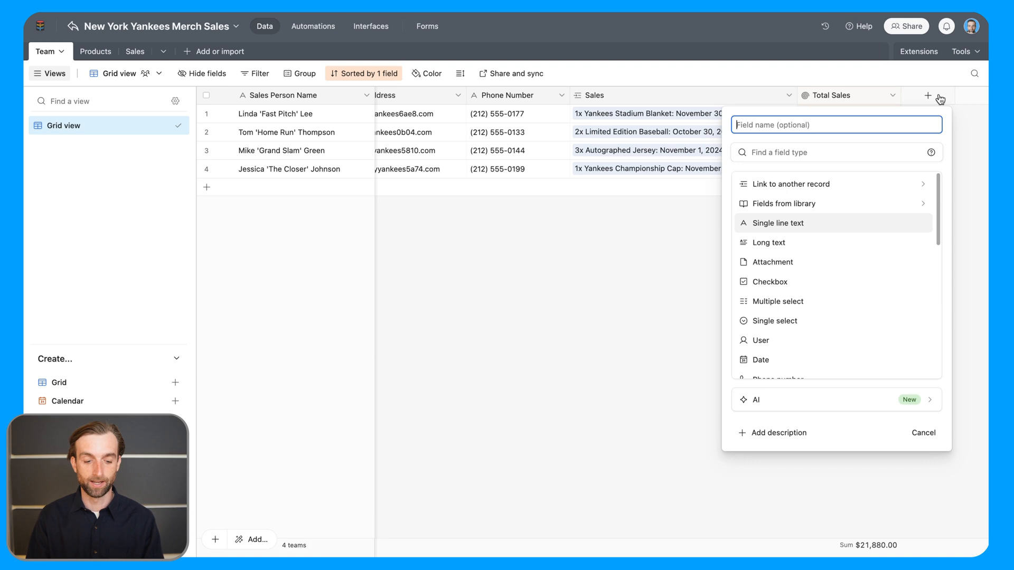
Create an Average Sale Price rollup averaging each salesperson's Total Amount
text(Average Sale Price)
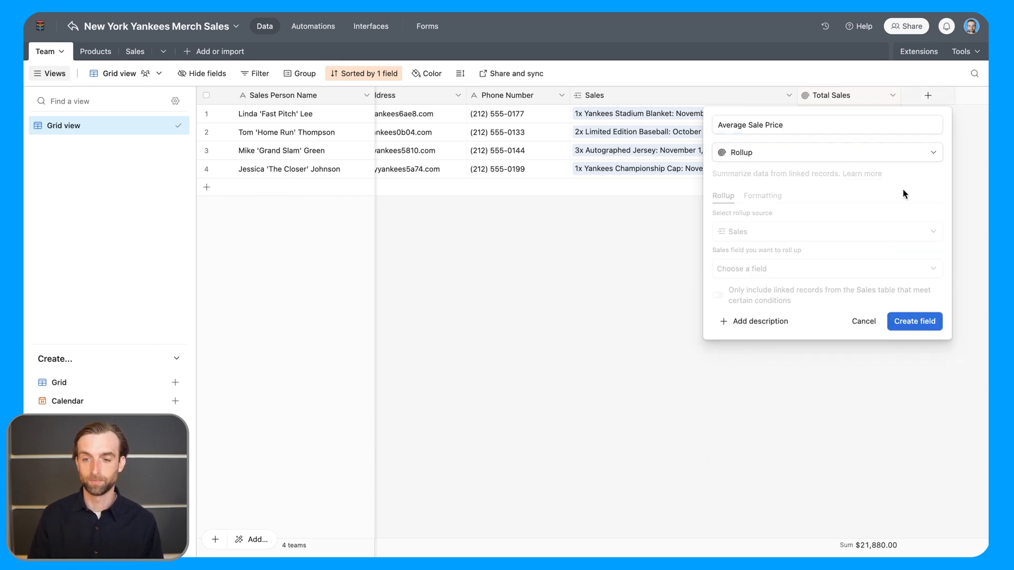
click(825, 269)
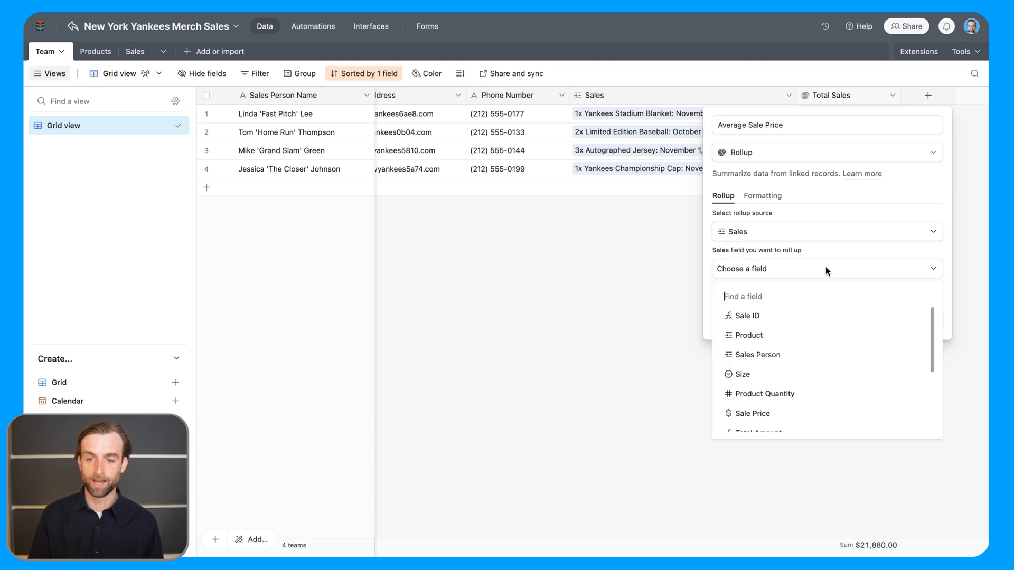
scroll(down, 3)
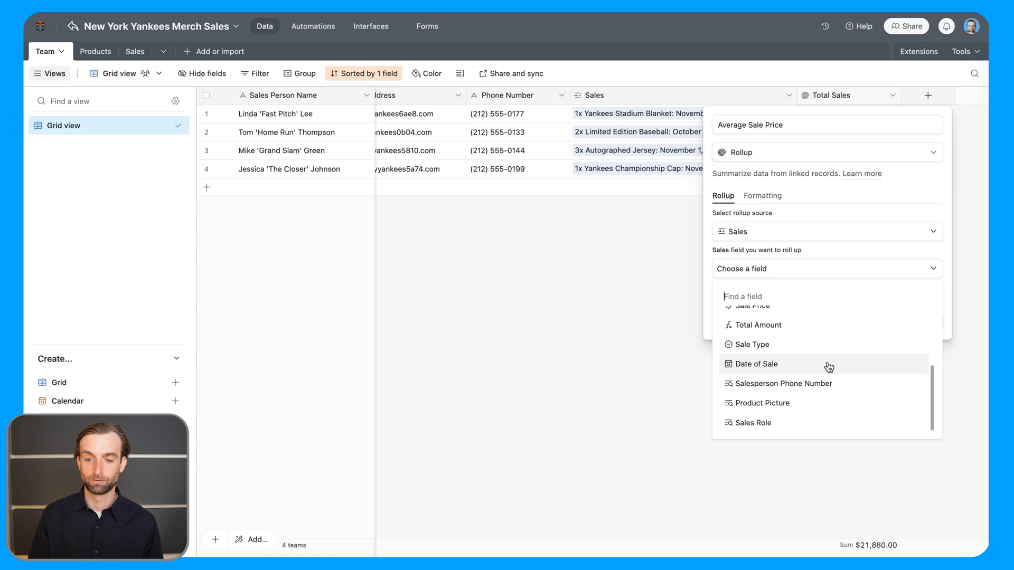
click(759, 324)
text(average(values))
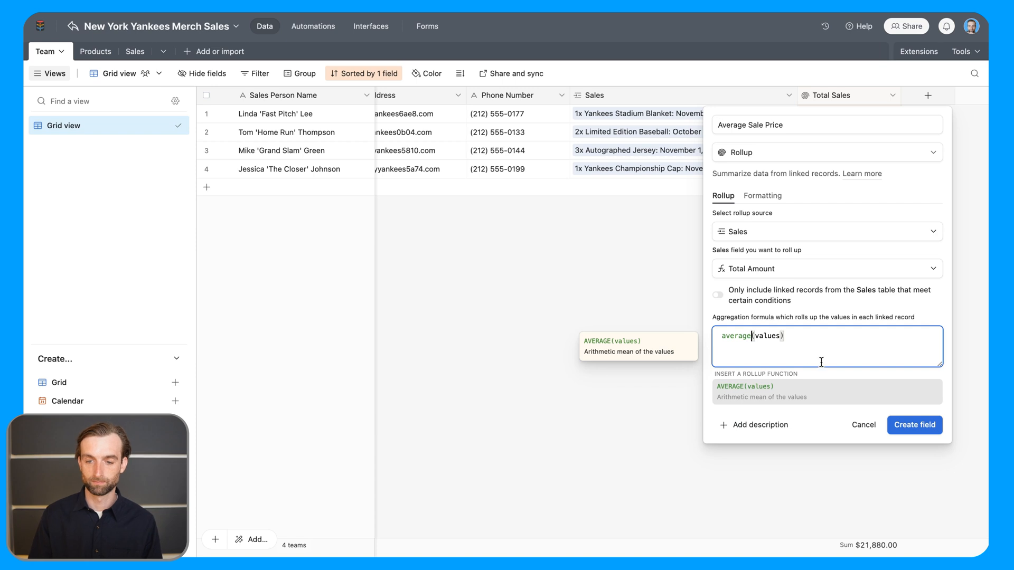
click(913, 424)
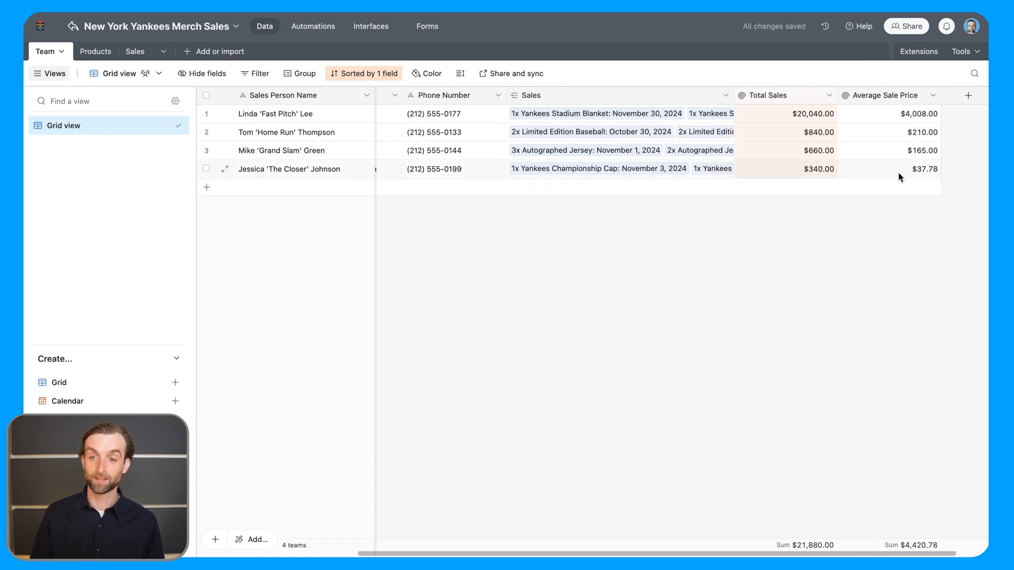
click(889, 113)
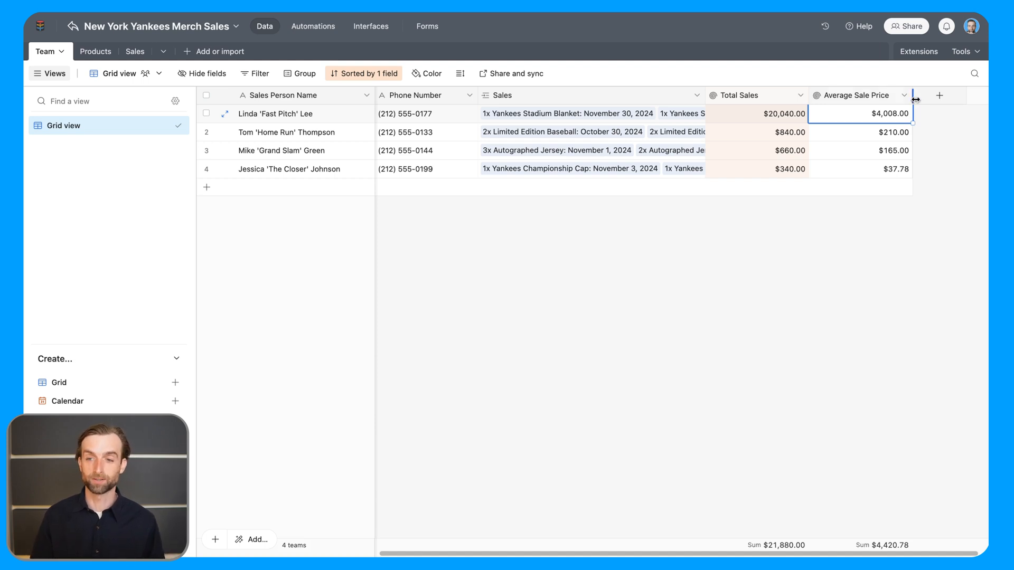
Add a rollup field named Most Recent Sale on the Team table, linked to Sales
click(940, 96)
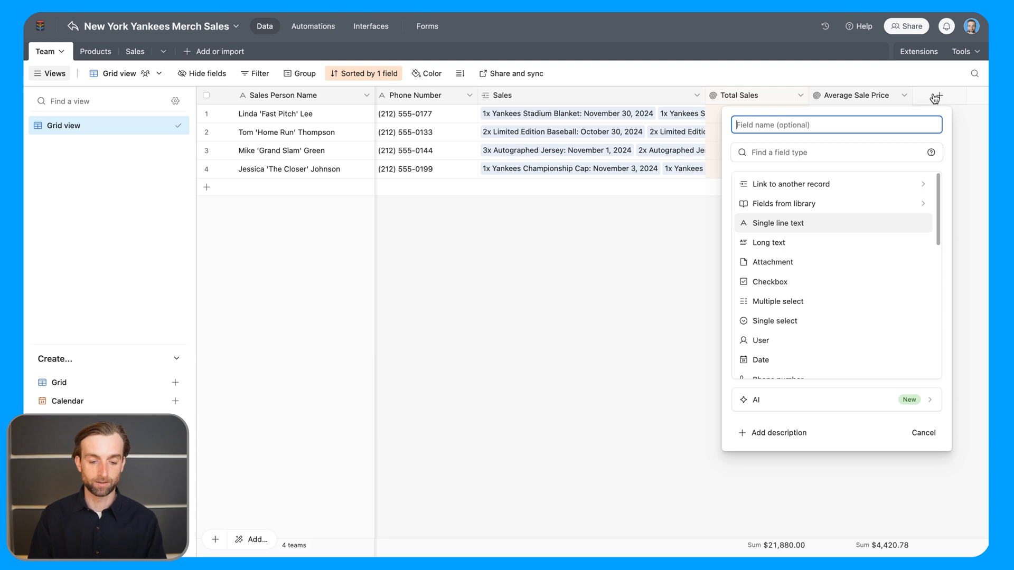
text(Most)
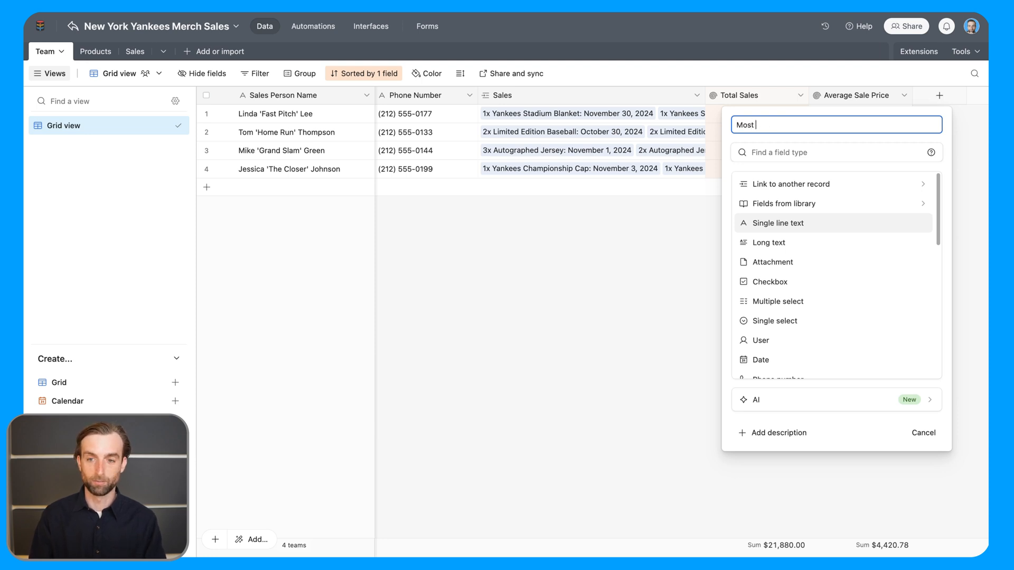
text(Recent)
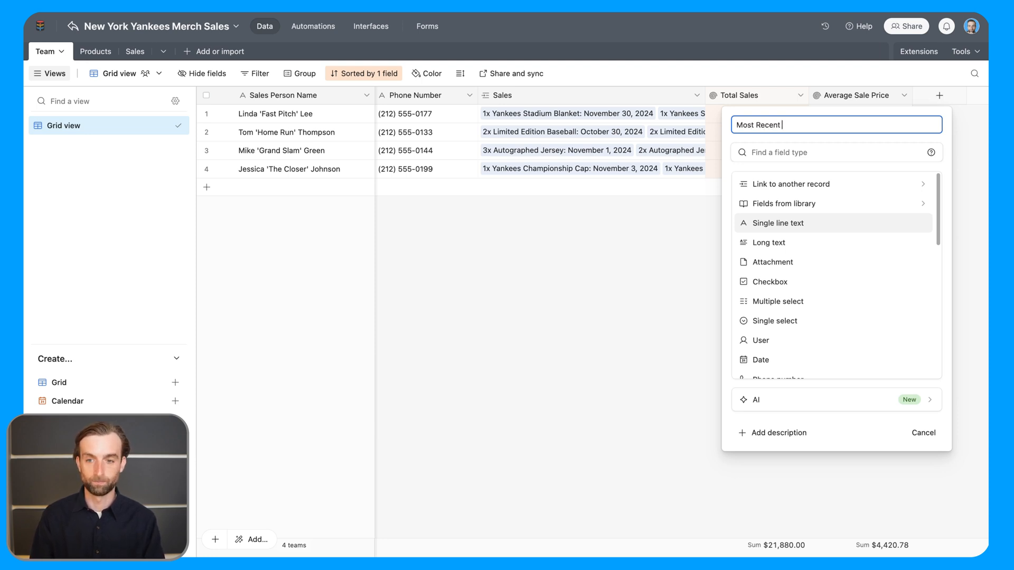
text(Sale)
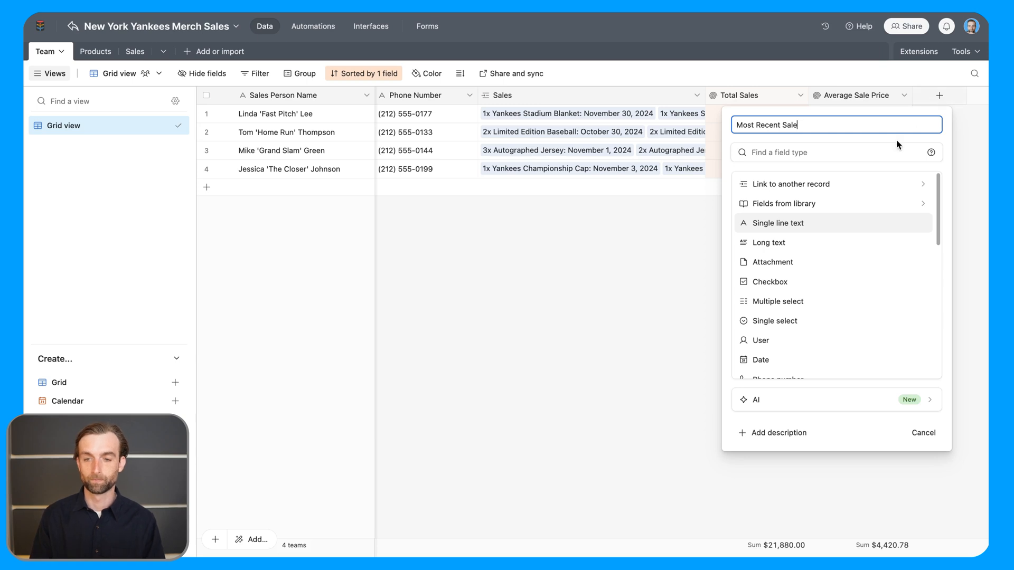
text(rol)
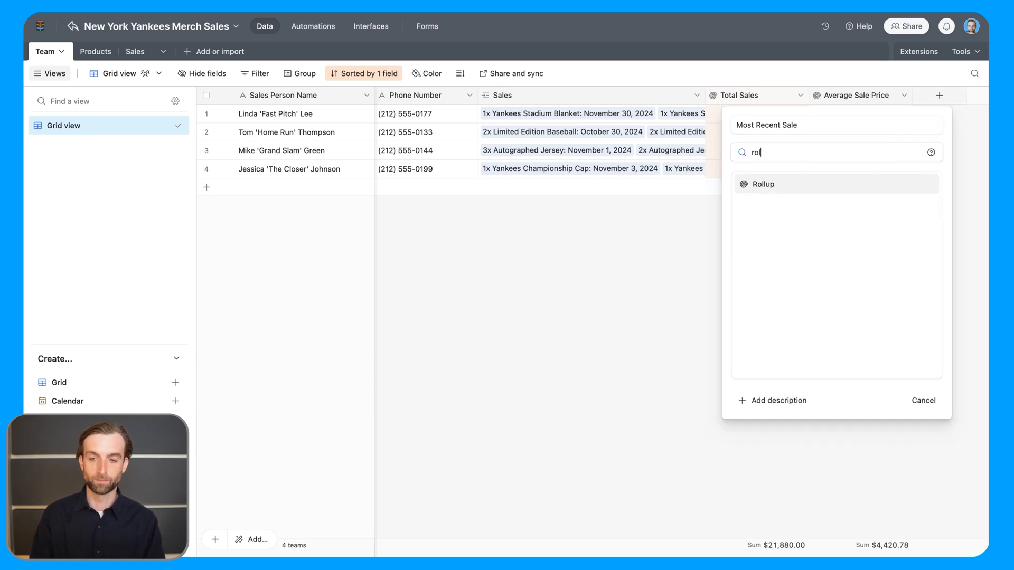
click(762, 184)
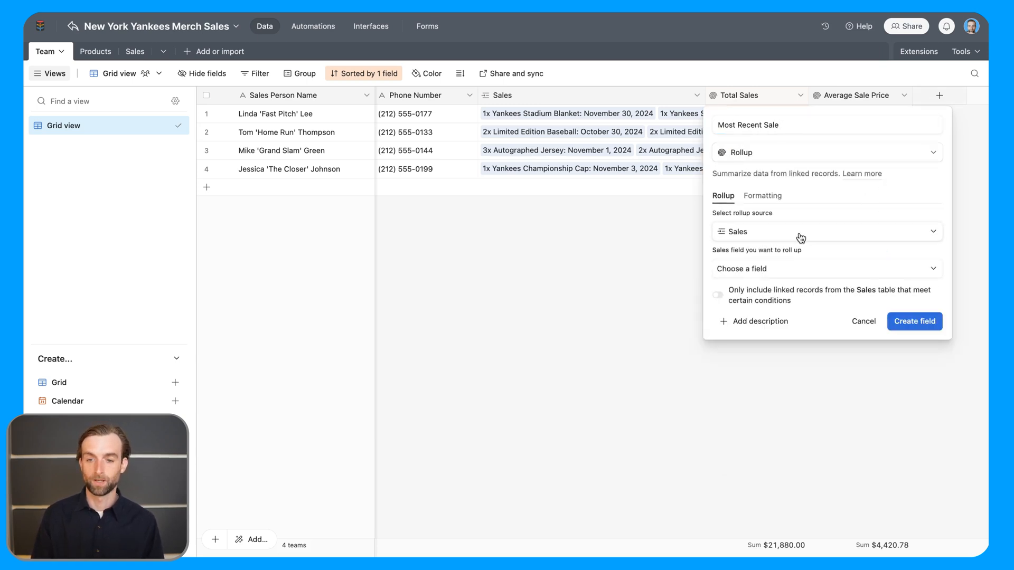
click(826, 268)
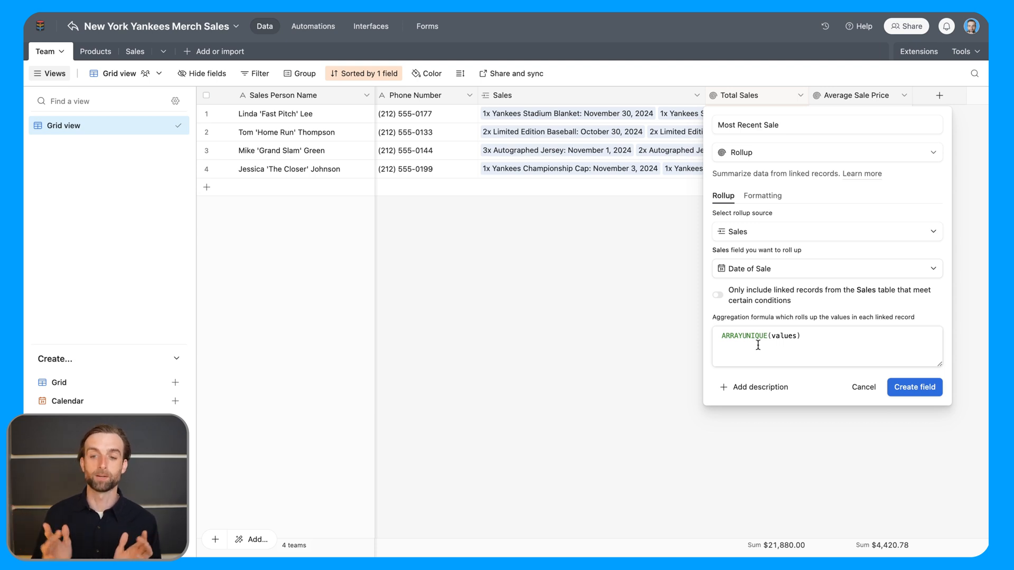
Roll up Date of Sale with MAX(values) and save the Most Recent Sale field
double_click(744, 335)
text(max)
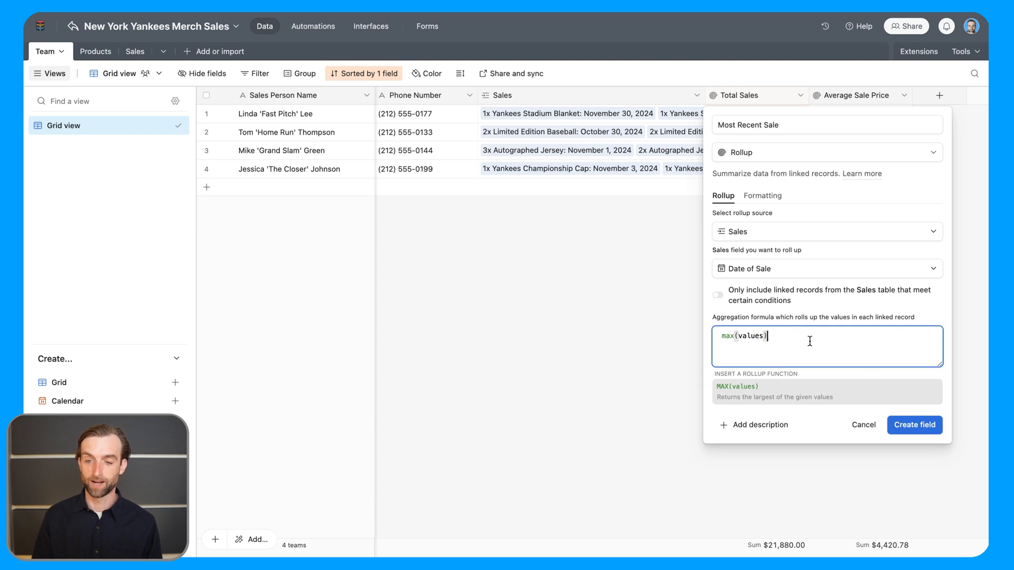
click(915, 424)
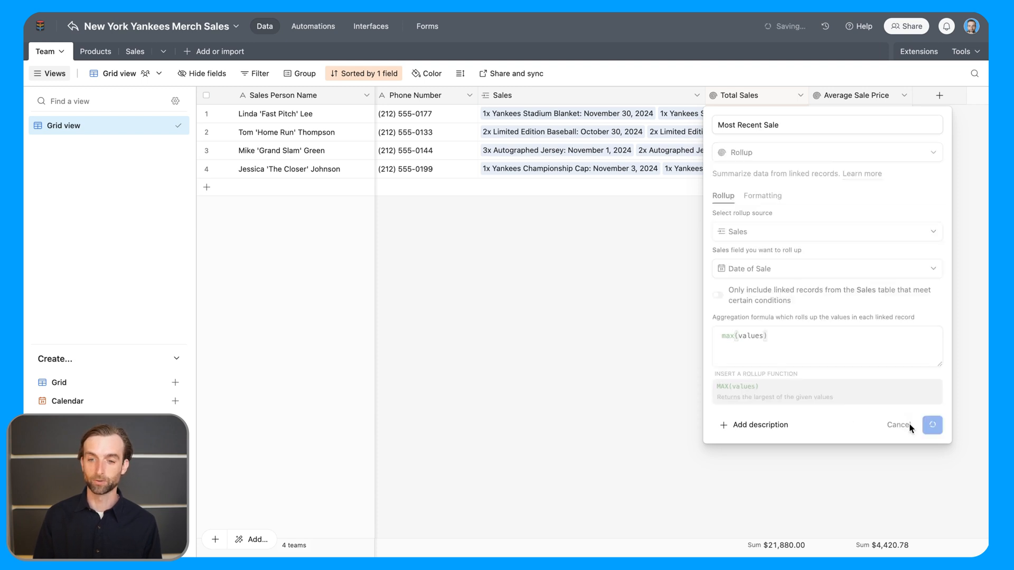
click(932, 426)
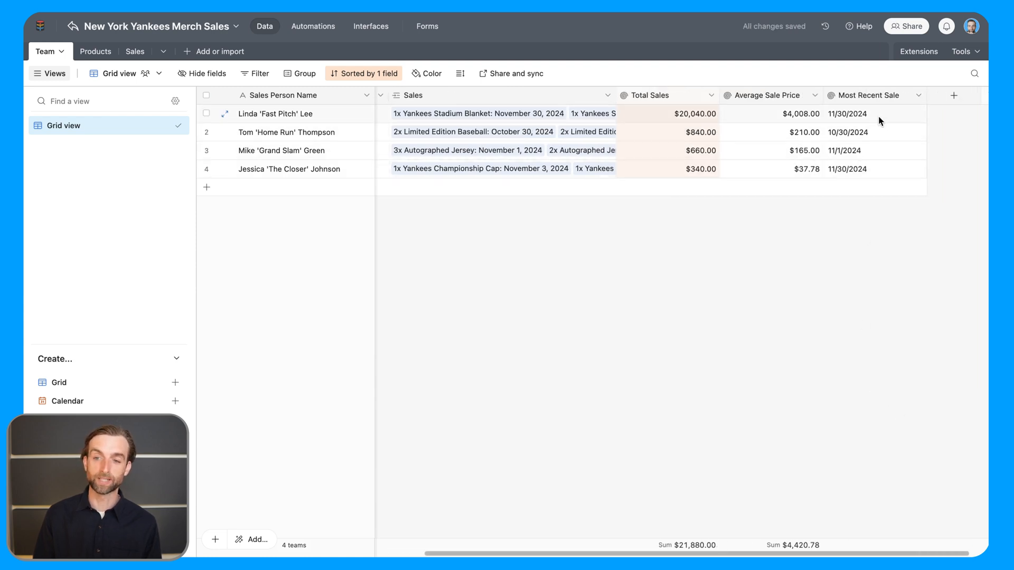
click(874, 114)
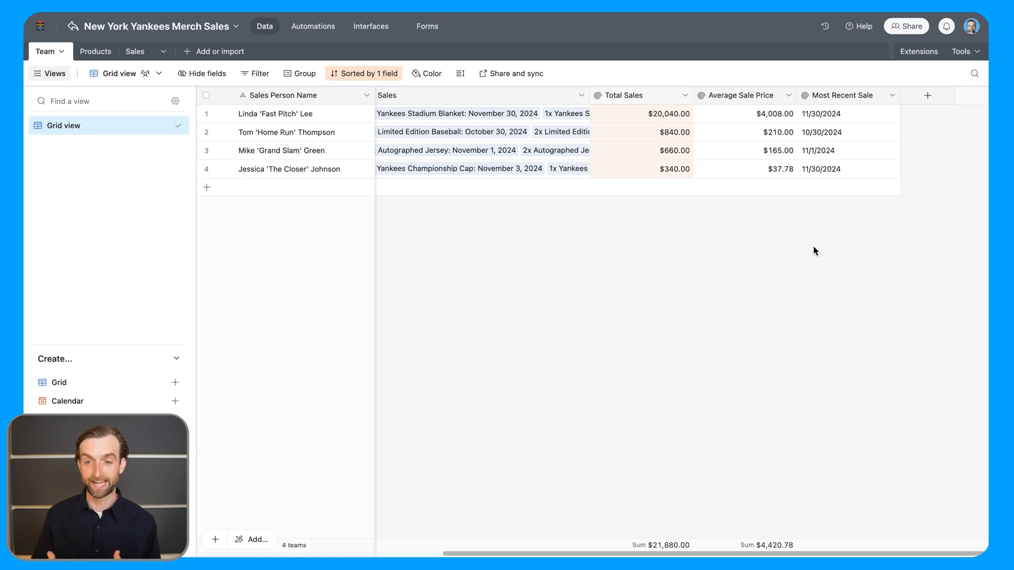
mouse_move(937, 97)
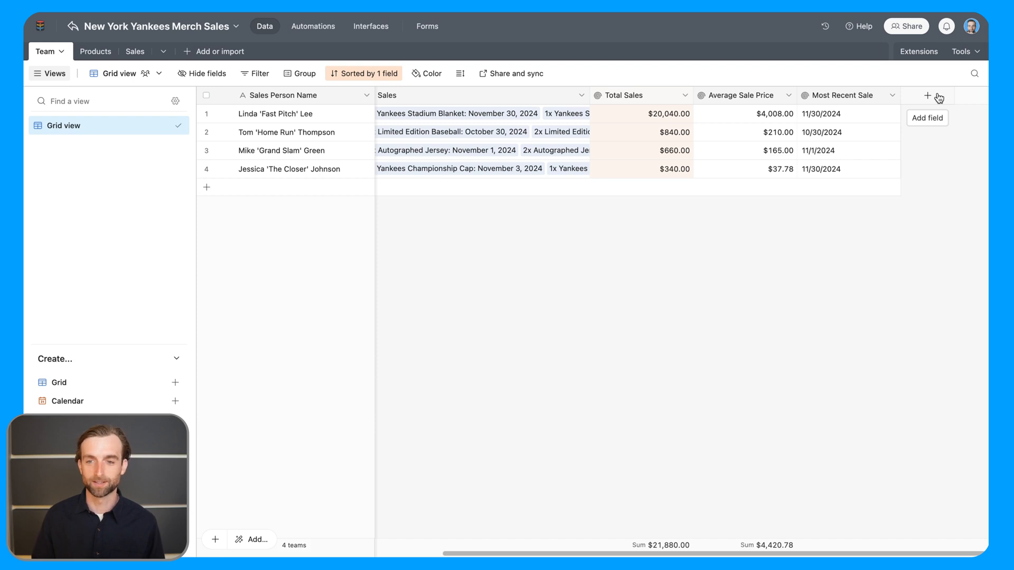
mouse_move(924, 137)
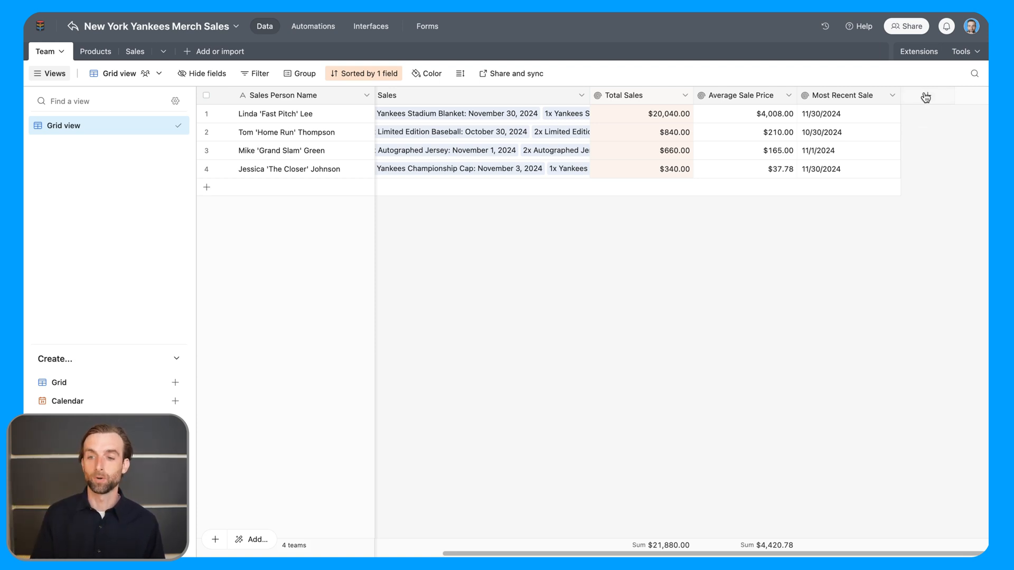
Add a rollup field named List of All Sales rolling up the Sales > Sale ID field
click(926, 95)
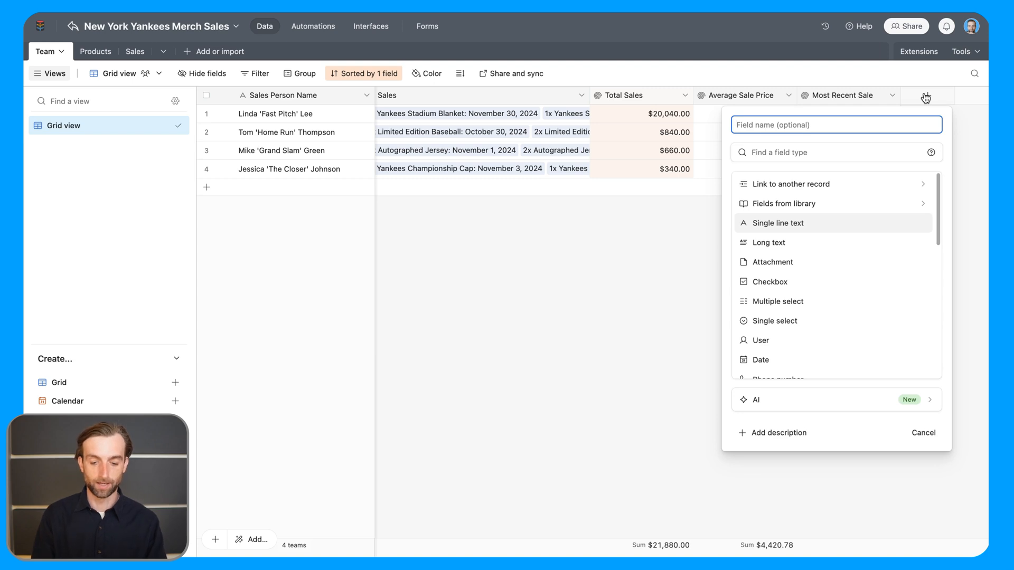
text(List of All Sales)
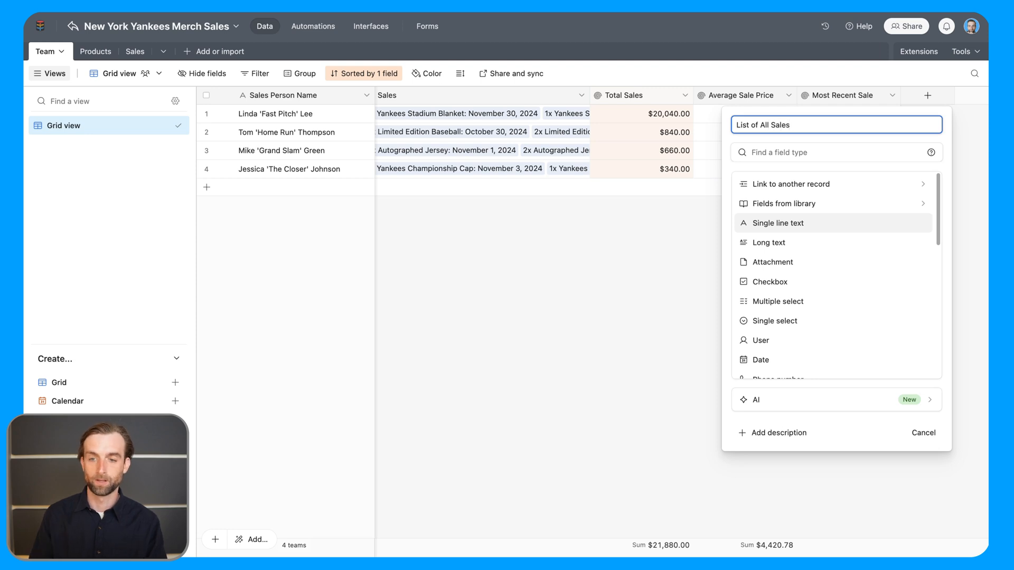
text(rol)
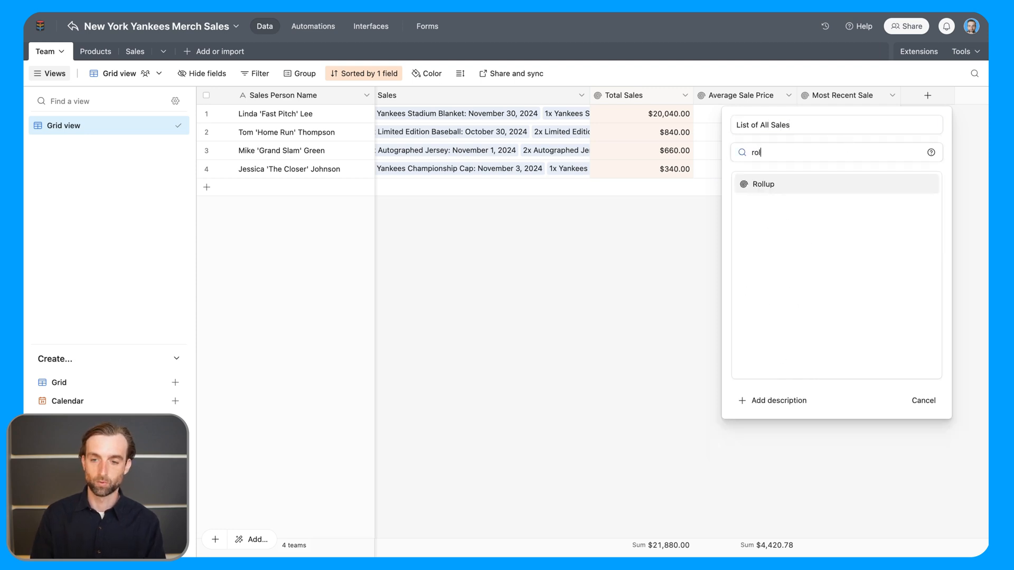
click(764, 183)
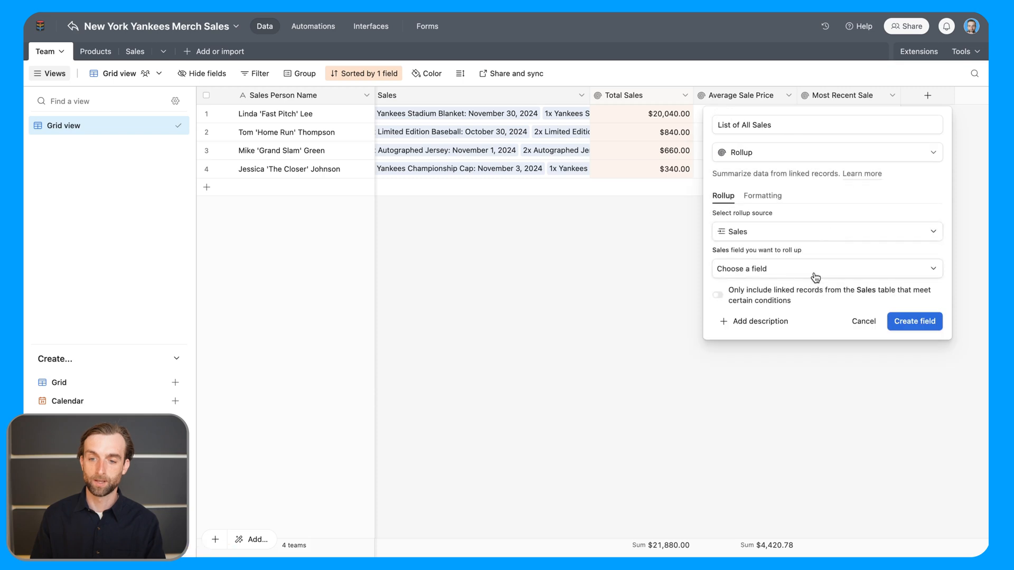
click(826, 268)
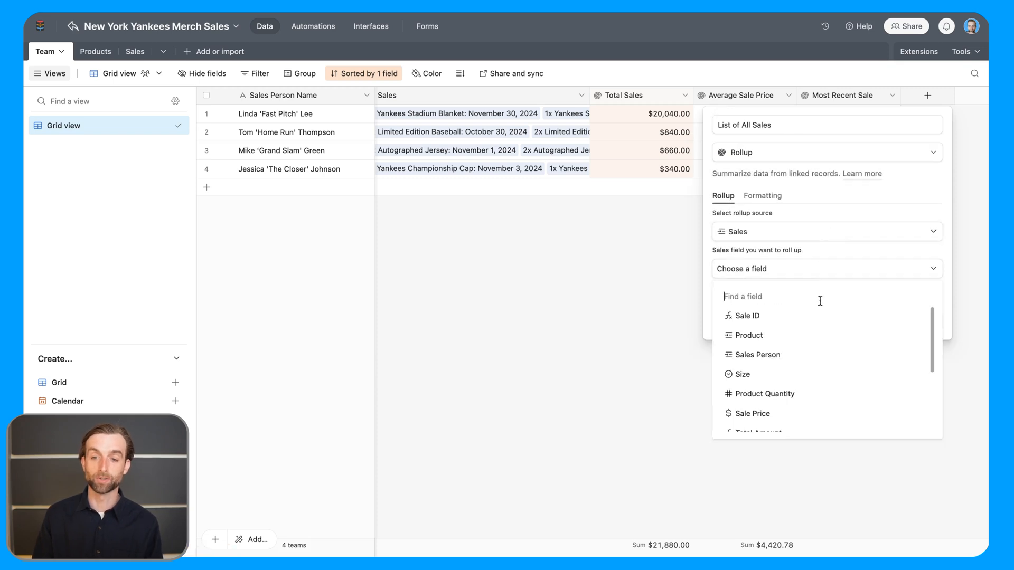
click(747, 315)
text(array)
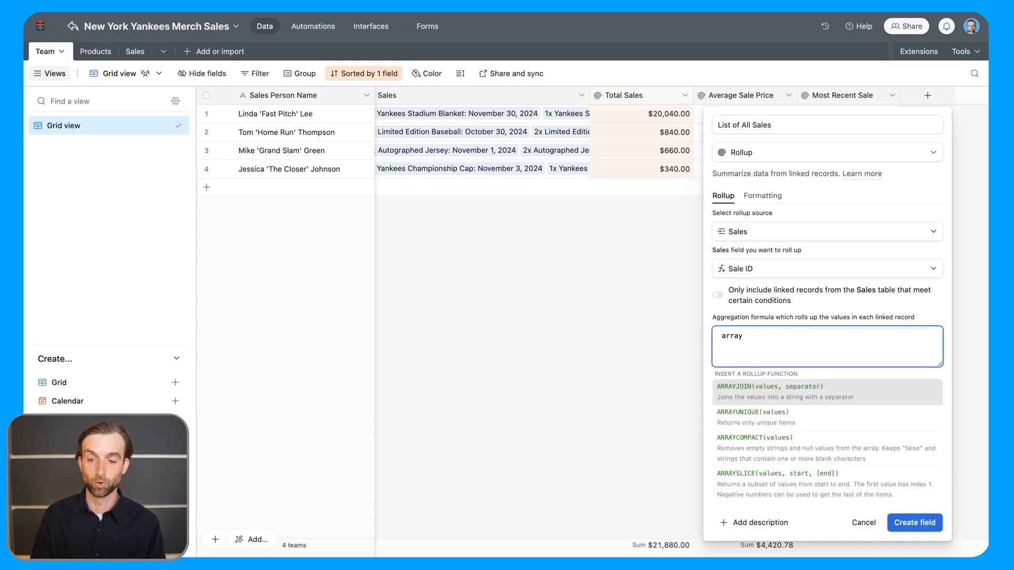
Set the formula to ARRAYJOIN(values, "\n") and create the List of All Sales field
click(768, 391)
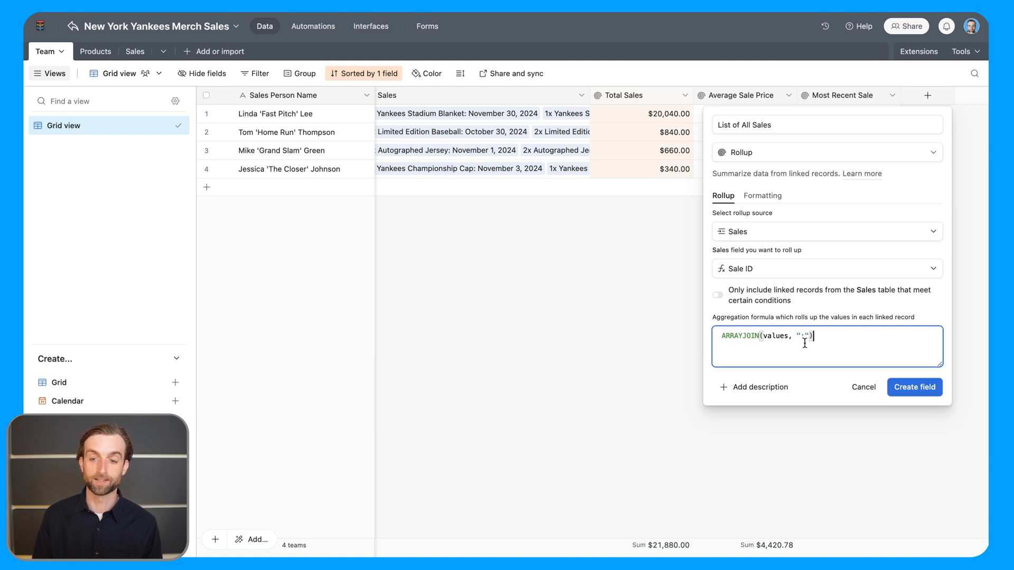
text(;)
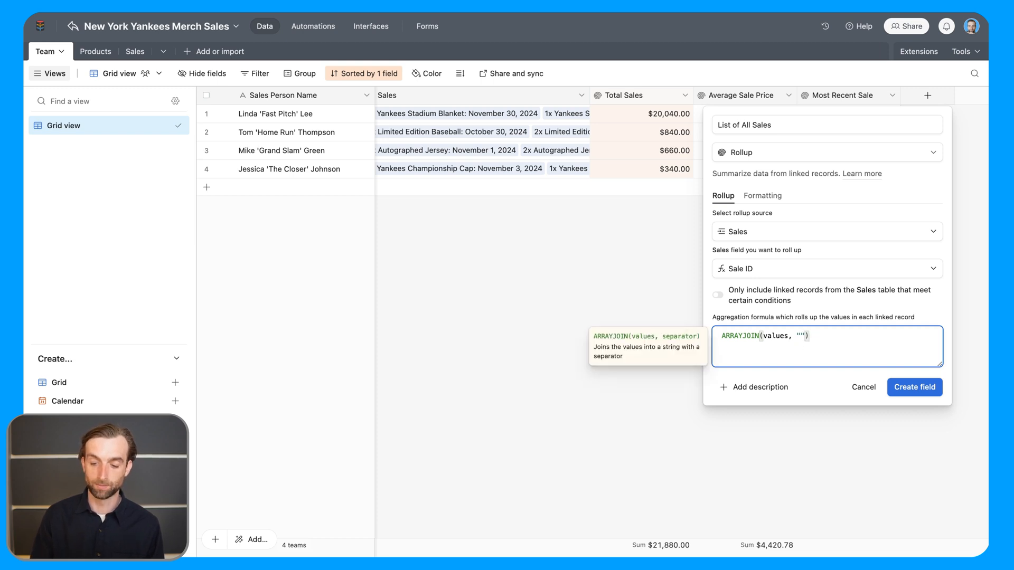
text(\)
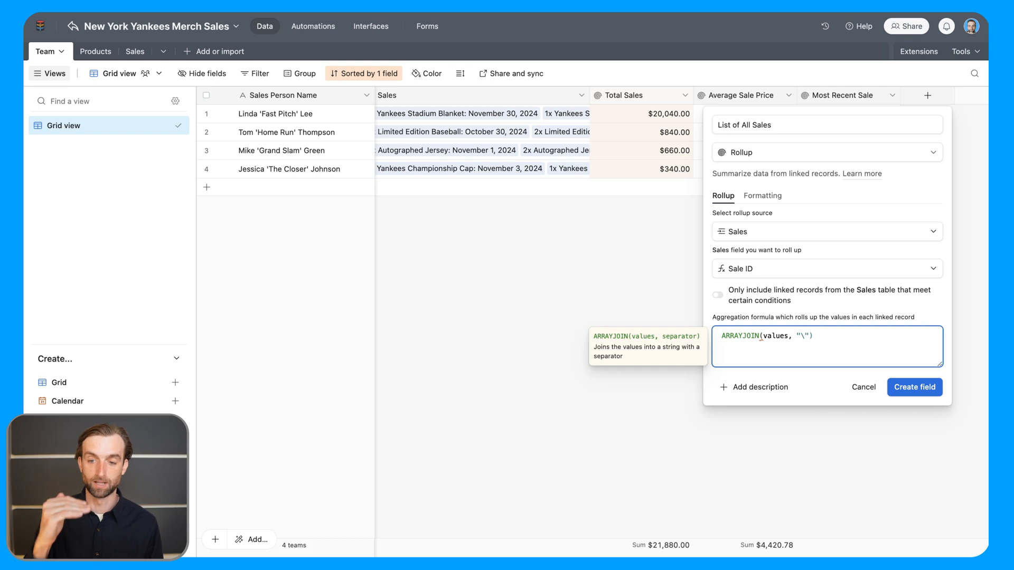
text(n)
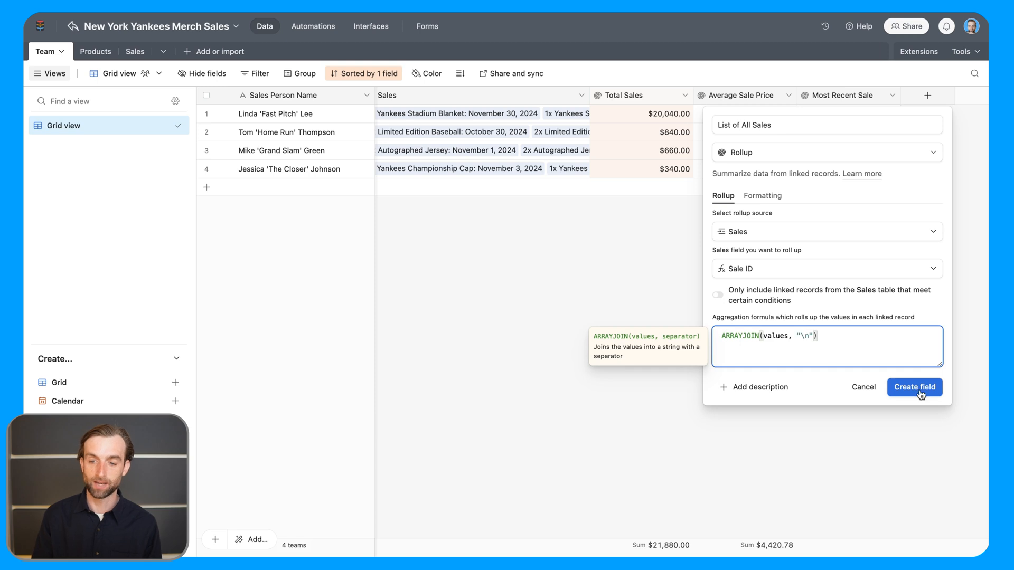
click(913, 387)
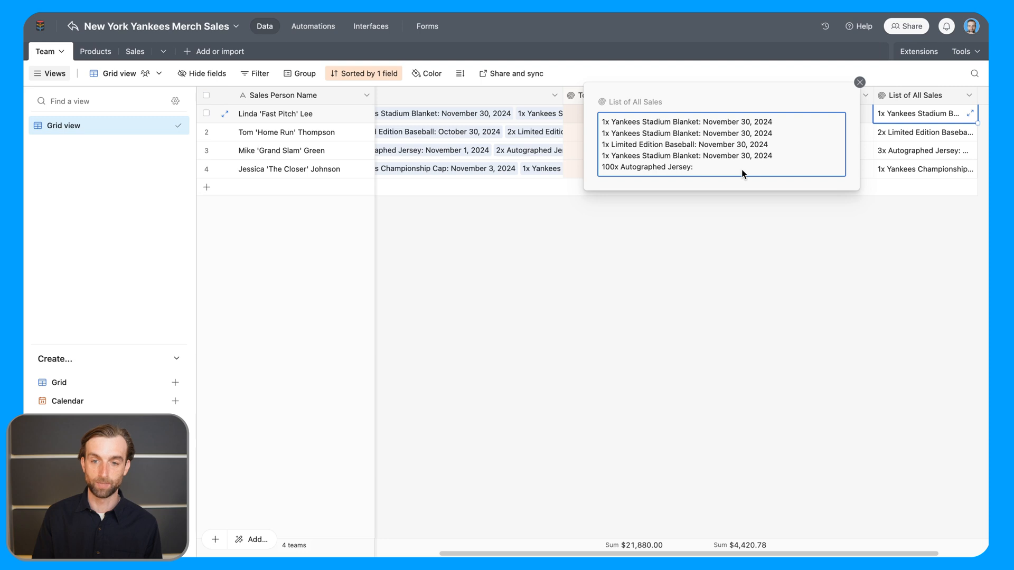
mouse_move(736, 172)
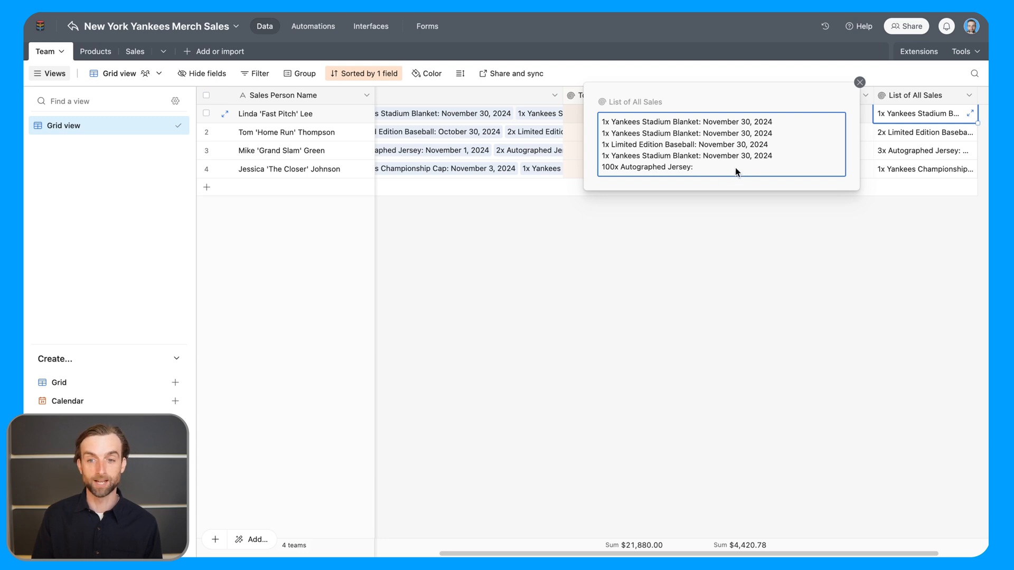
Close the expanded cell and reopen the List of All Sales field's settings
click(859, 82)
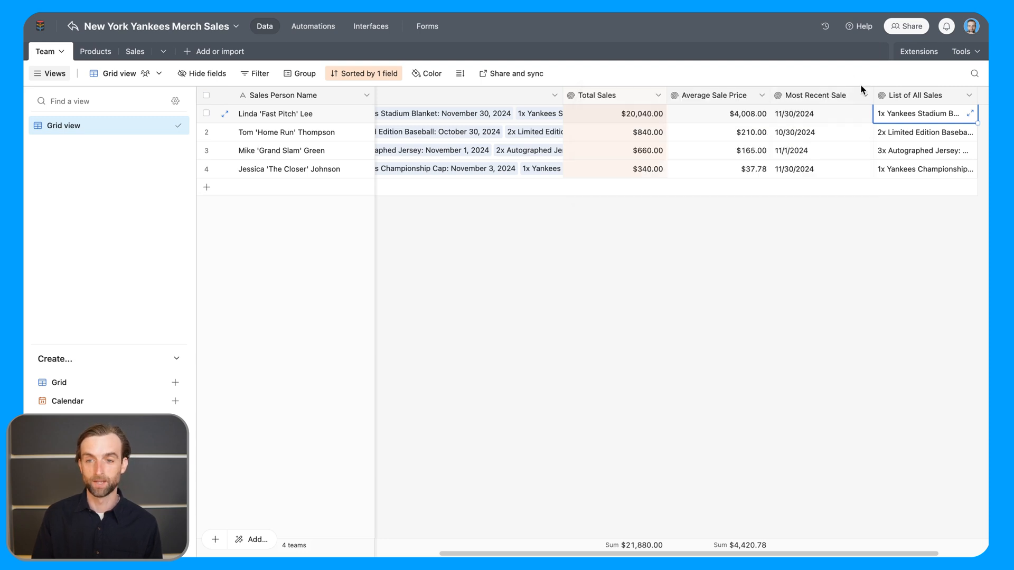
click(932, 97)
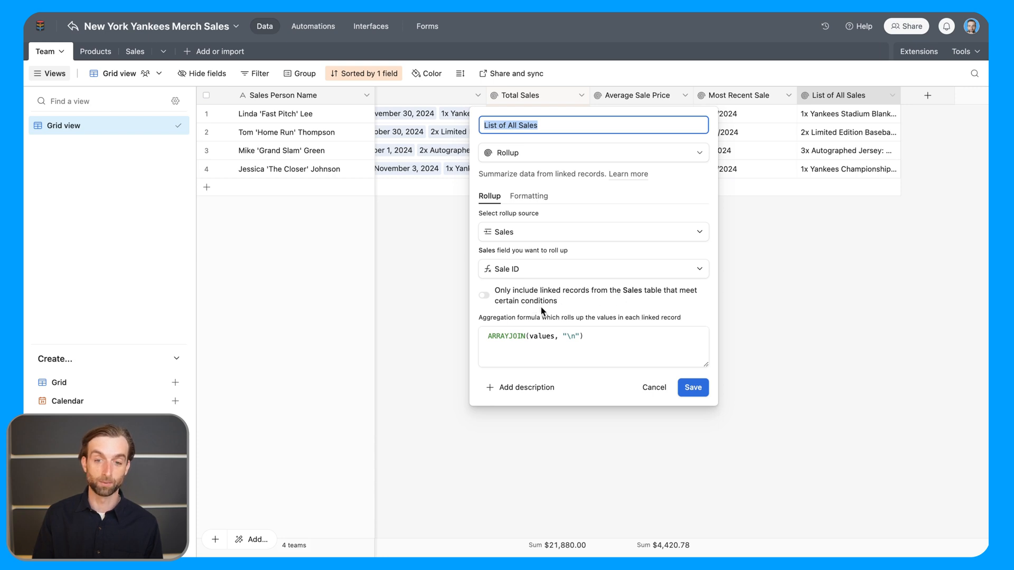
mouse_move(530, 305)
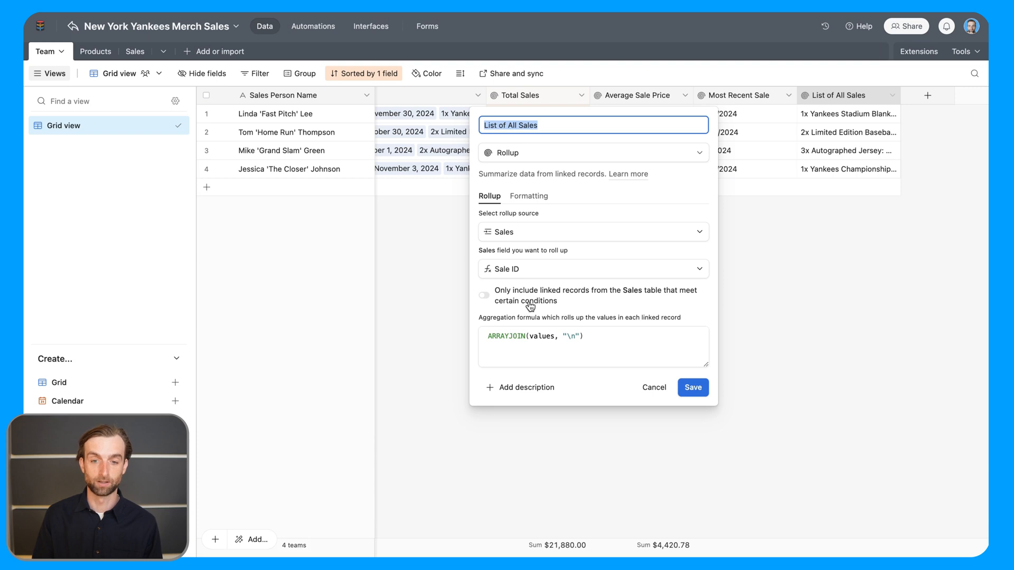
Filter the rollup to Product is Limited Edition Baseball, rename it List of All Limited Baseball Sales, and save
click(483, 295)
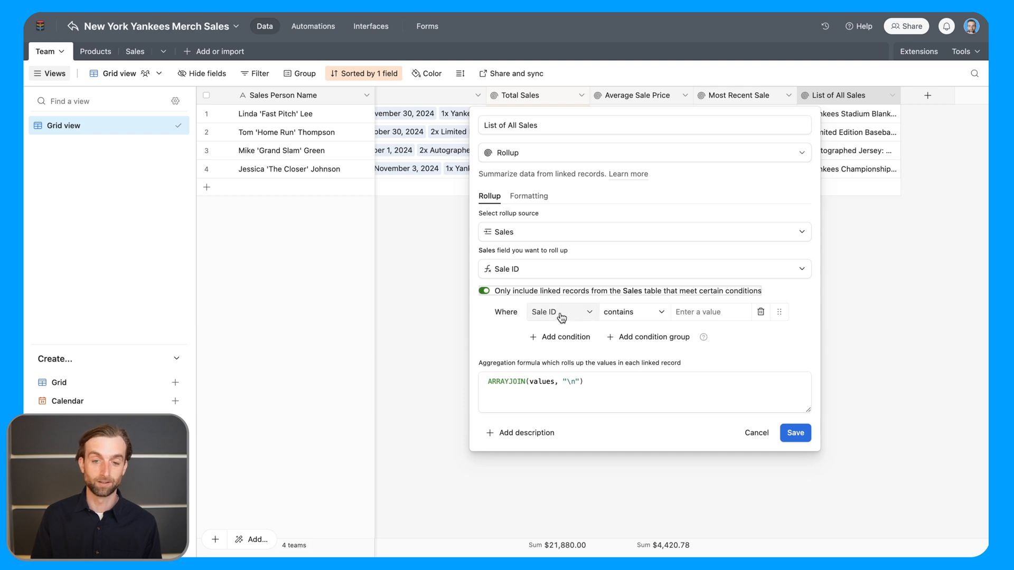
click(557, 311)
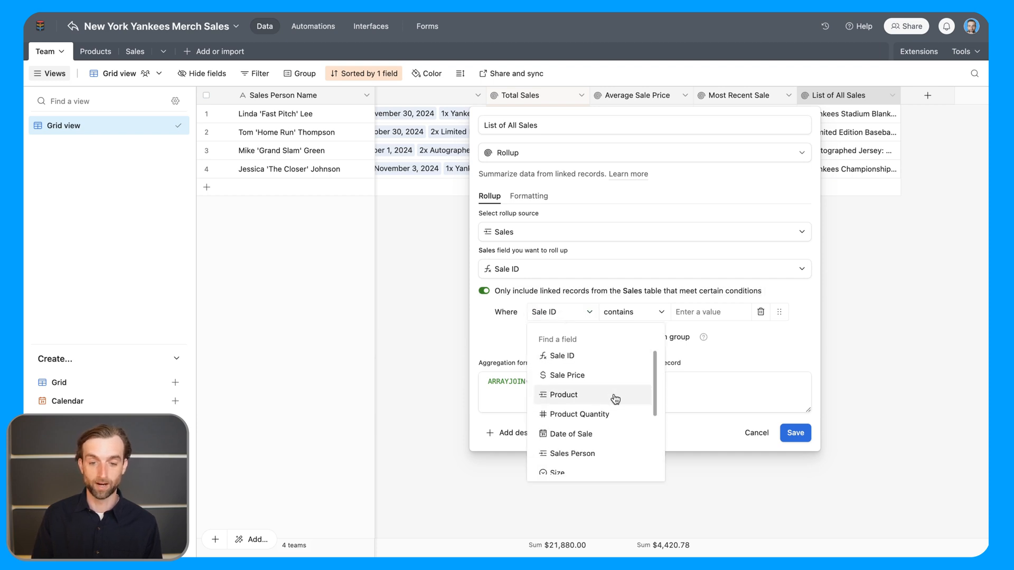
click(564, 394)
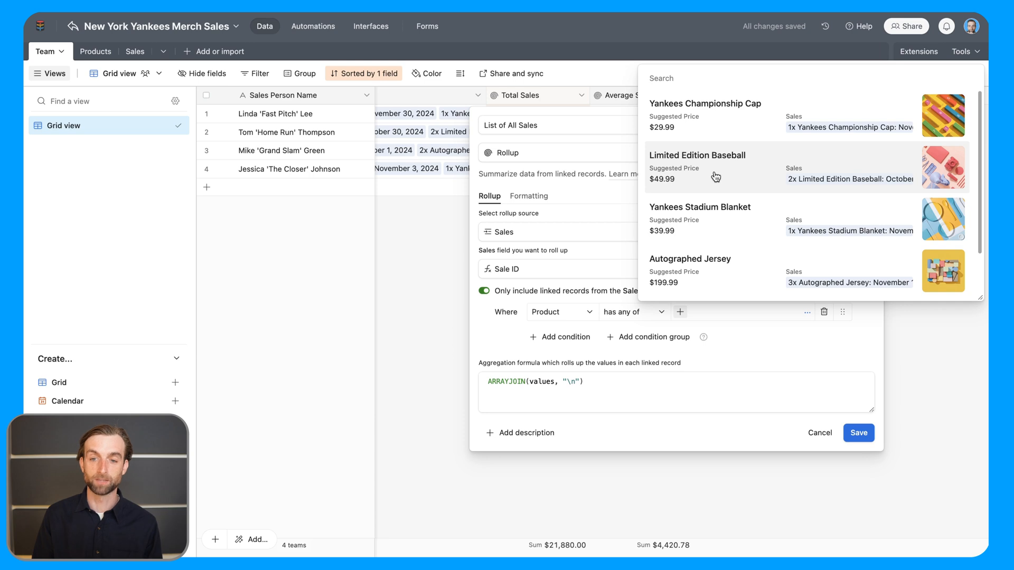
click(697, 154)
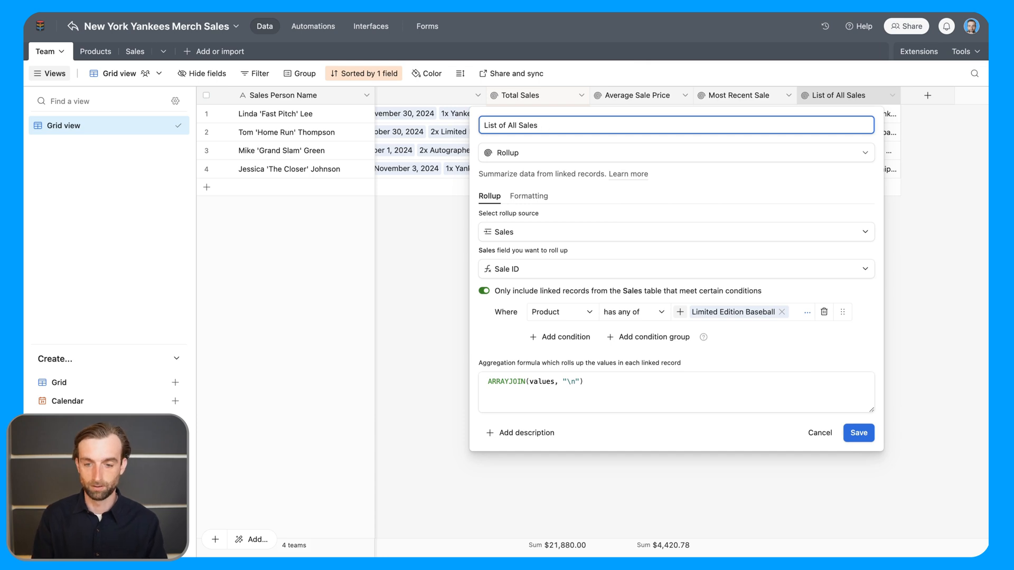
text(Limited Baseball)
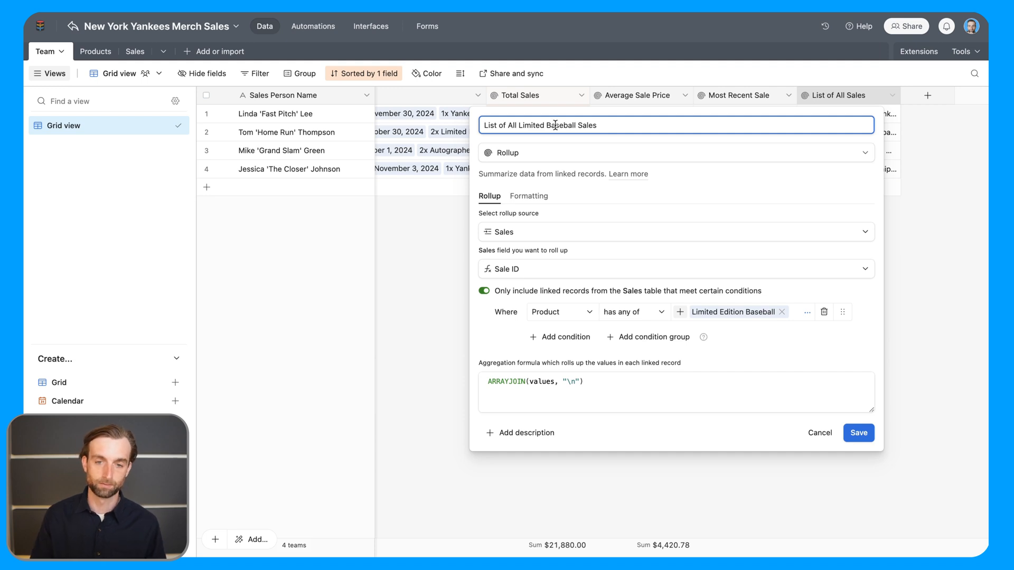
click(859, 433)
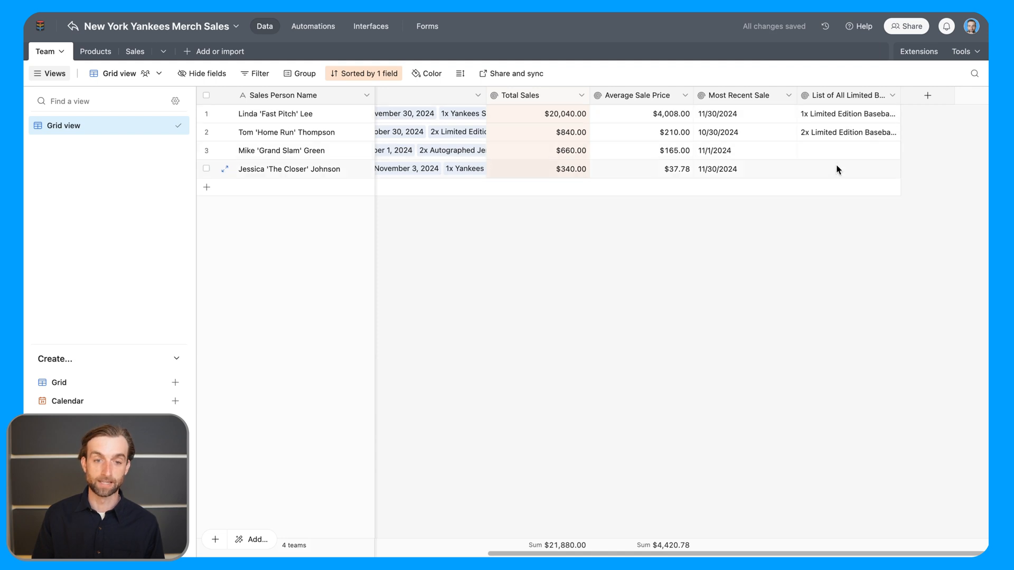
mouse_move(840, 166)
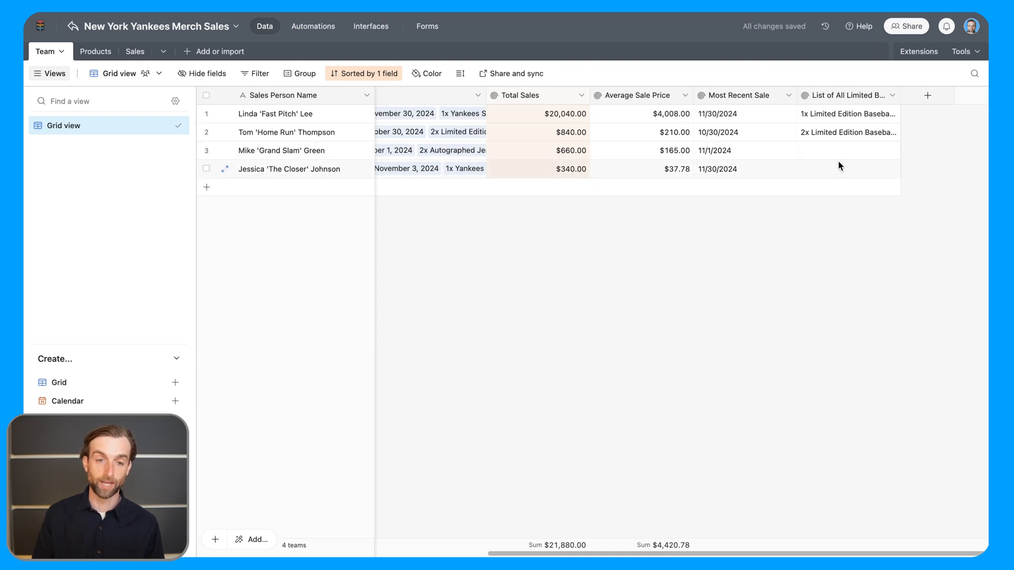
Expand Tom 'Home Run' Thompson's Limited Baseball Sales cell showing three October 30, 2024 sales
click(844, 114)
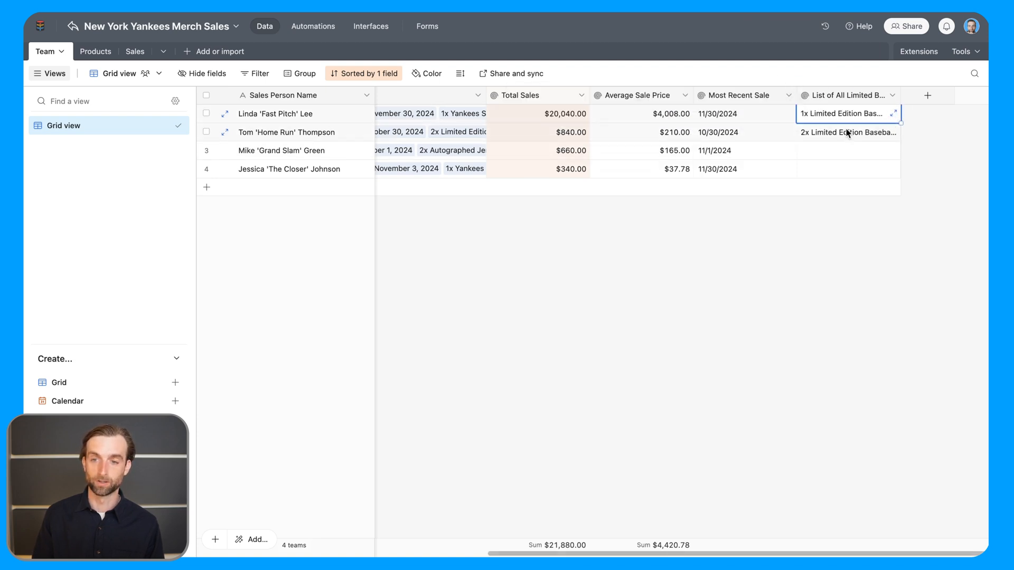
click(895, 132)
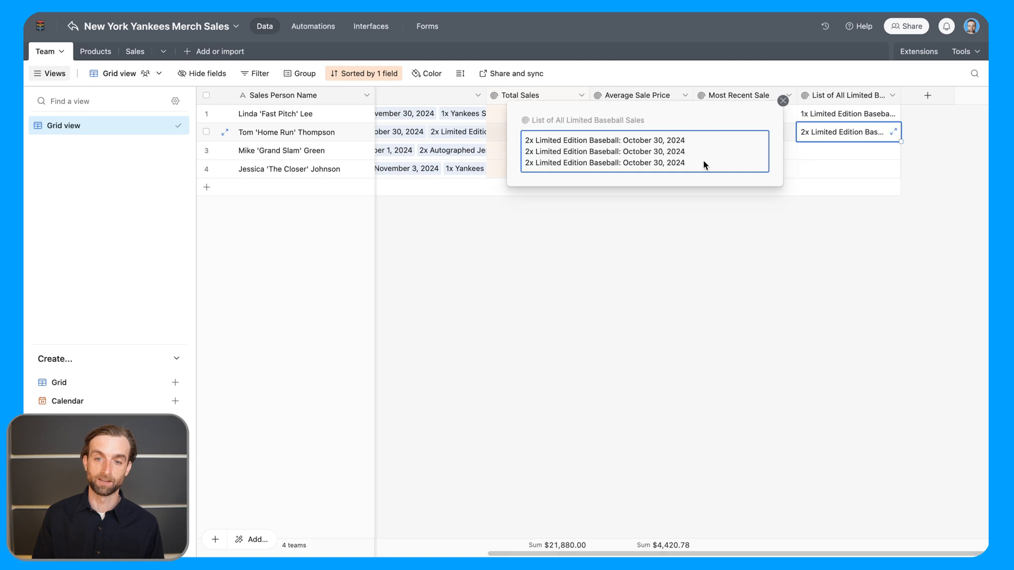